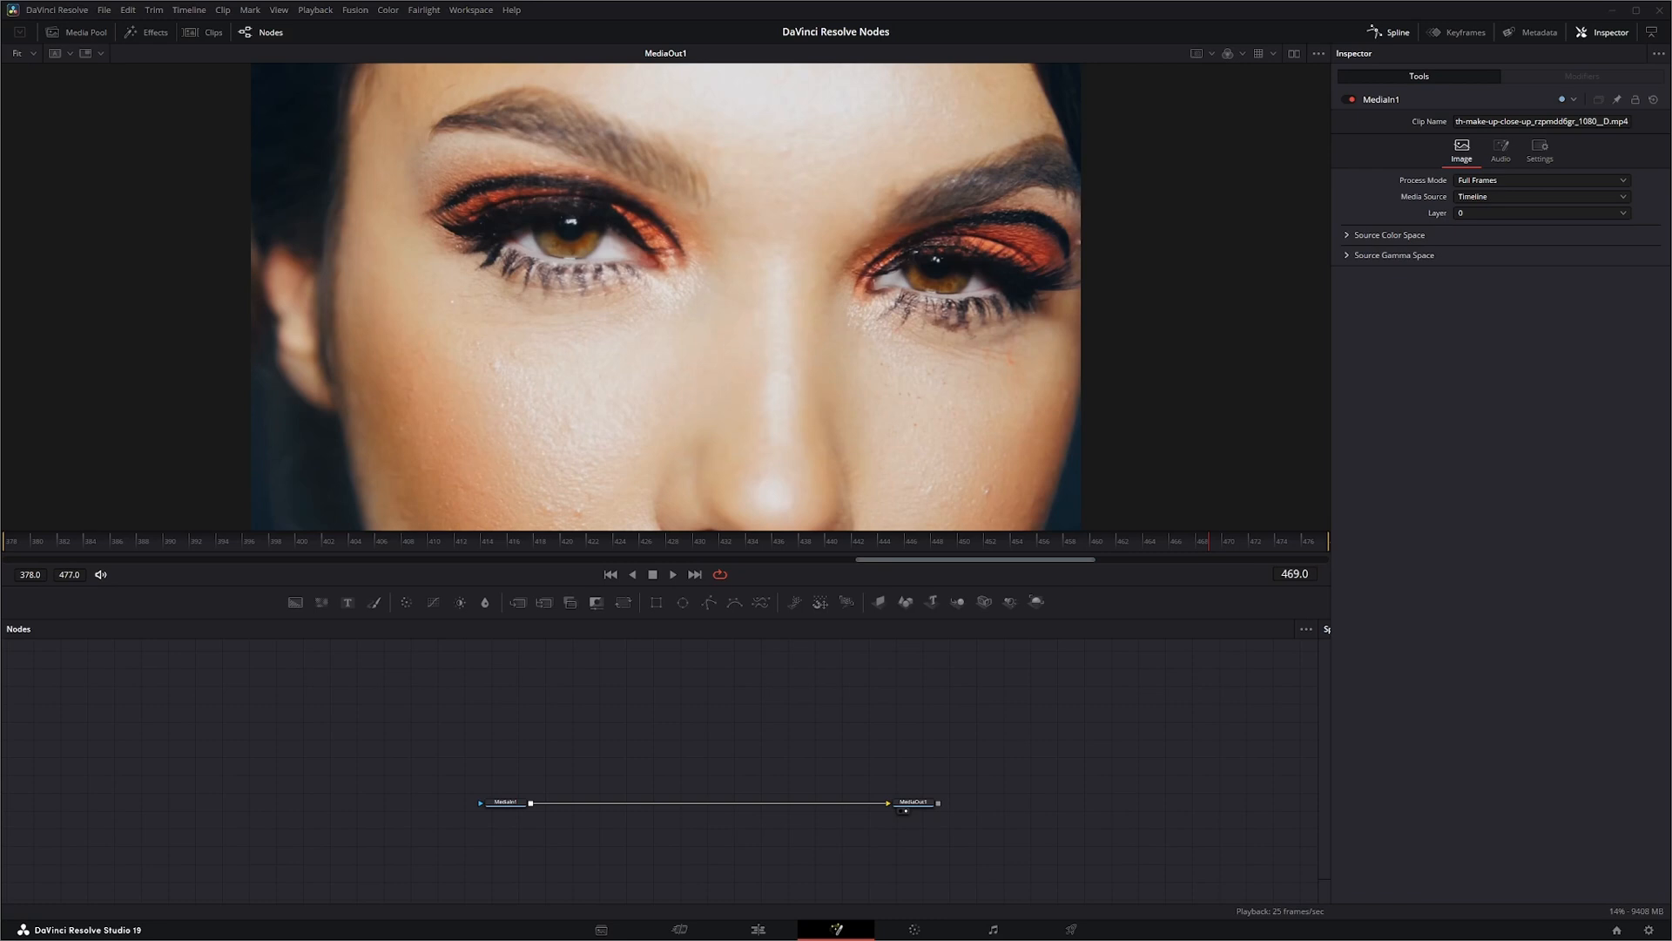
pyautogui.moveTo(910, 899)
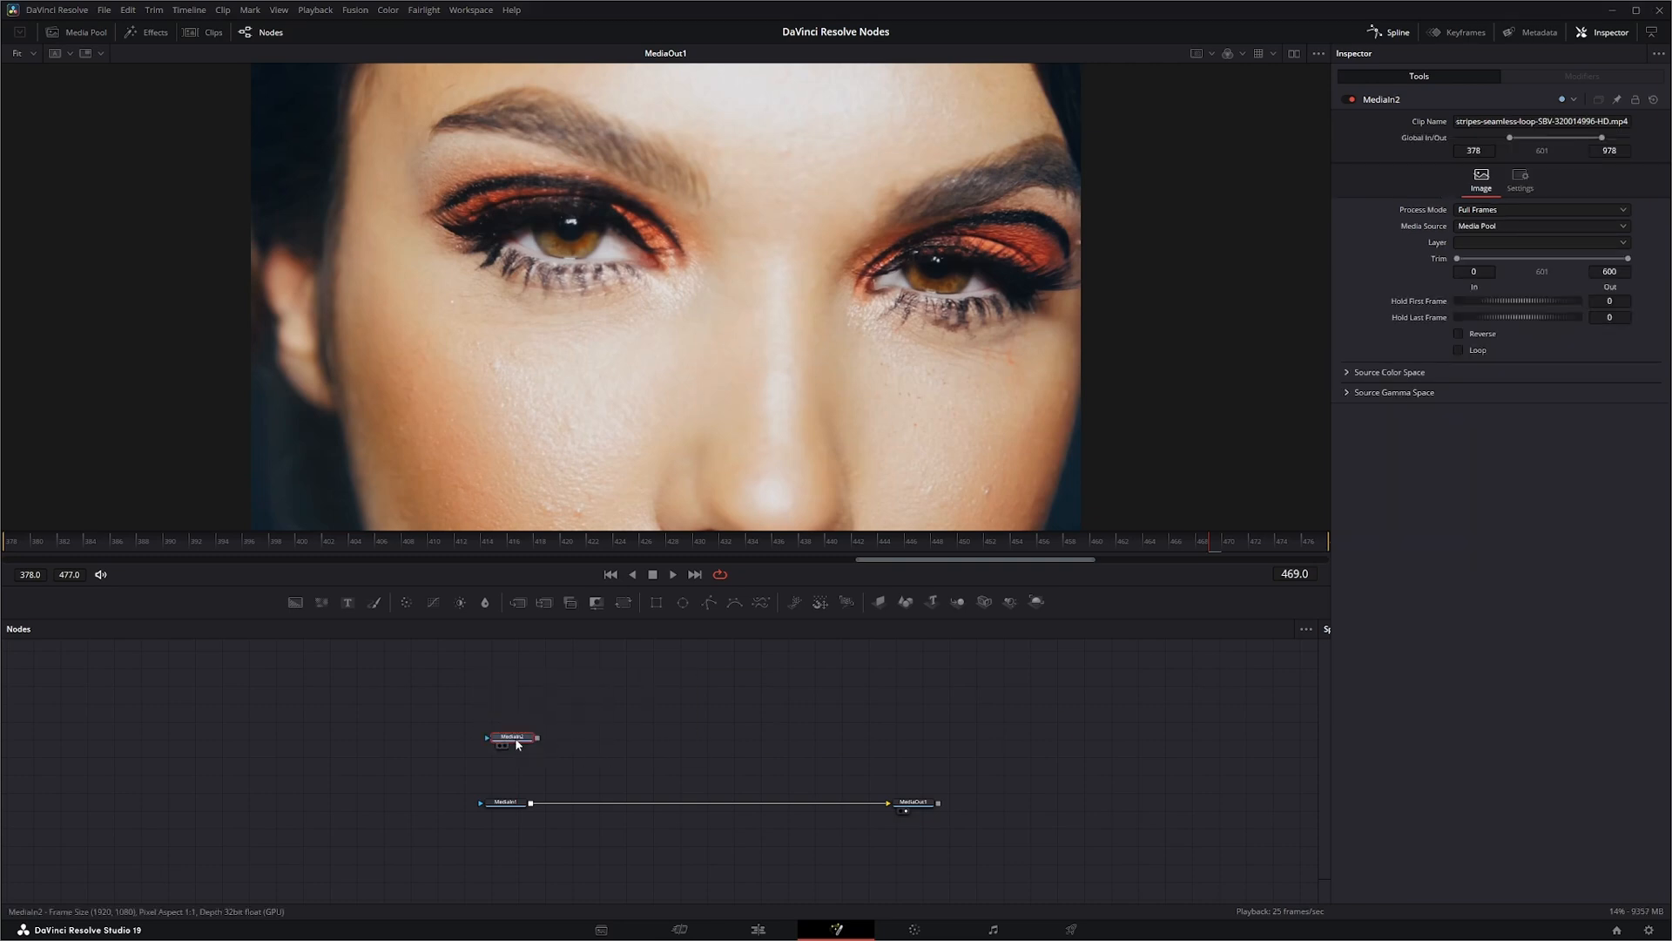
# - Add a Dent node to the stripes clip and return its centre to 0.5, 0.5
pyautogui.click(503, 746)
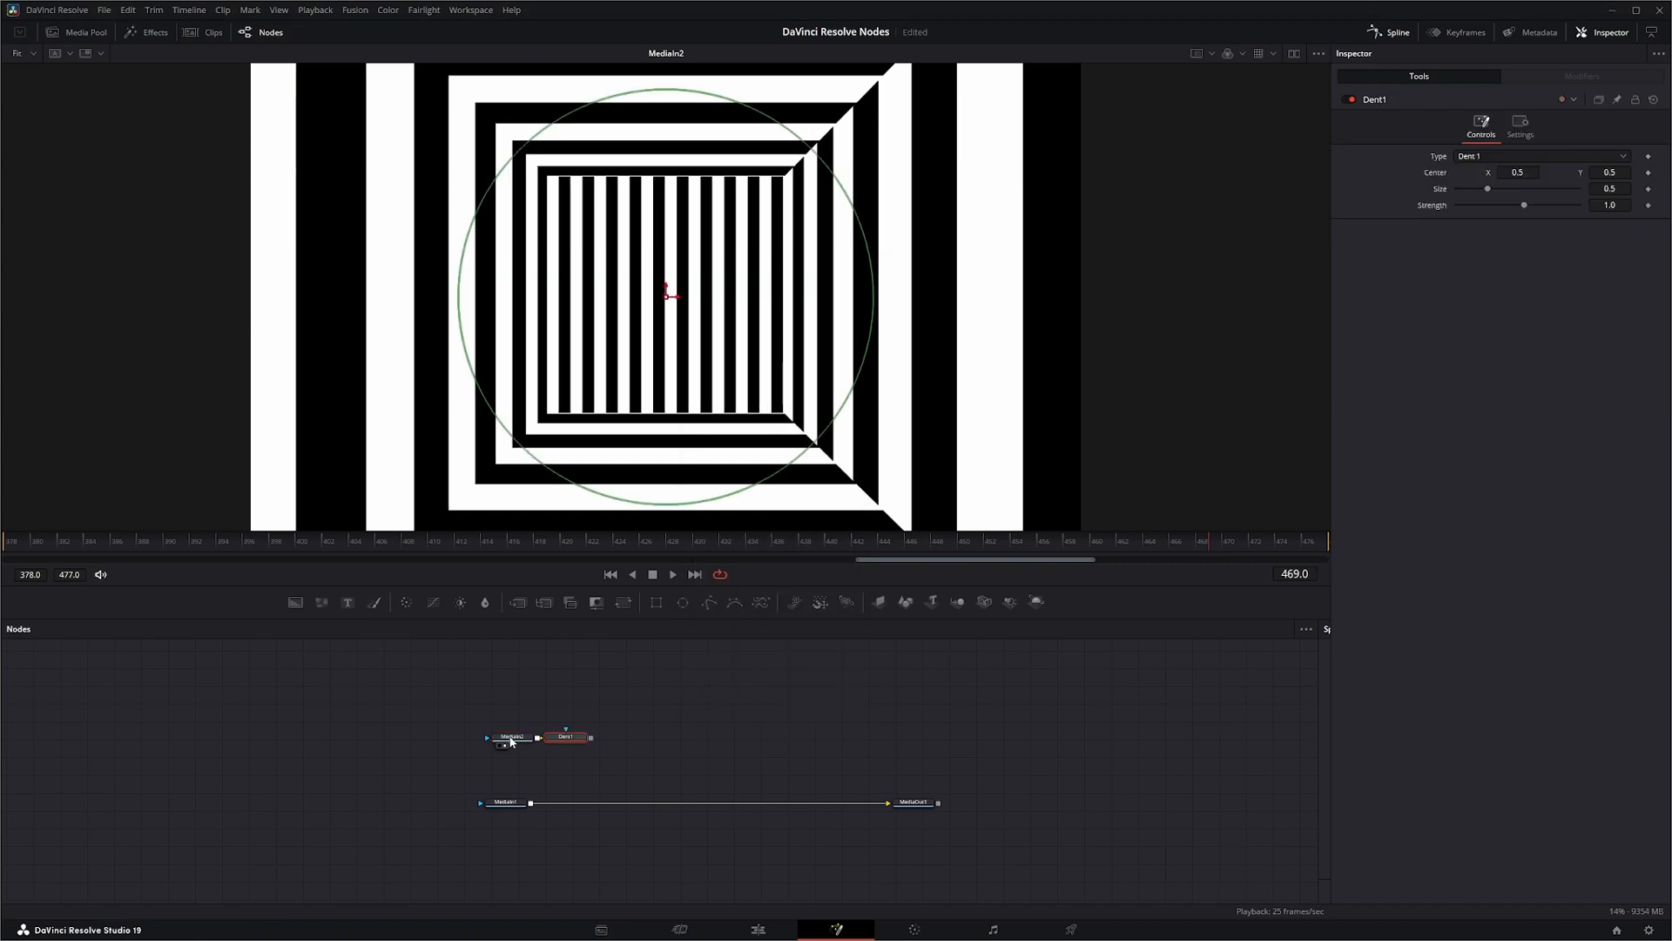
pyautogui.click(600, 737)
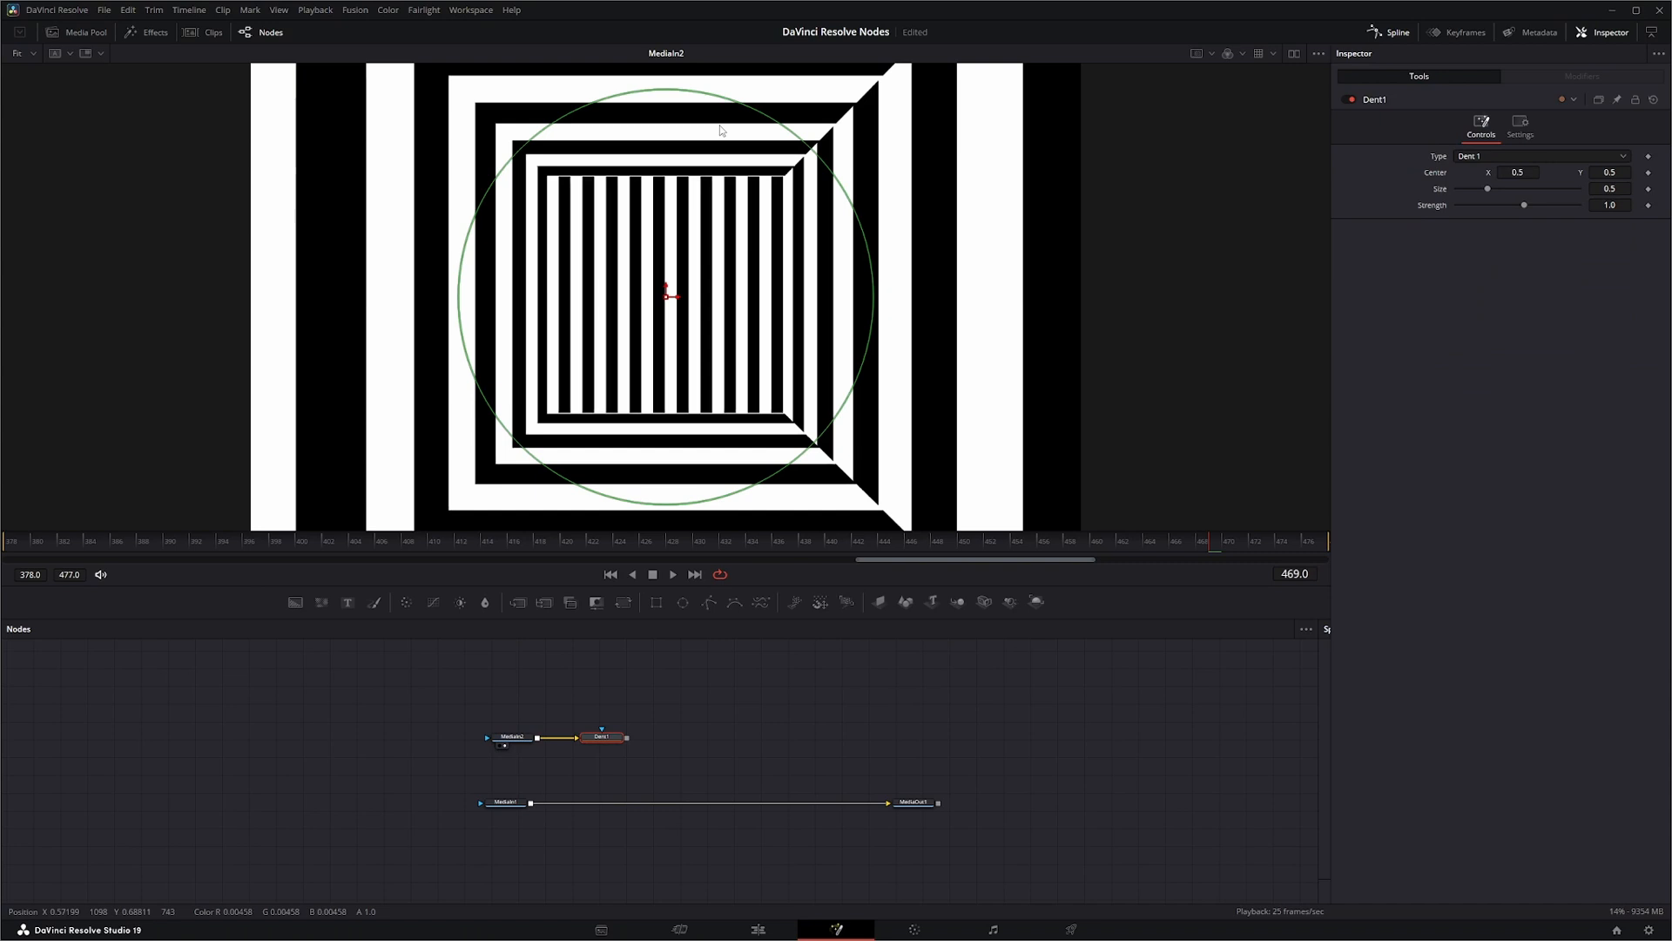
pyautogui.moveTo(666, 291); pyautogui.dragTo(581, 302)
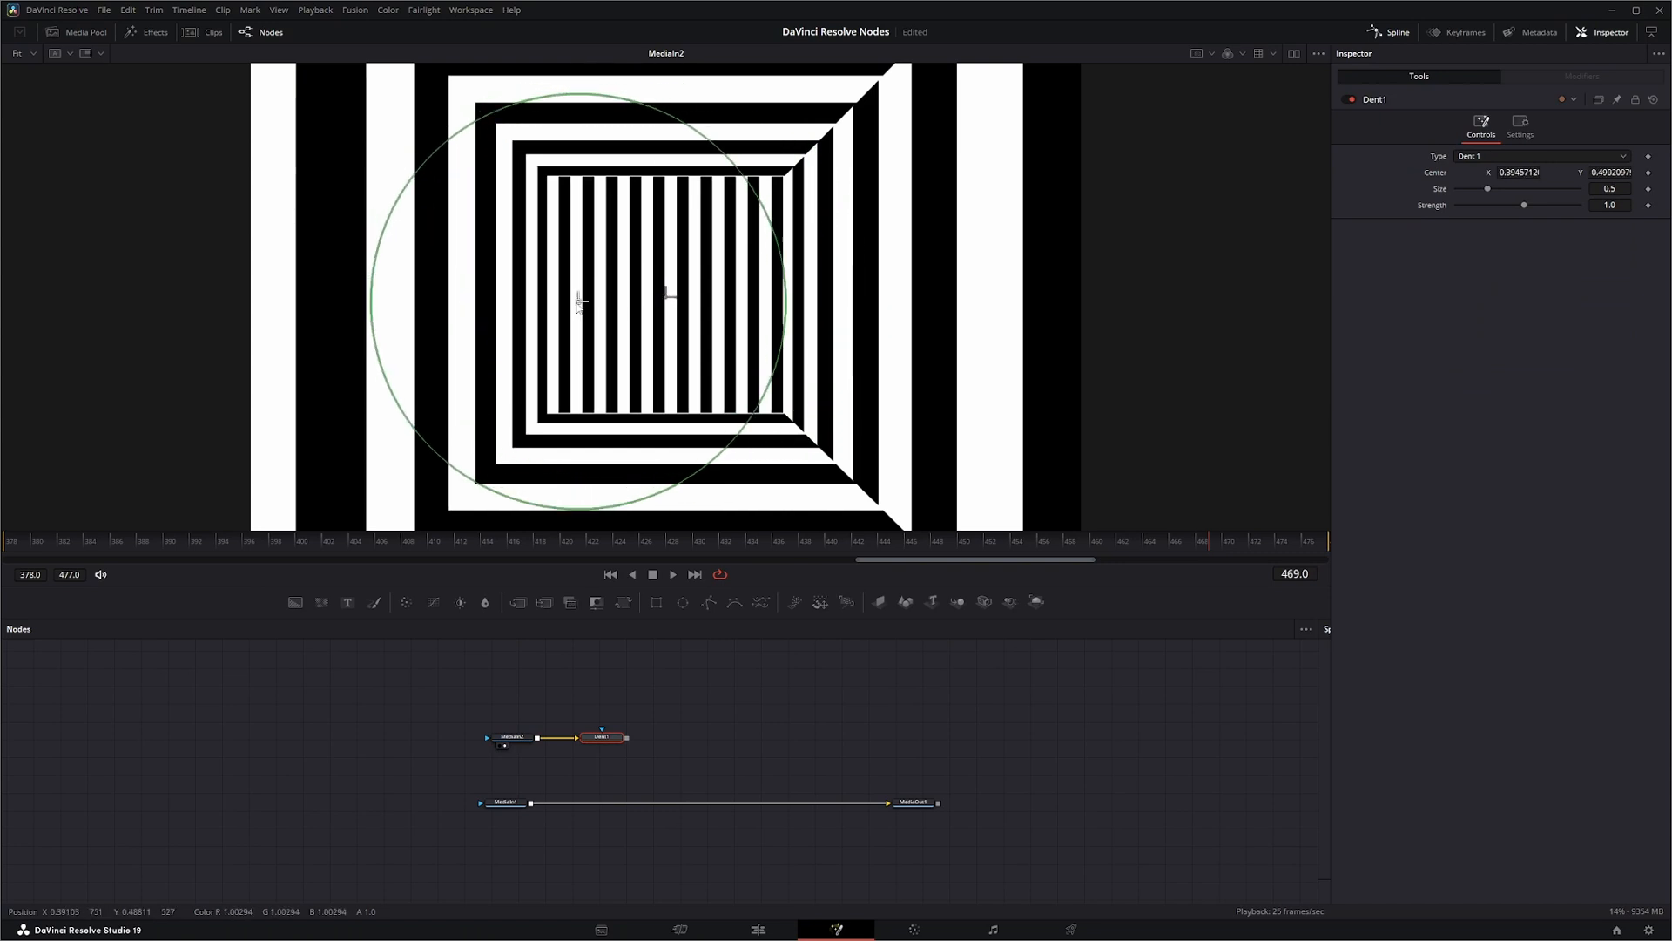
pyautogui.moveTo(581, 302); pyautogui.dragTo(666, 308)
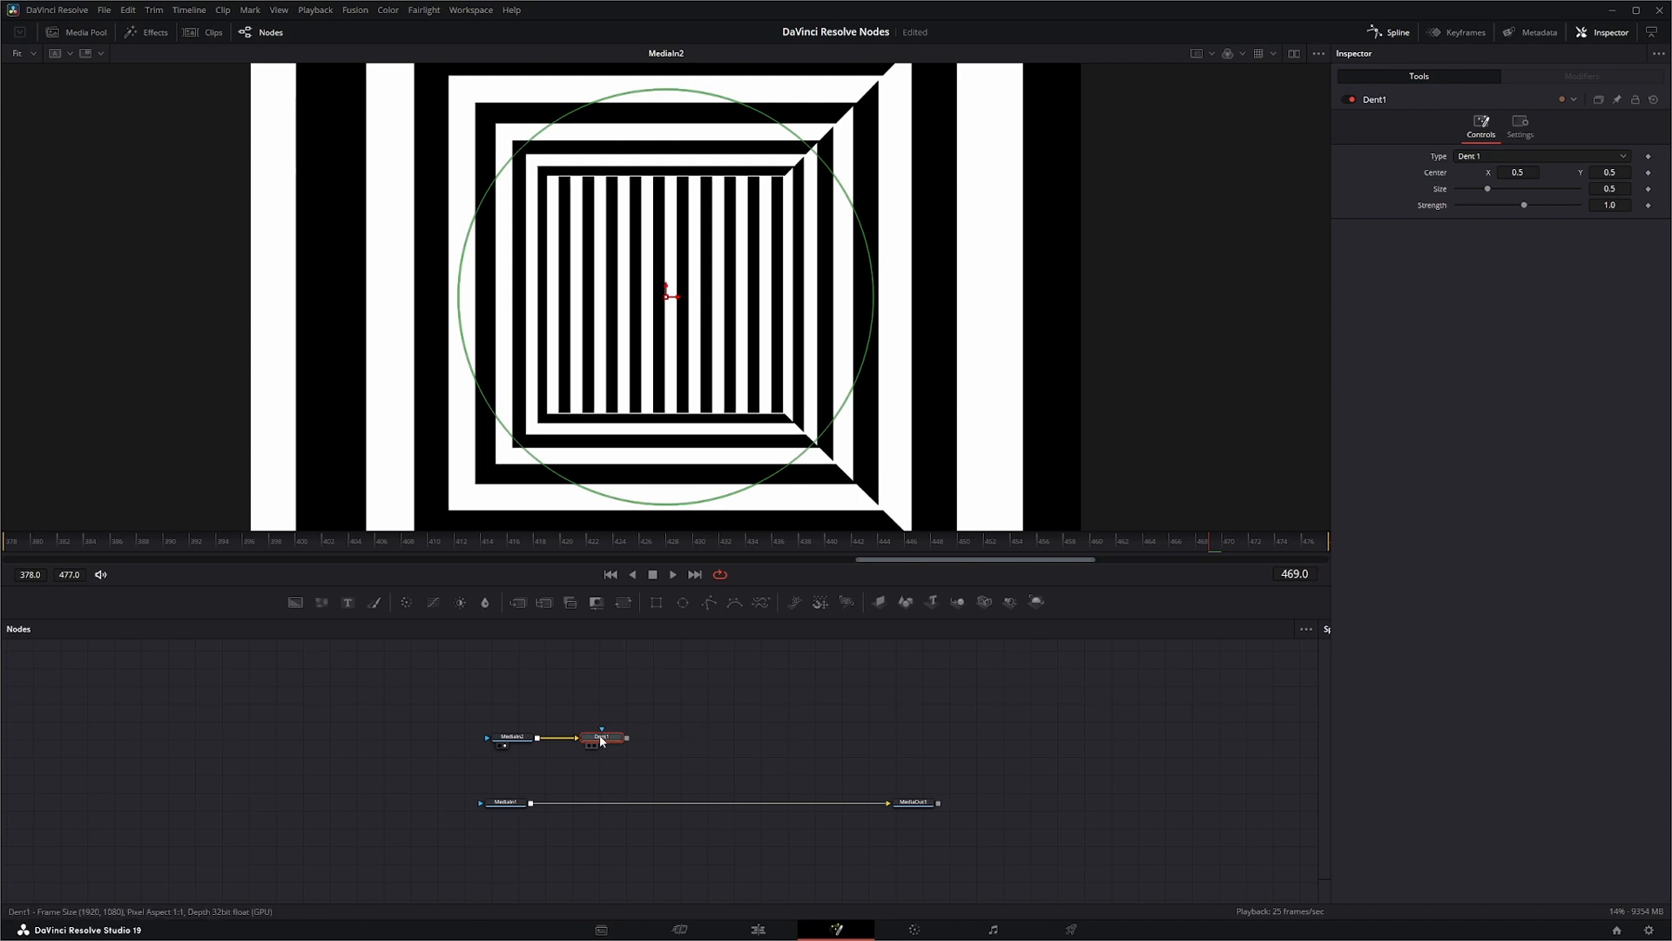
# - Preview Dent1, try Kaleidoscope, Dent 2, Dent 3 and Cosine Dent, then pick Sine Dent
pyautogui.click(600, 737)
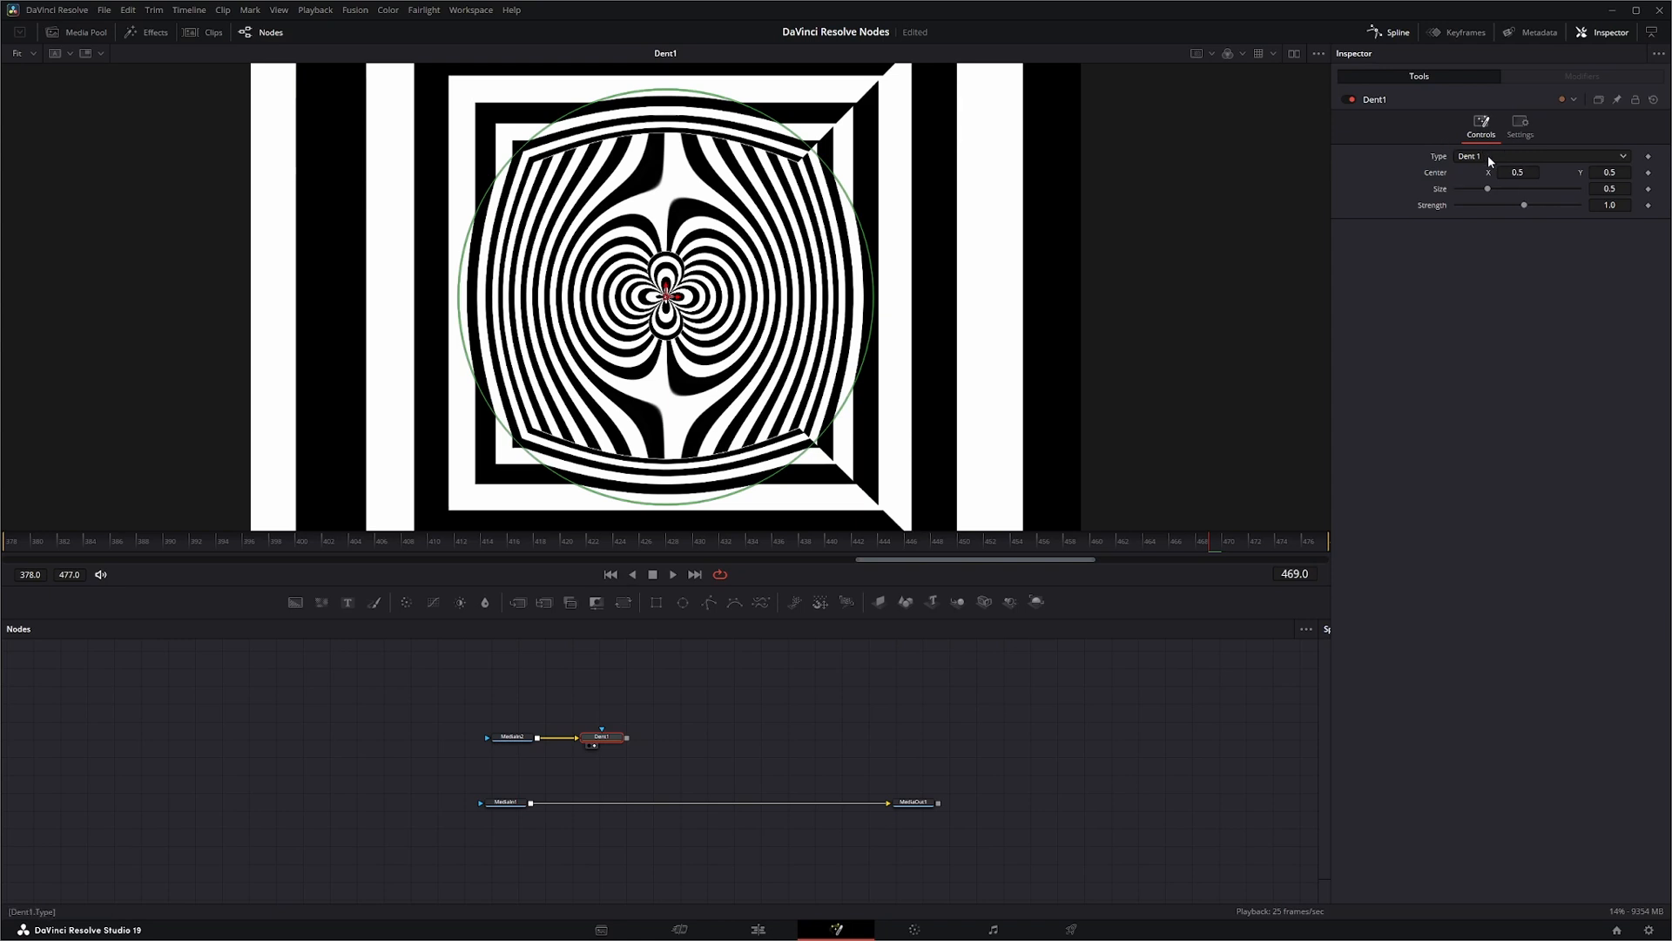
pyautogui.click(1540, 156)
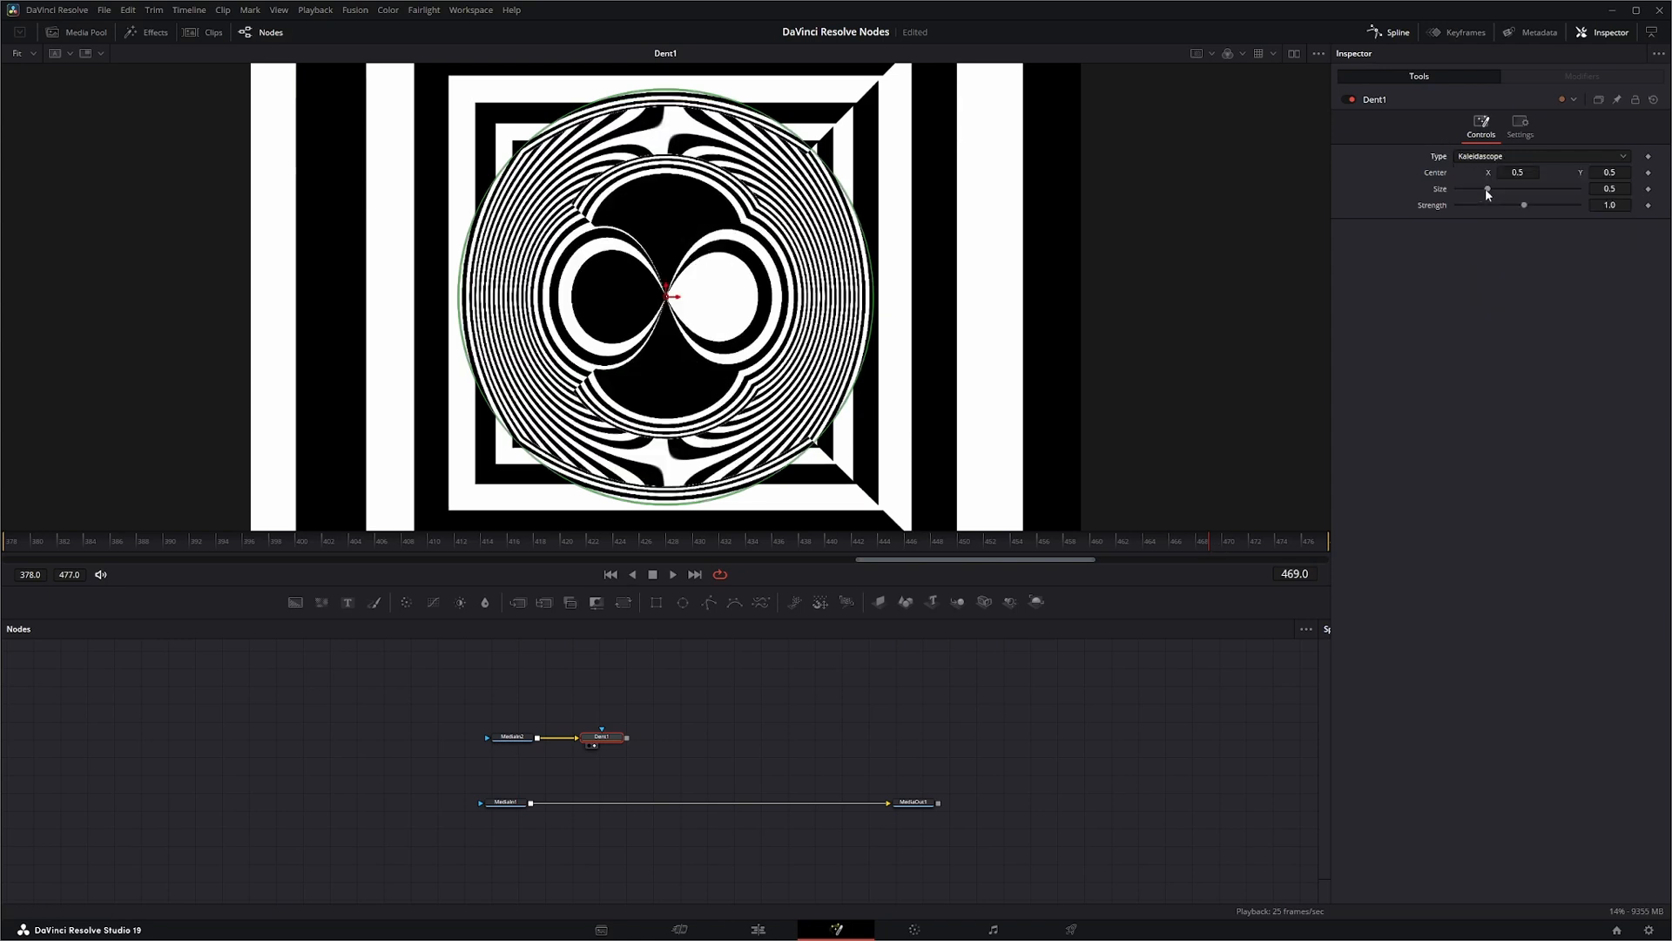
pyautogui.click(1535, 156)
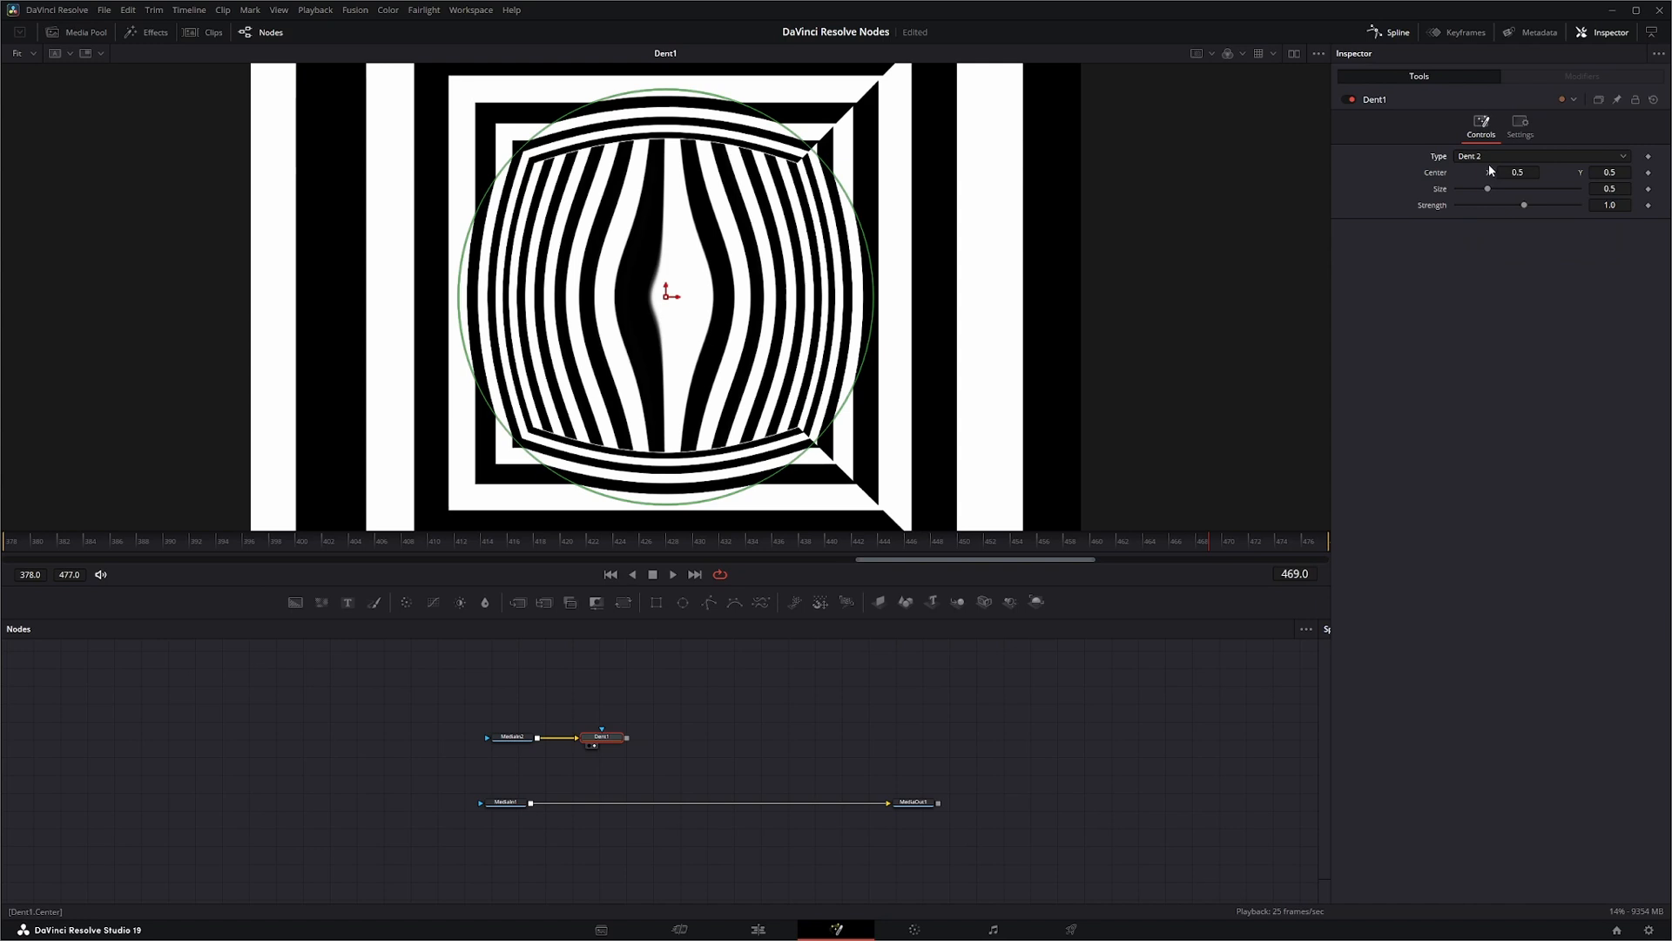
pyautogui.click(1536, 156)
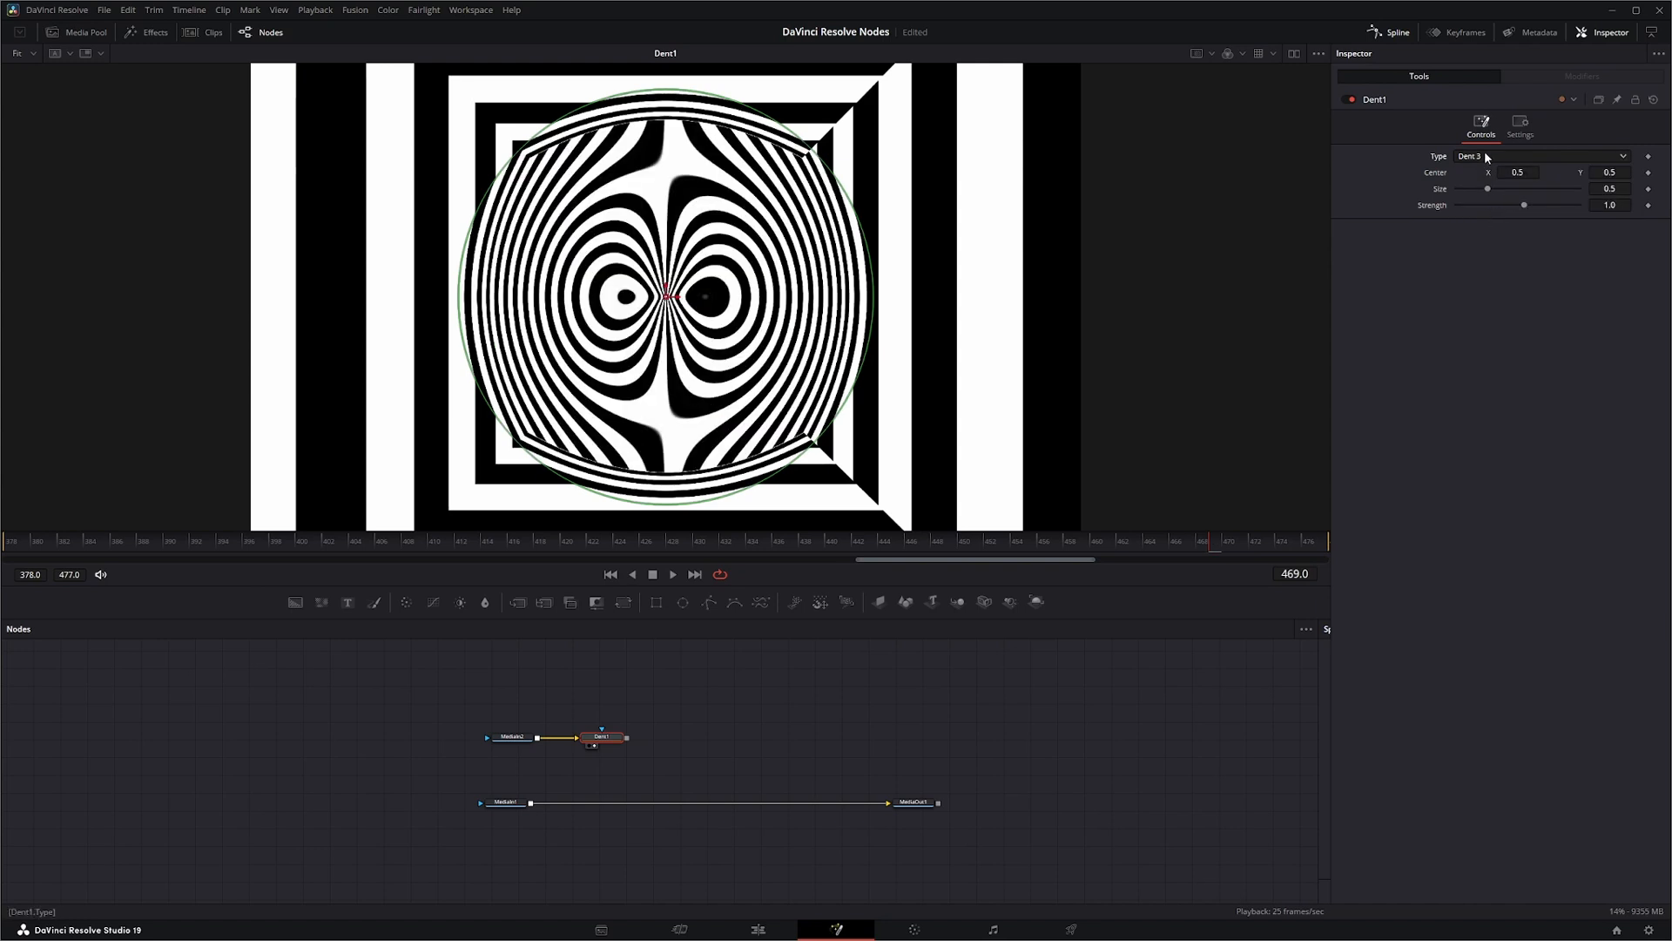
pyautogui.click(1541, 156)
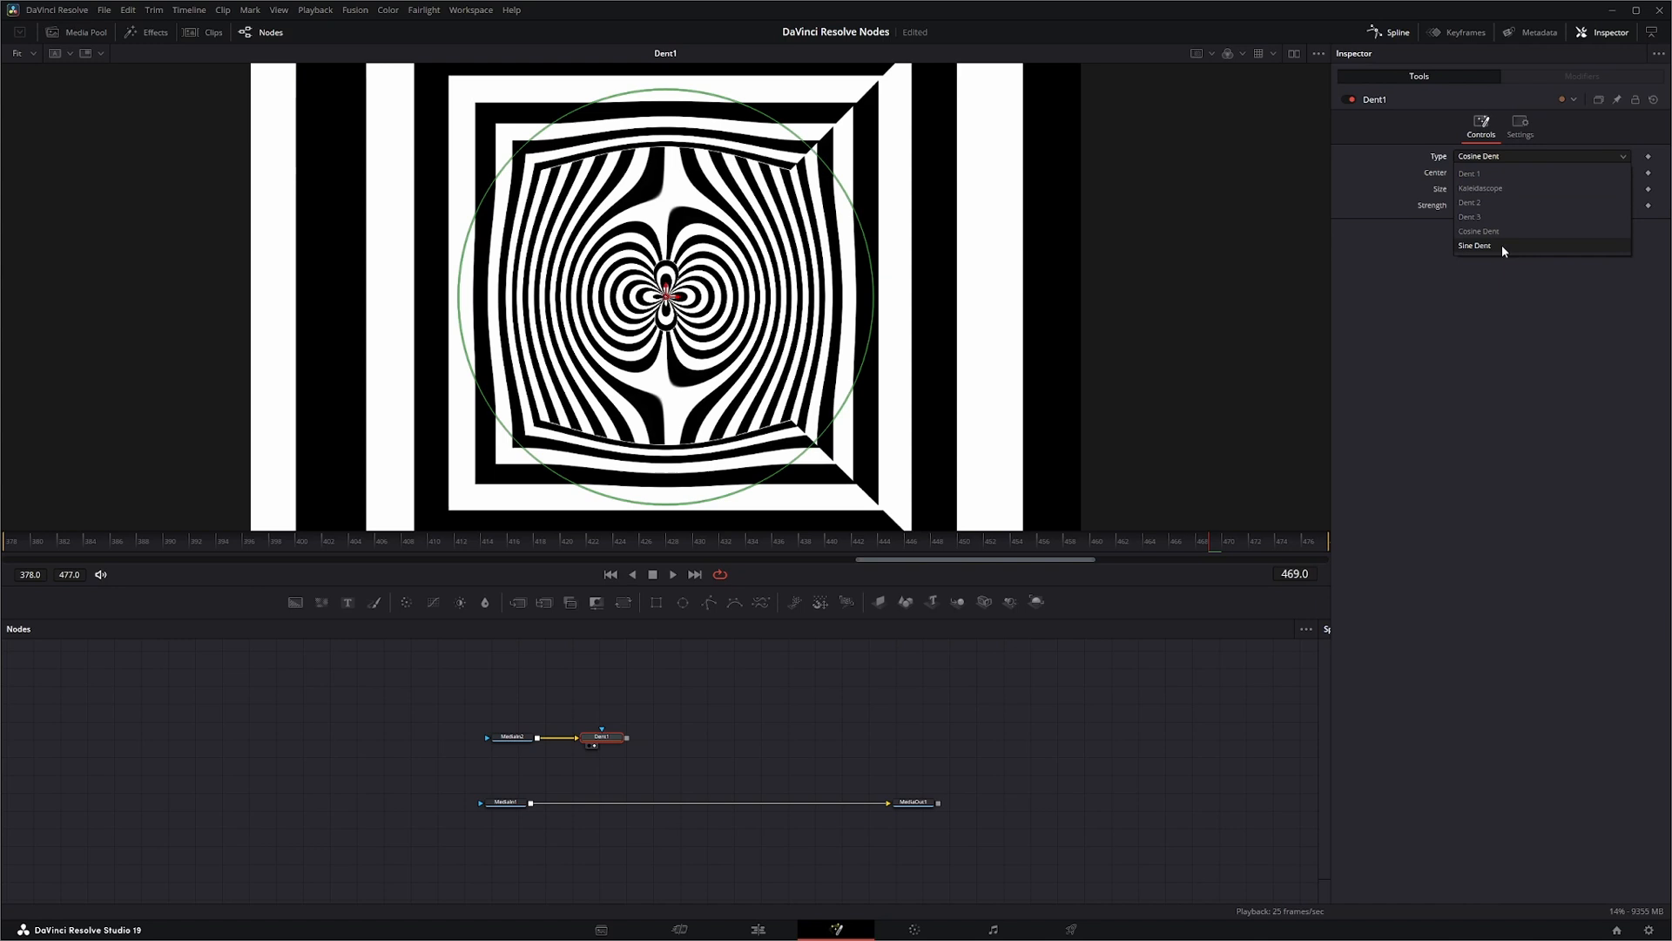
pyautogui.click(1473, 246)
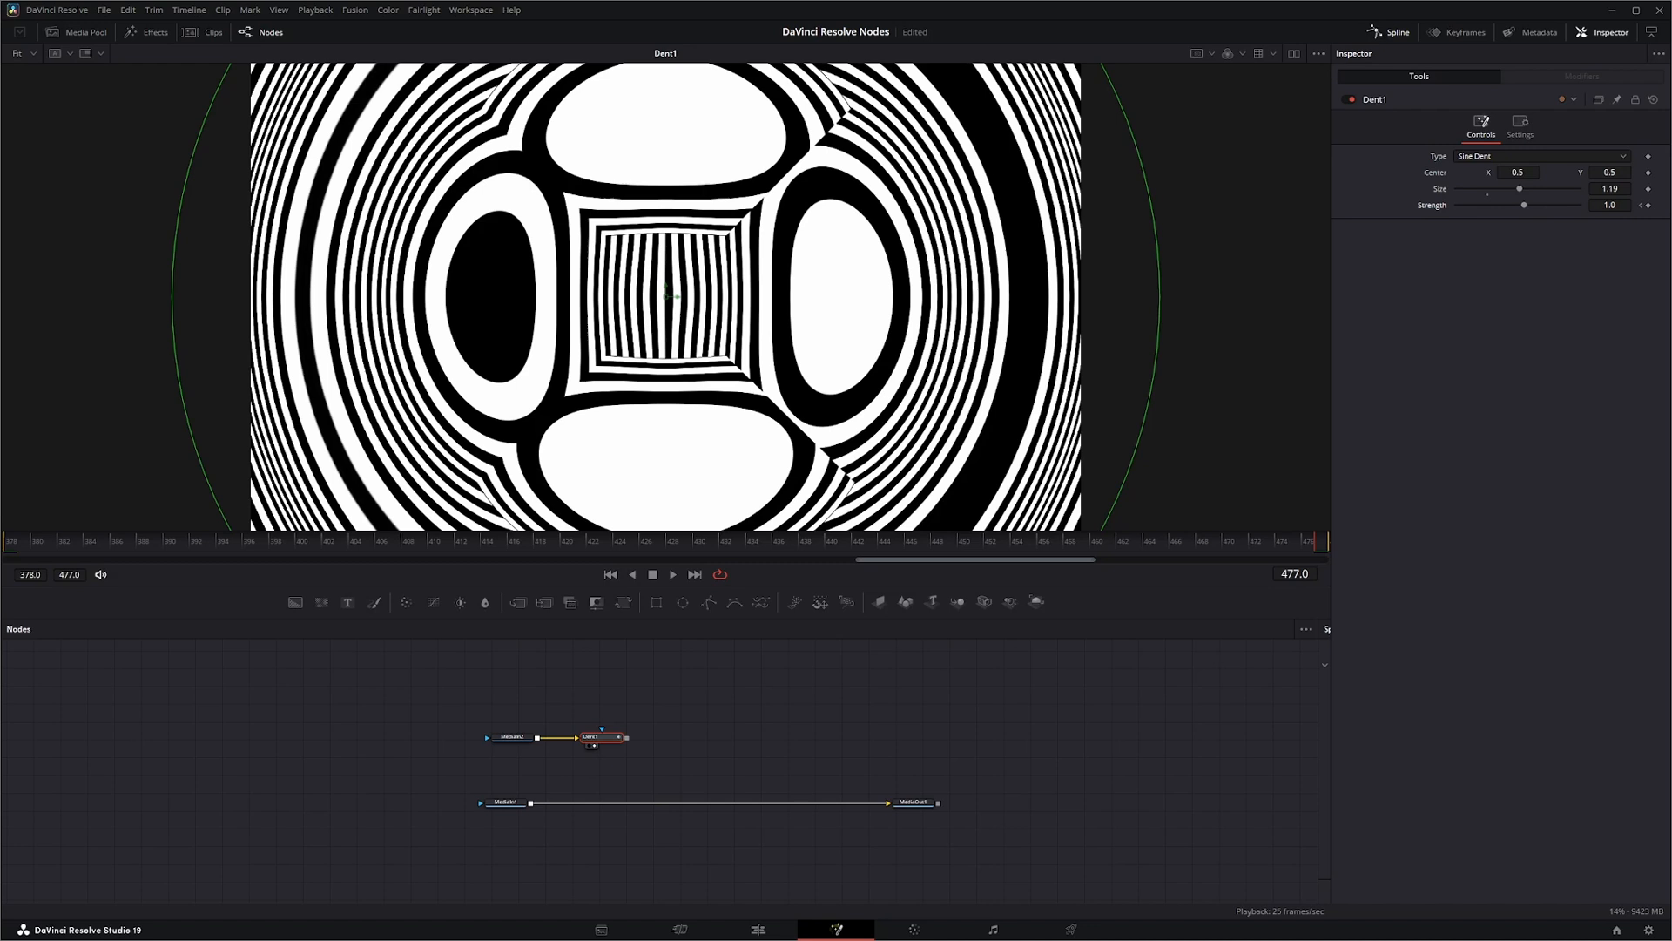
pyautogui.moveTo(1646, 273)
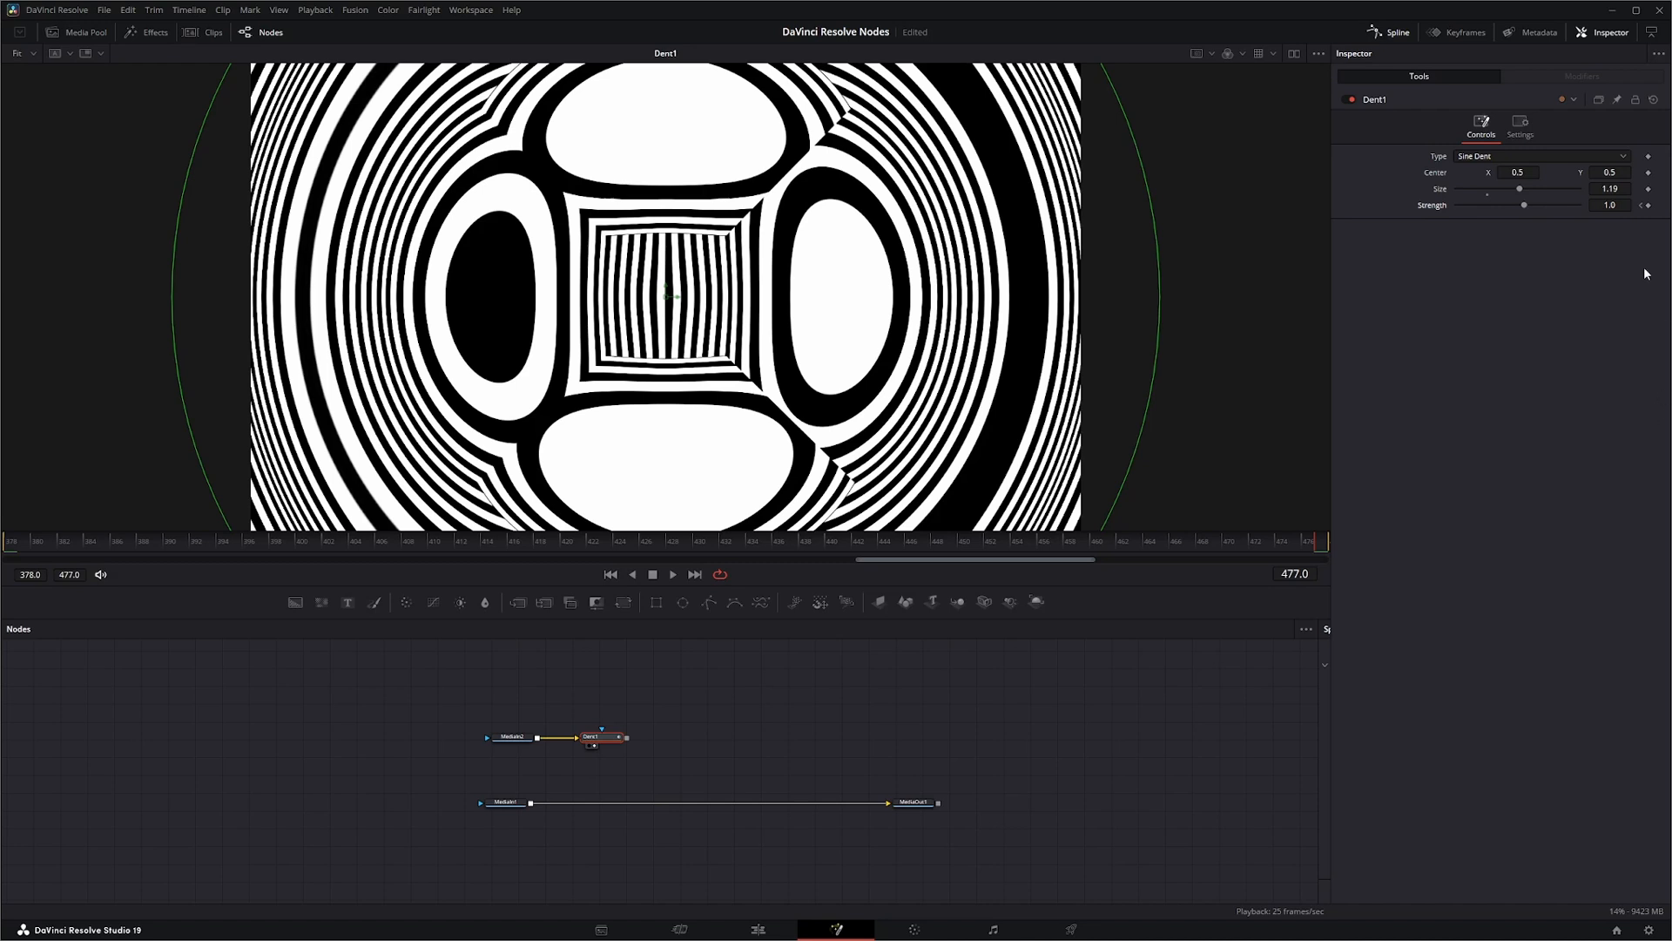
# - Keyframe Dent Strength at -5 on frame 378 and 10 on frame 477
pyautogui.click(608, 574)
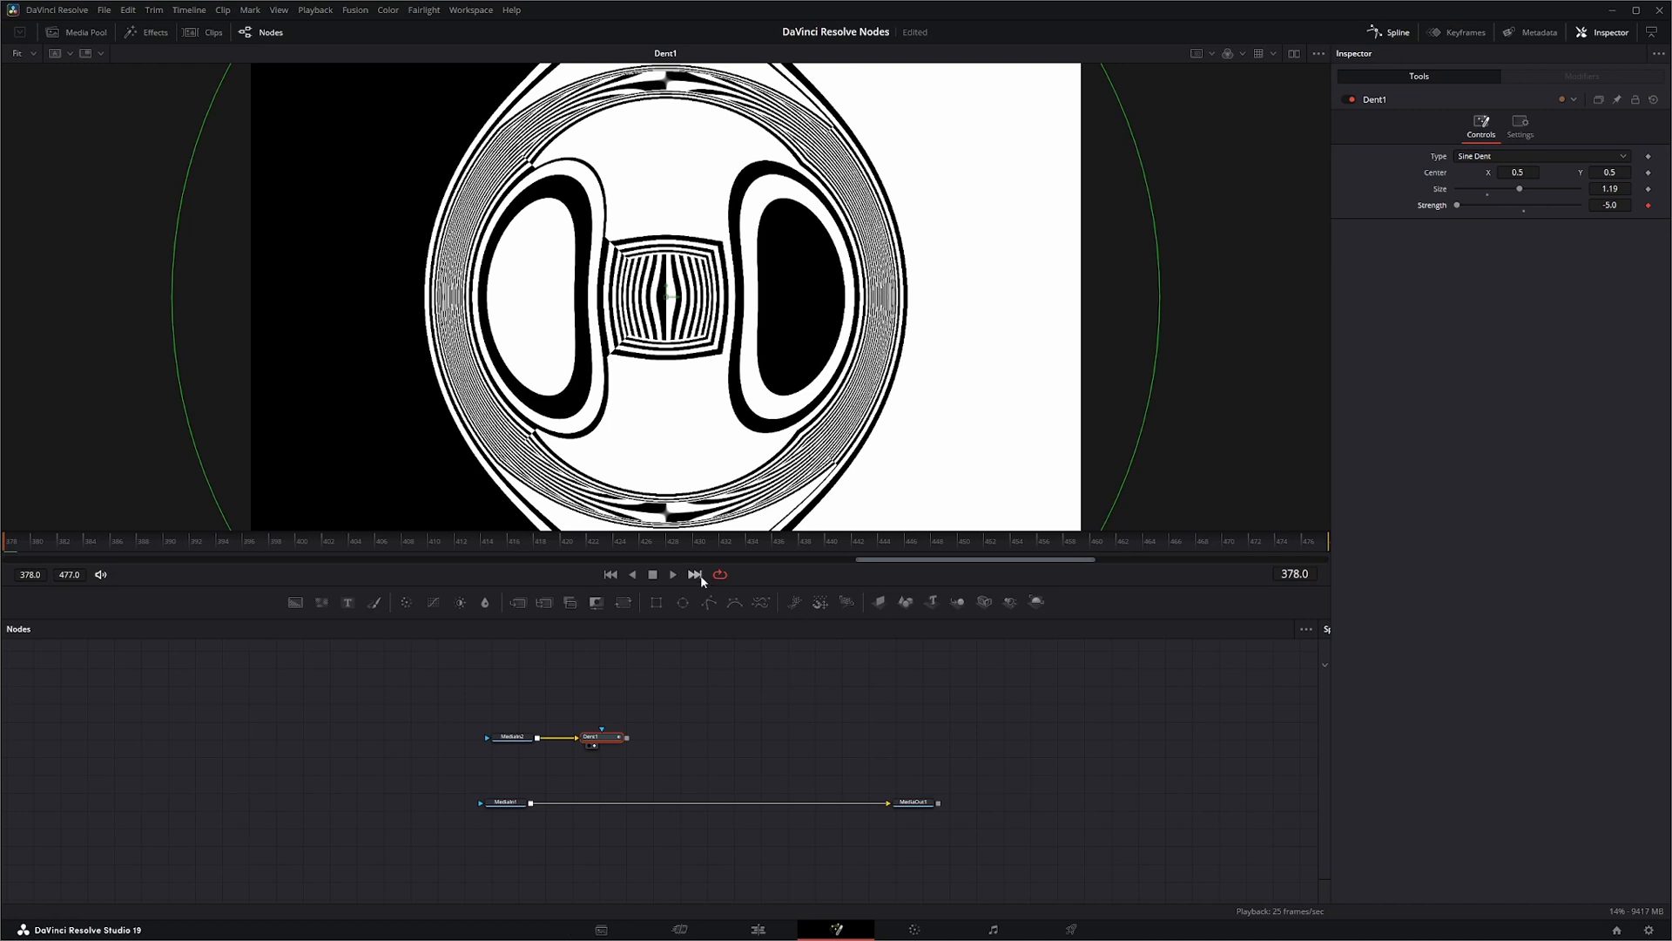
pyautogui.click(694, 574)
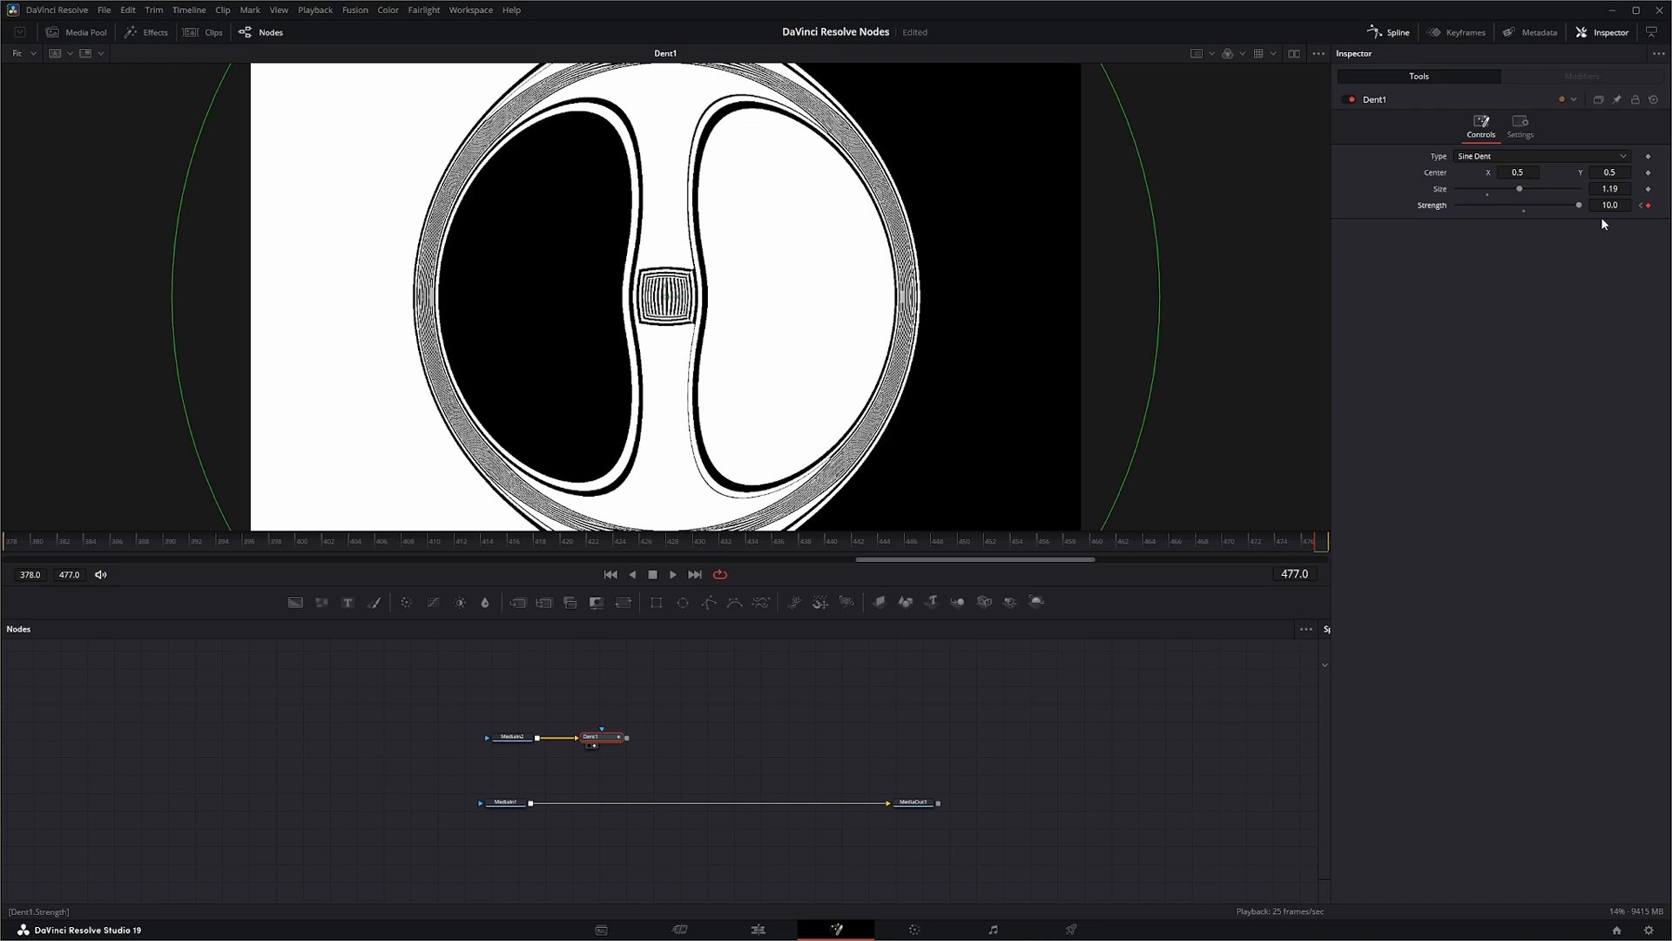
pyautogui.moveTo(1030, 617)
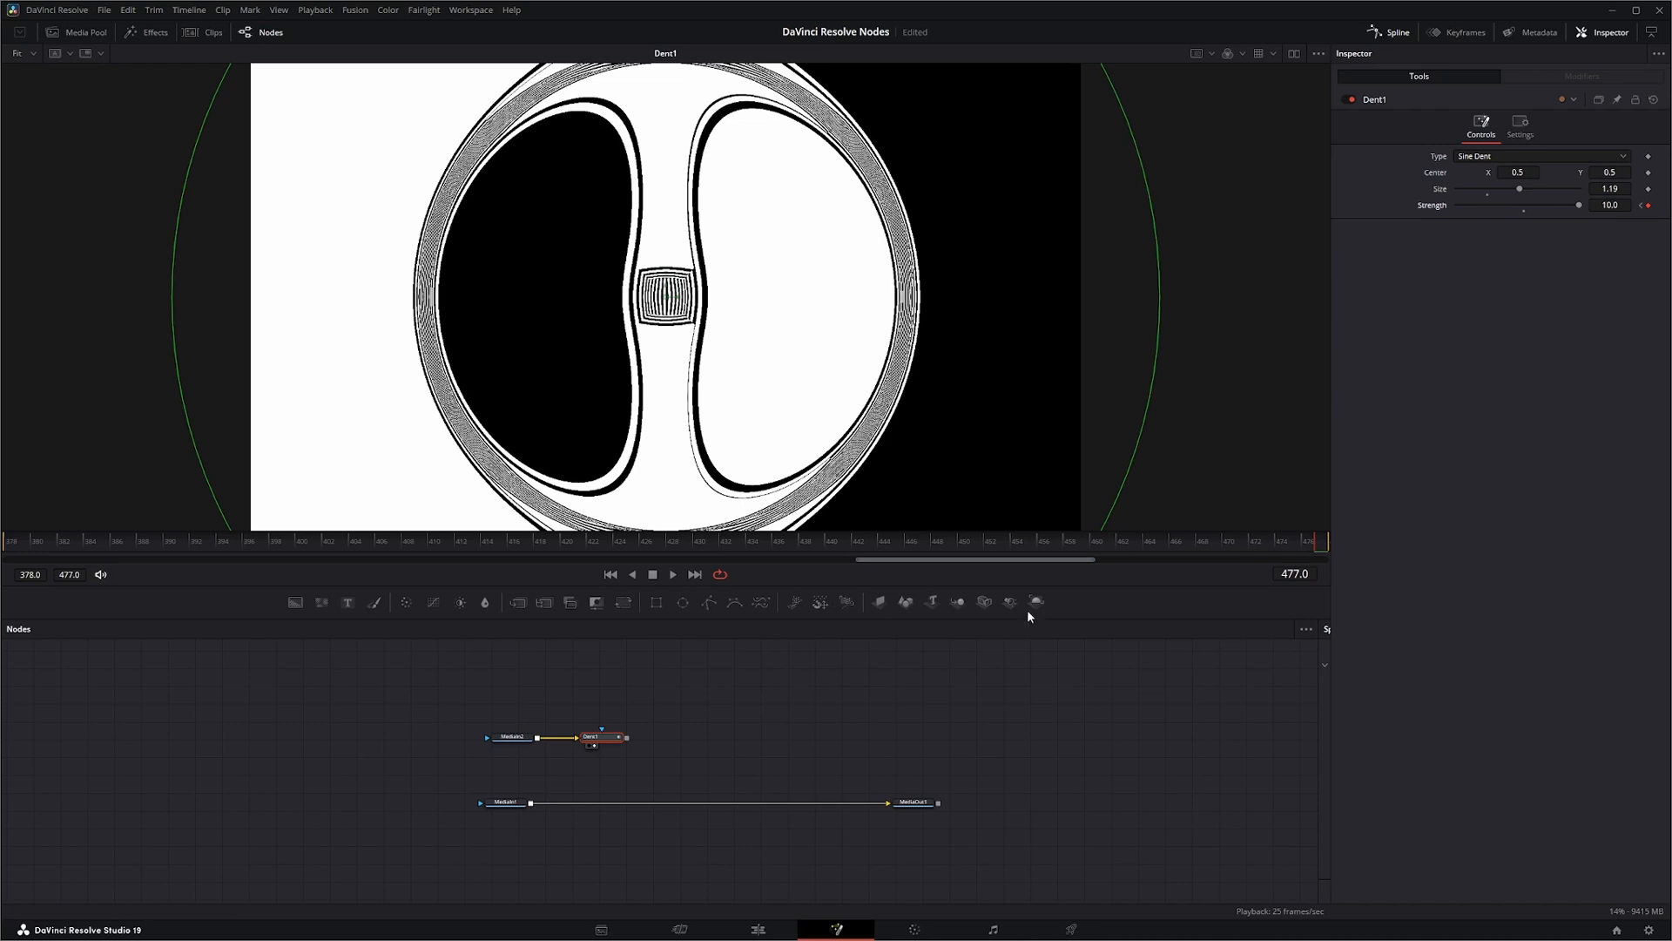
pyautogui.moveTo(1441, 379)
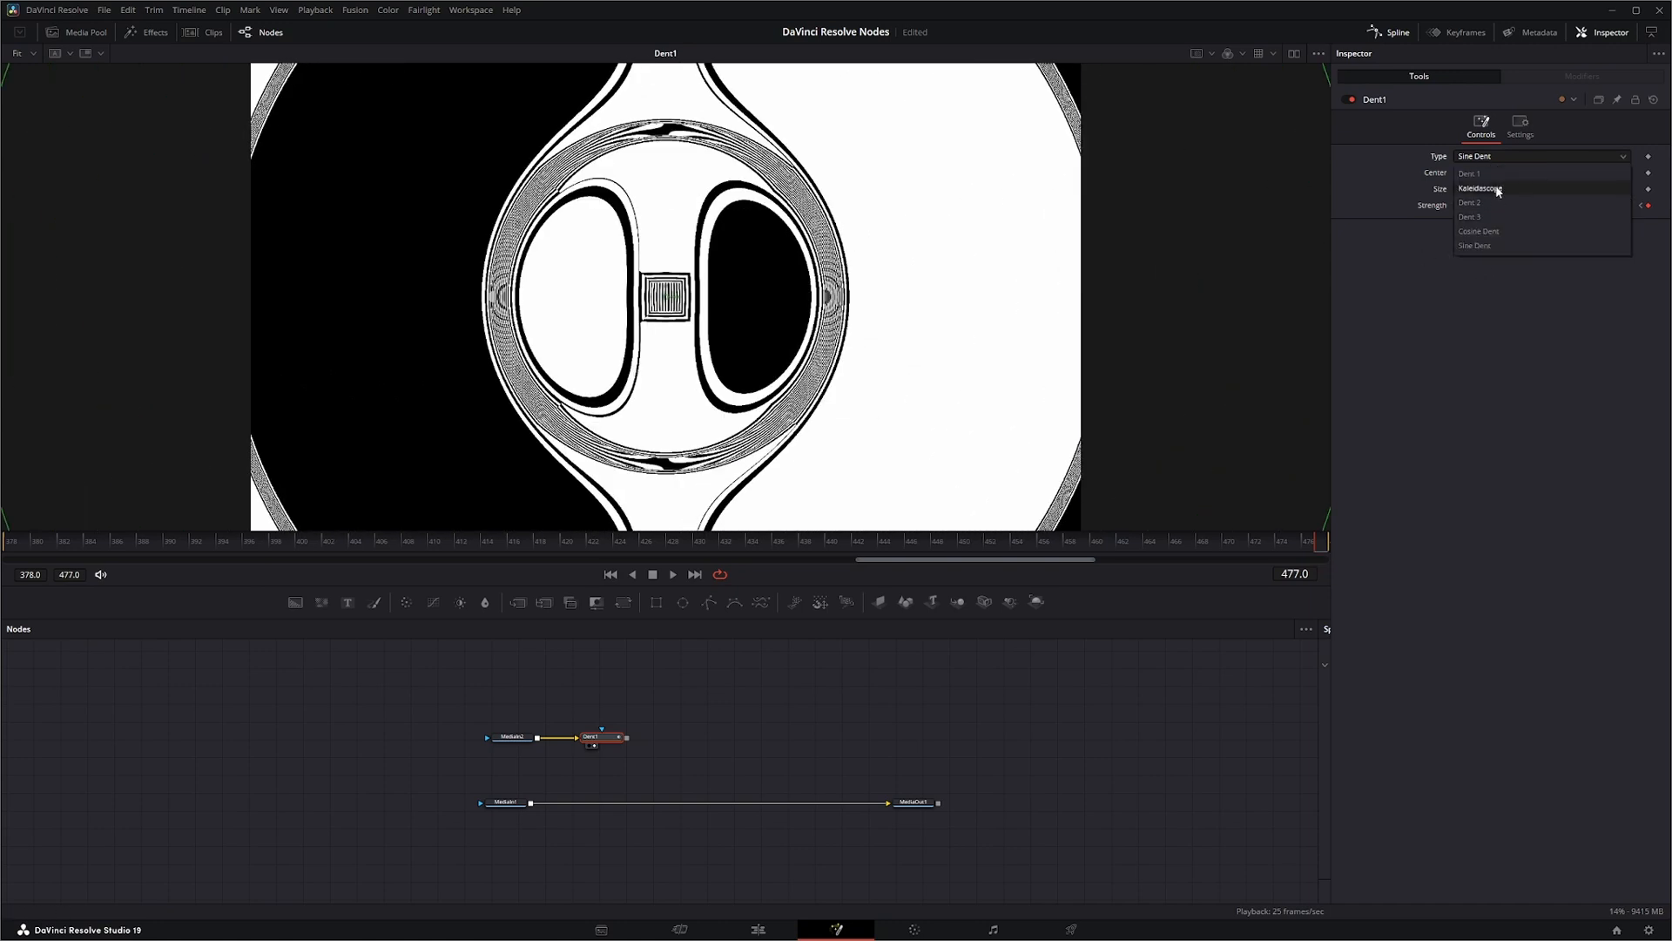
# - Switch the Dent type to Dent 1 at size 1.68 and review the stripes clip
pyautogui.click(1471, 172)
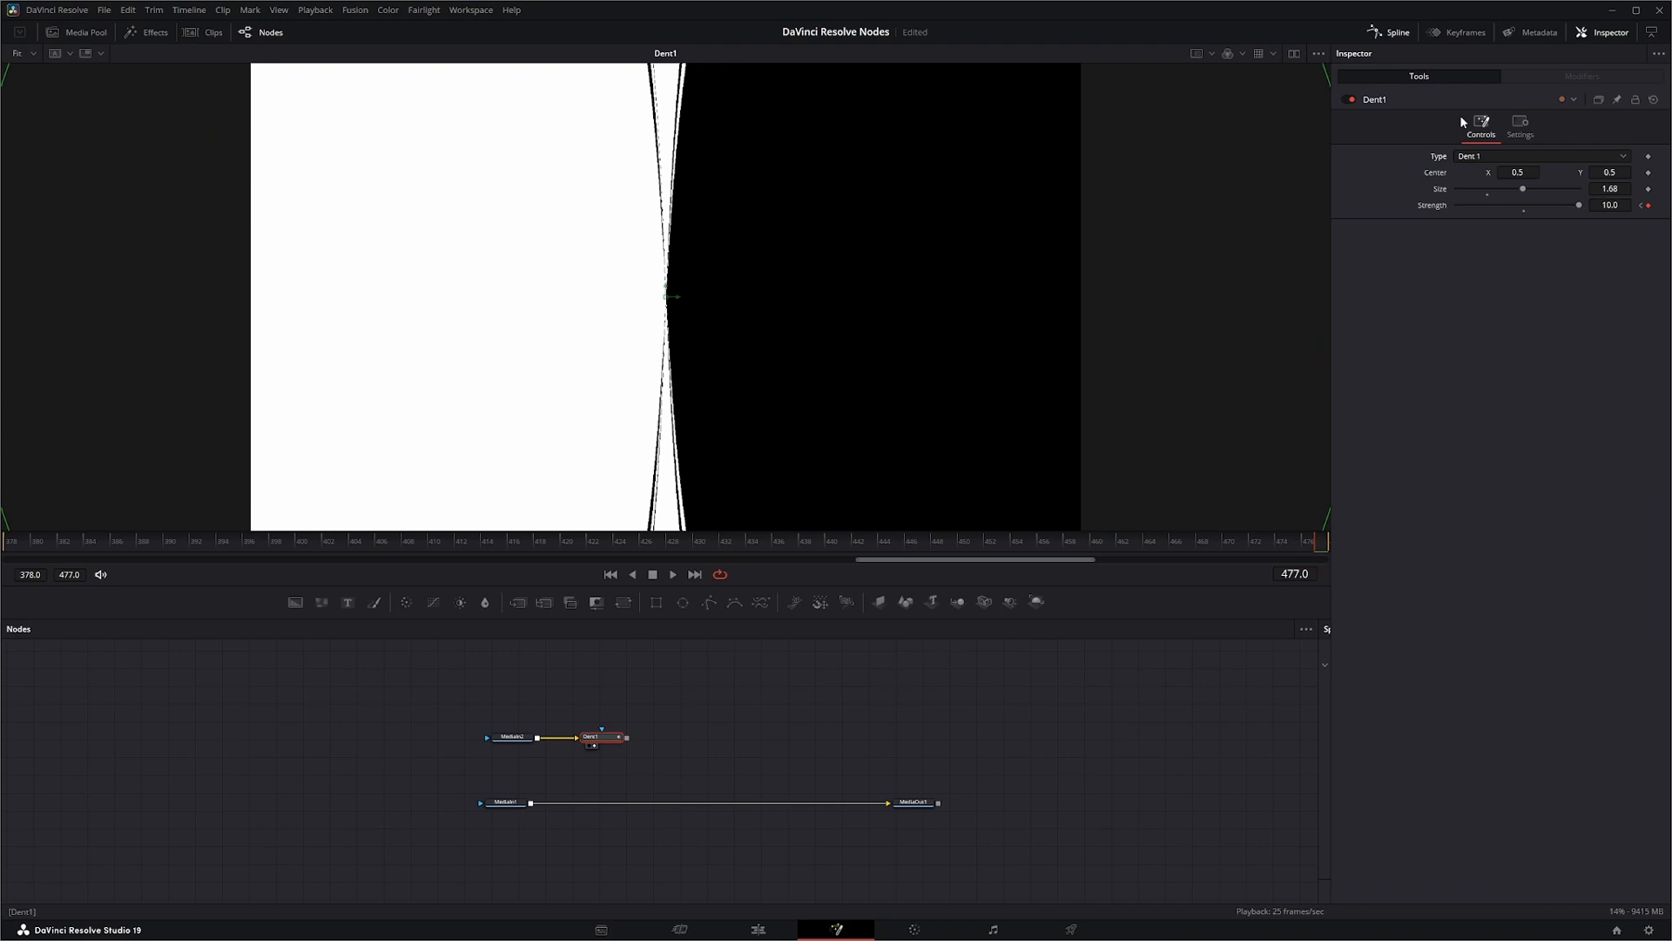
pyautogui.moveTo(603, 578)
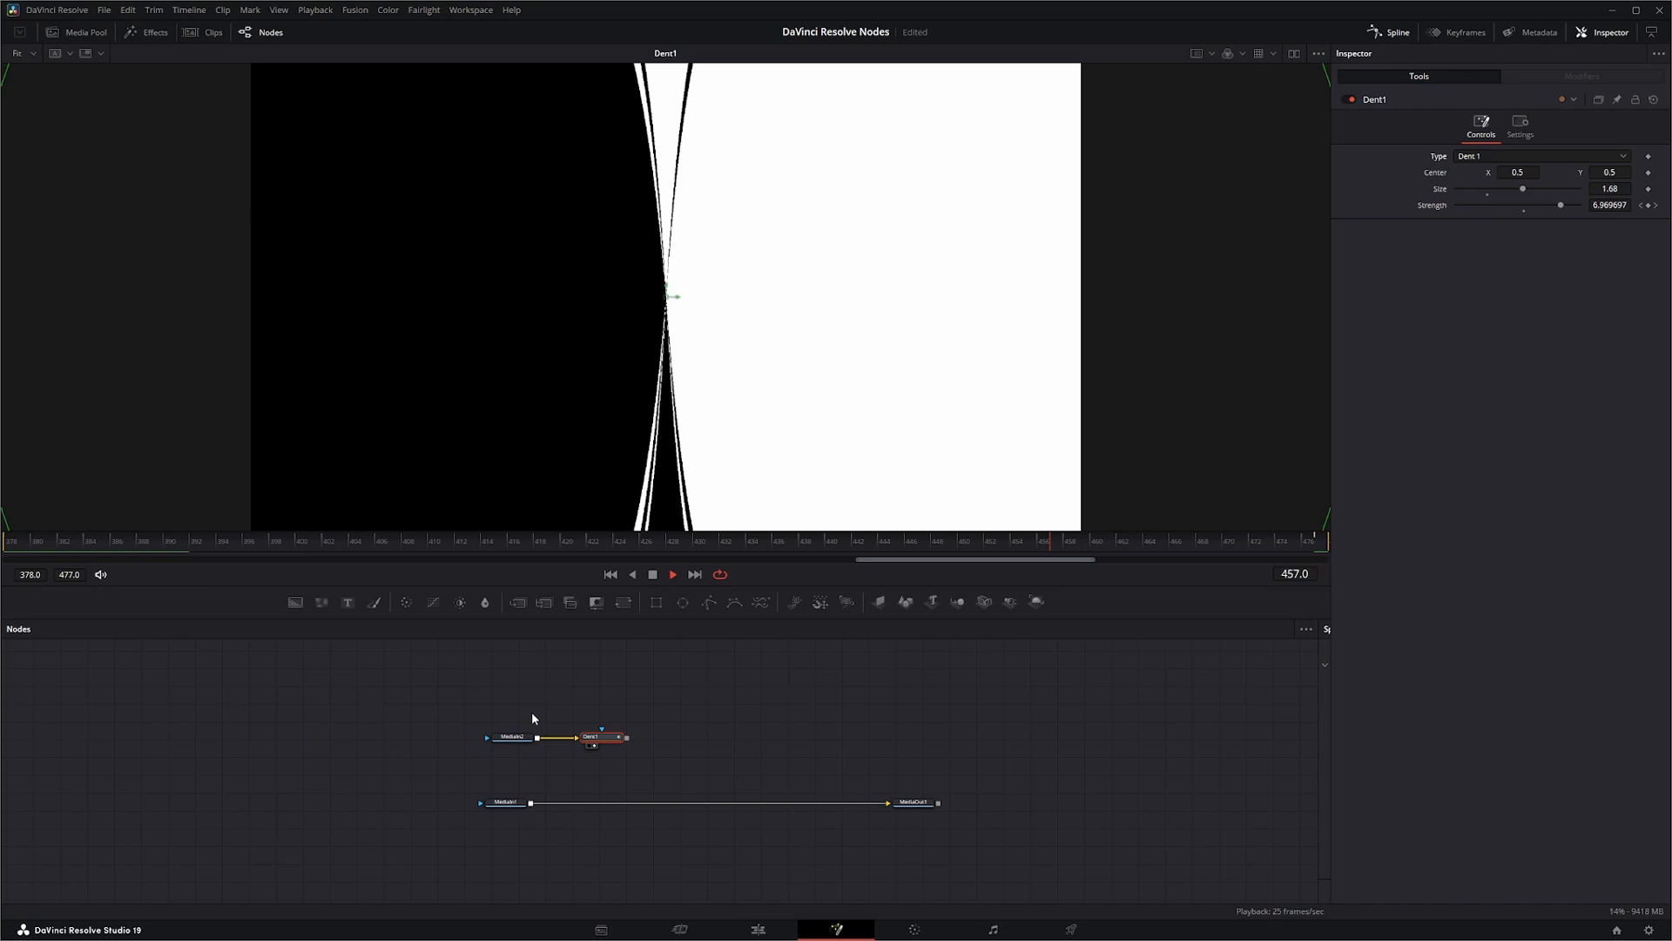
pyautogui.click(509, 737)
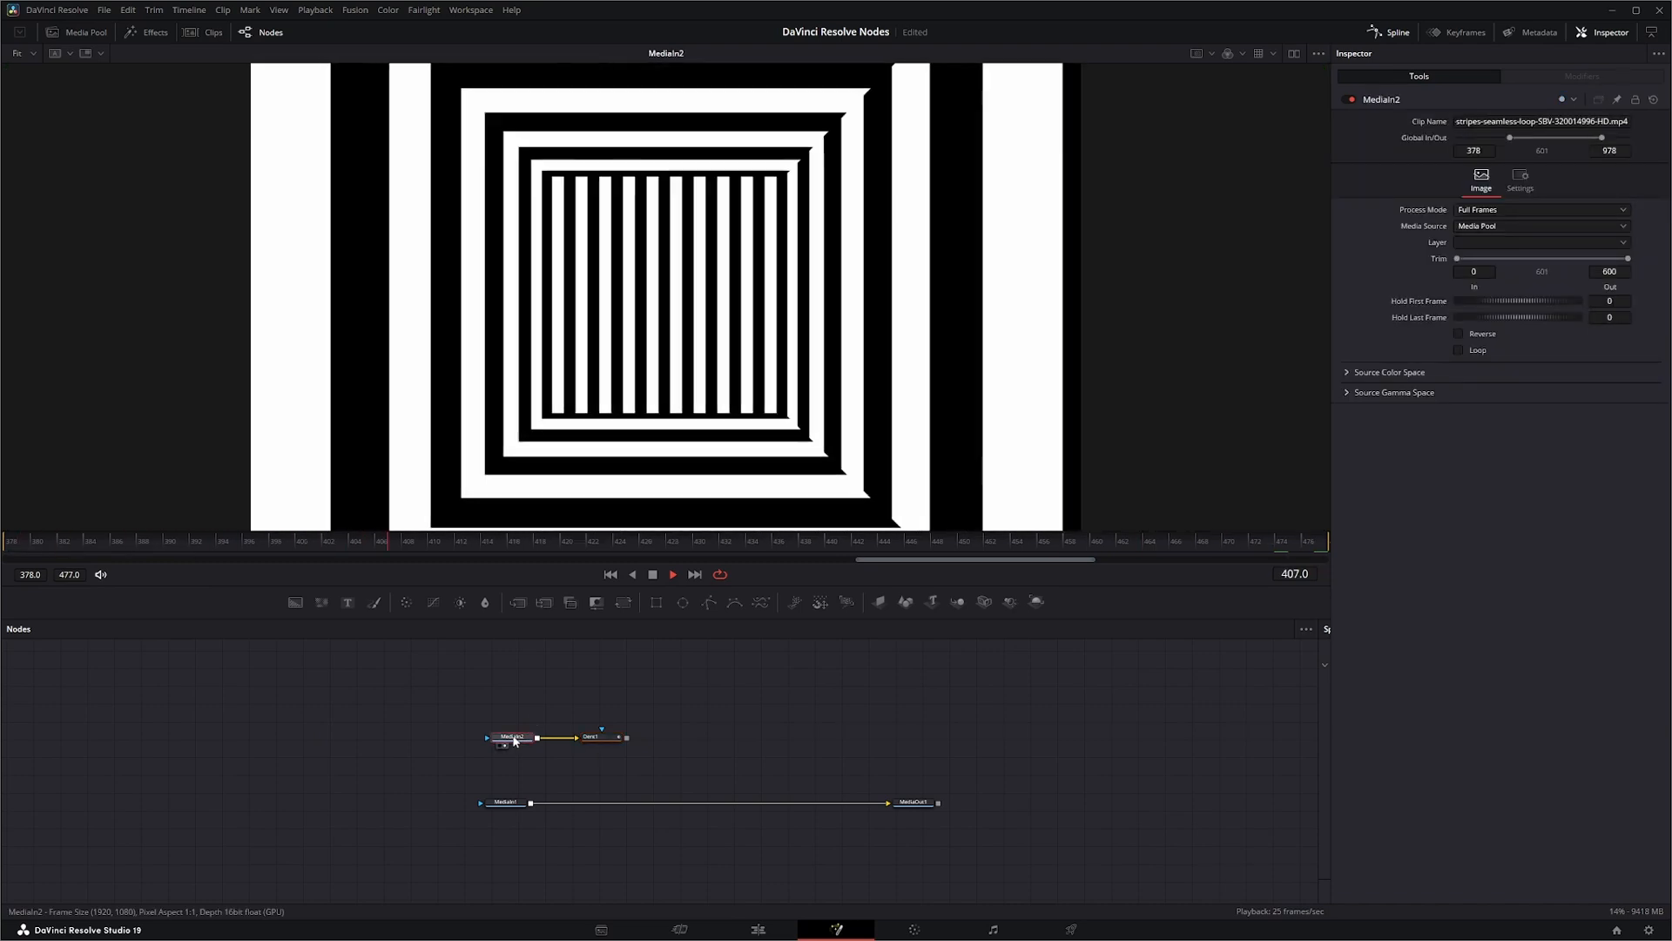
pyautogui.click(589, 736)
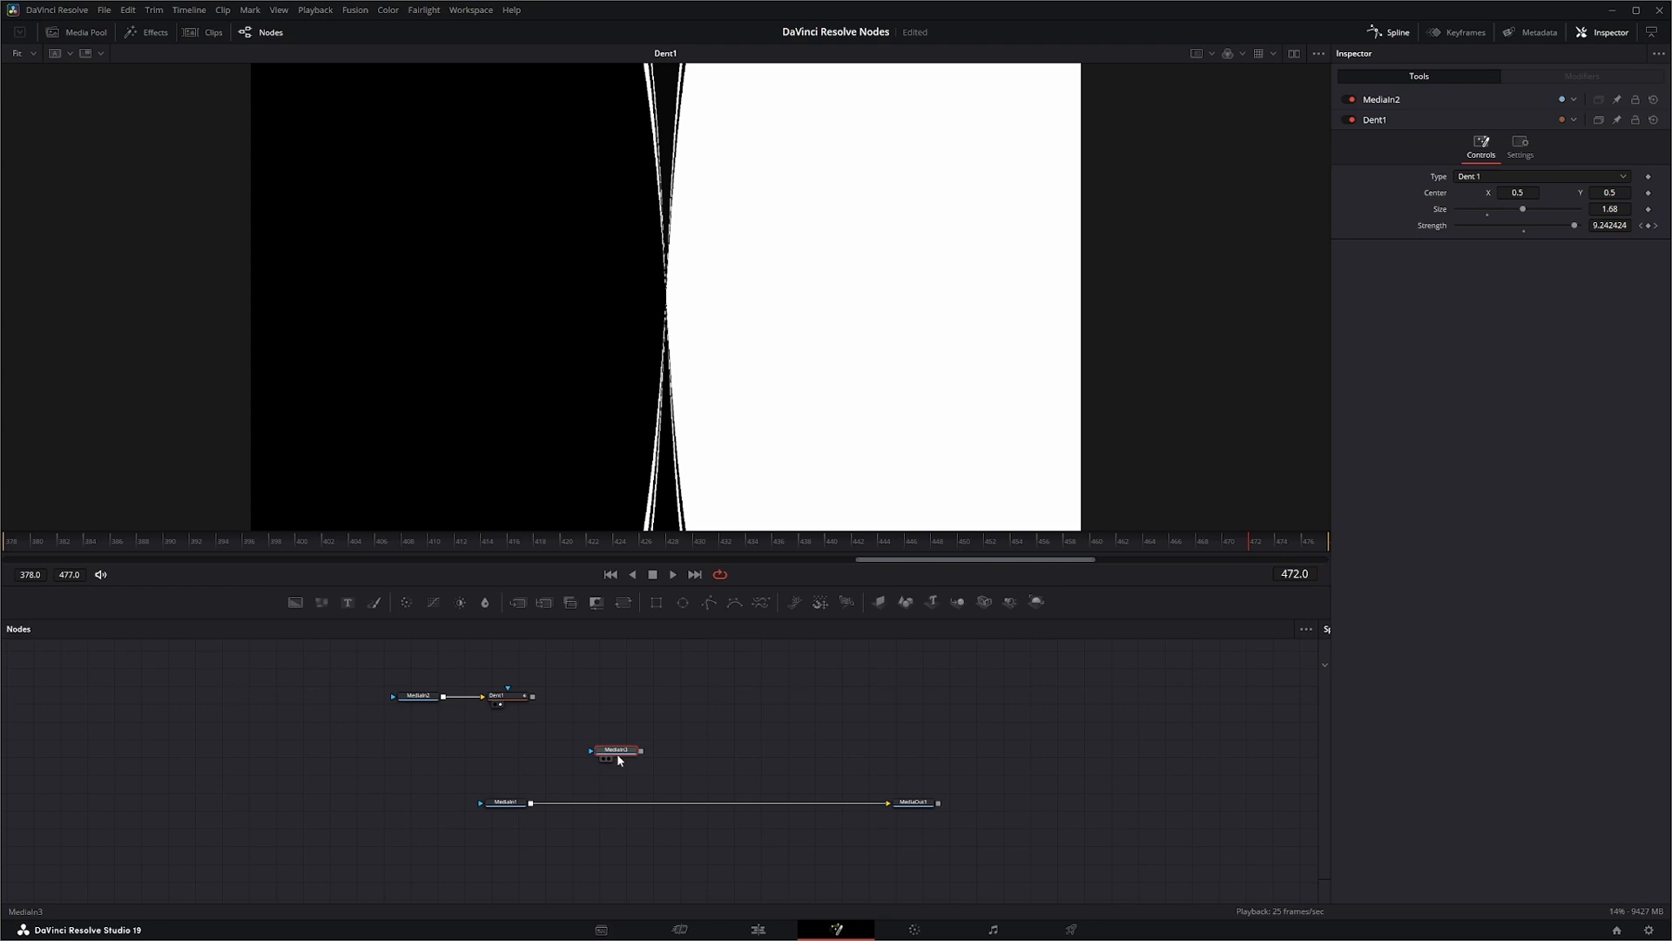
# - Add another clip and a Dissolve node masked by the dented stripes
pyautogui.click(613, 749)
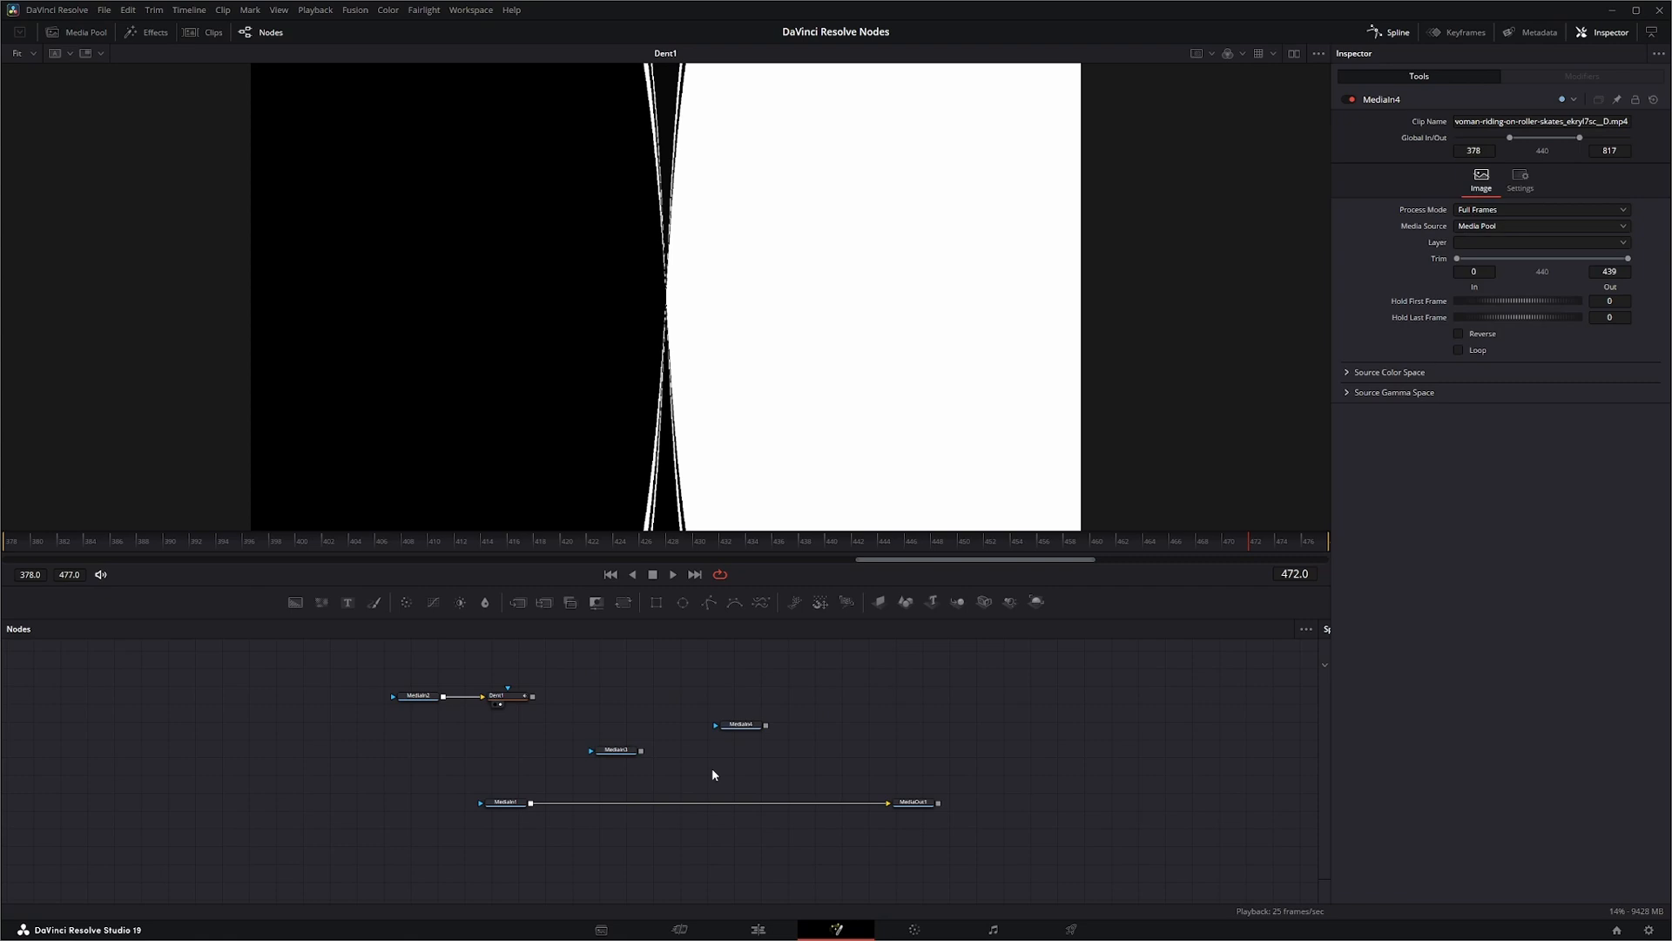
pyautogui.write('diss')
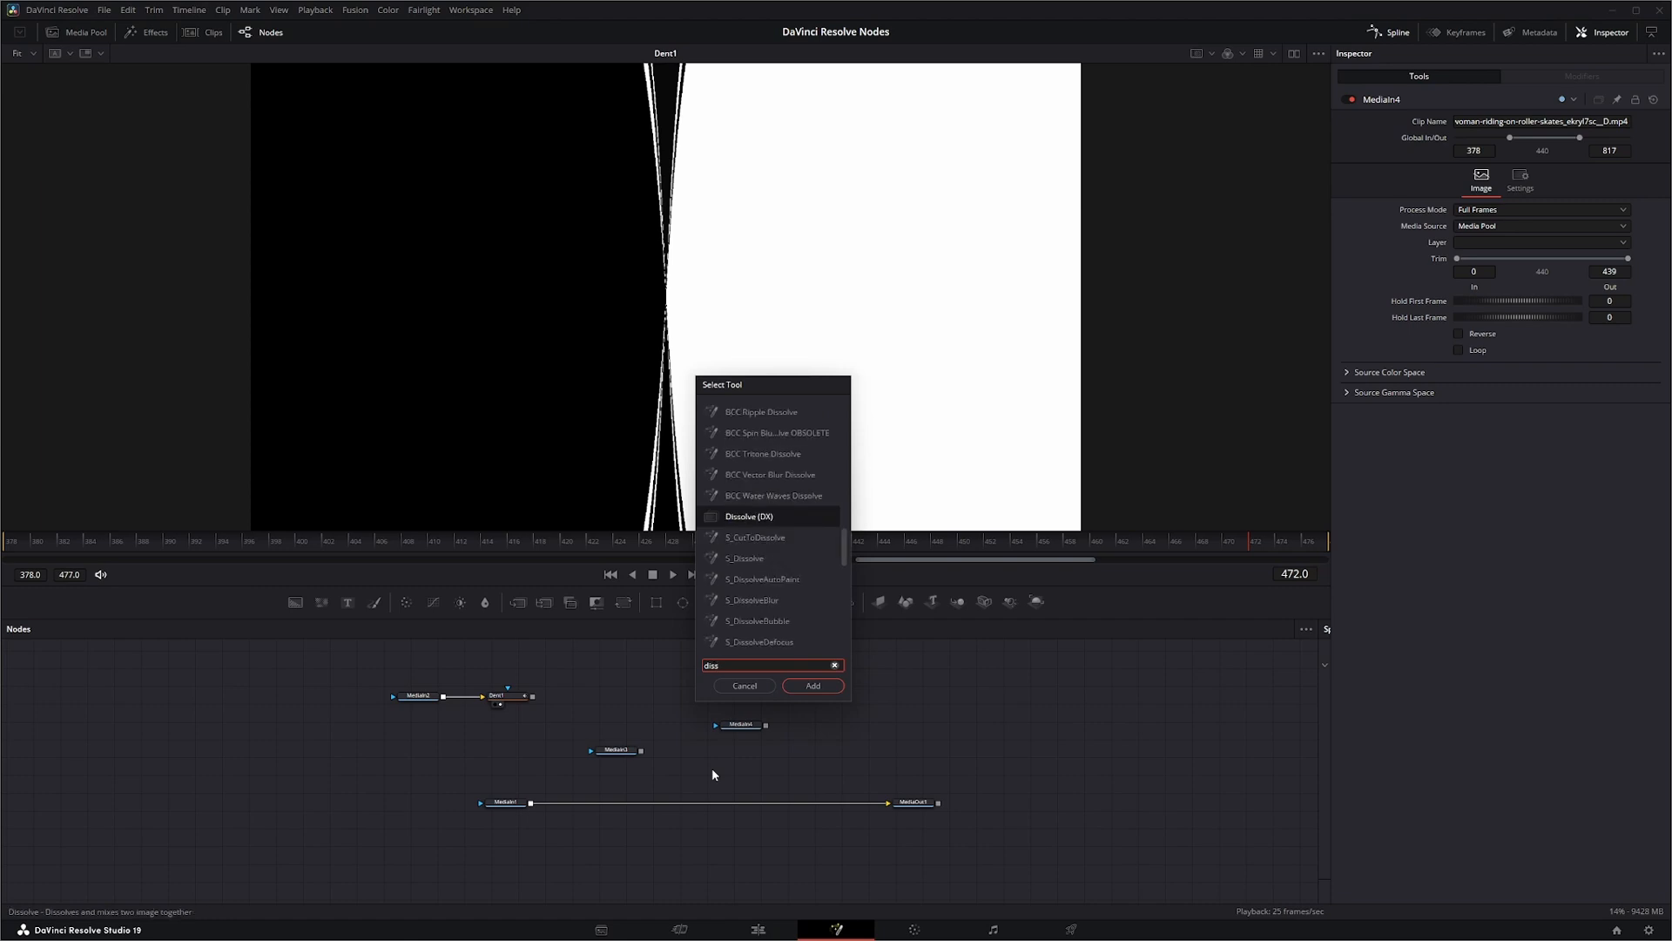
pyautogui.click(812, 685)
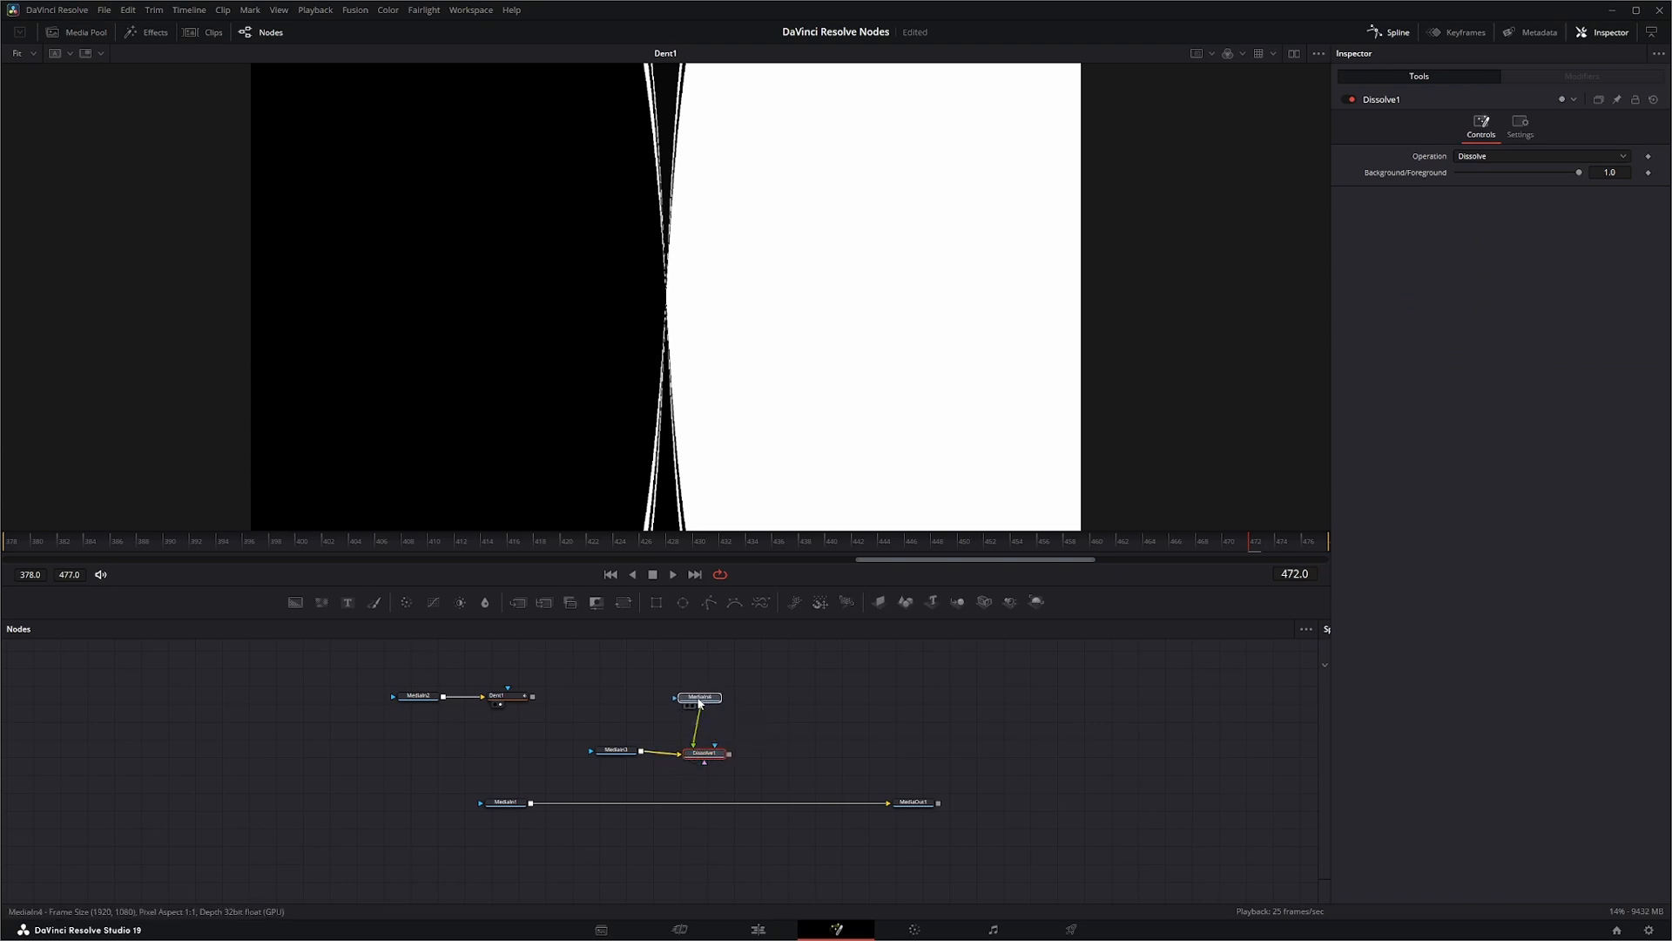
pyautogui.click(698, 696)
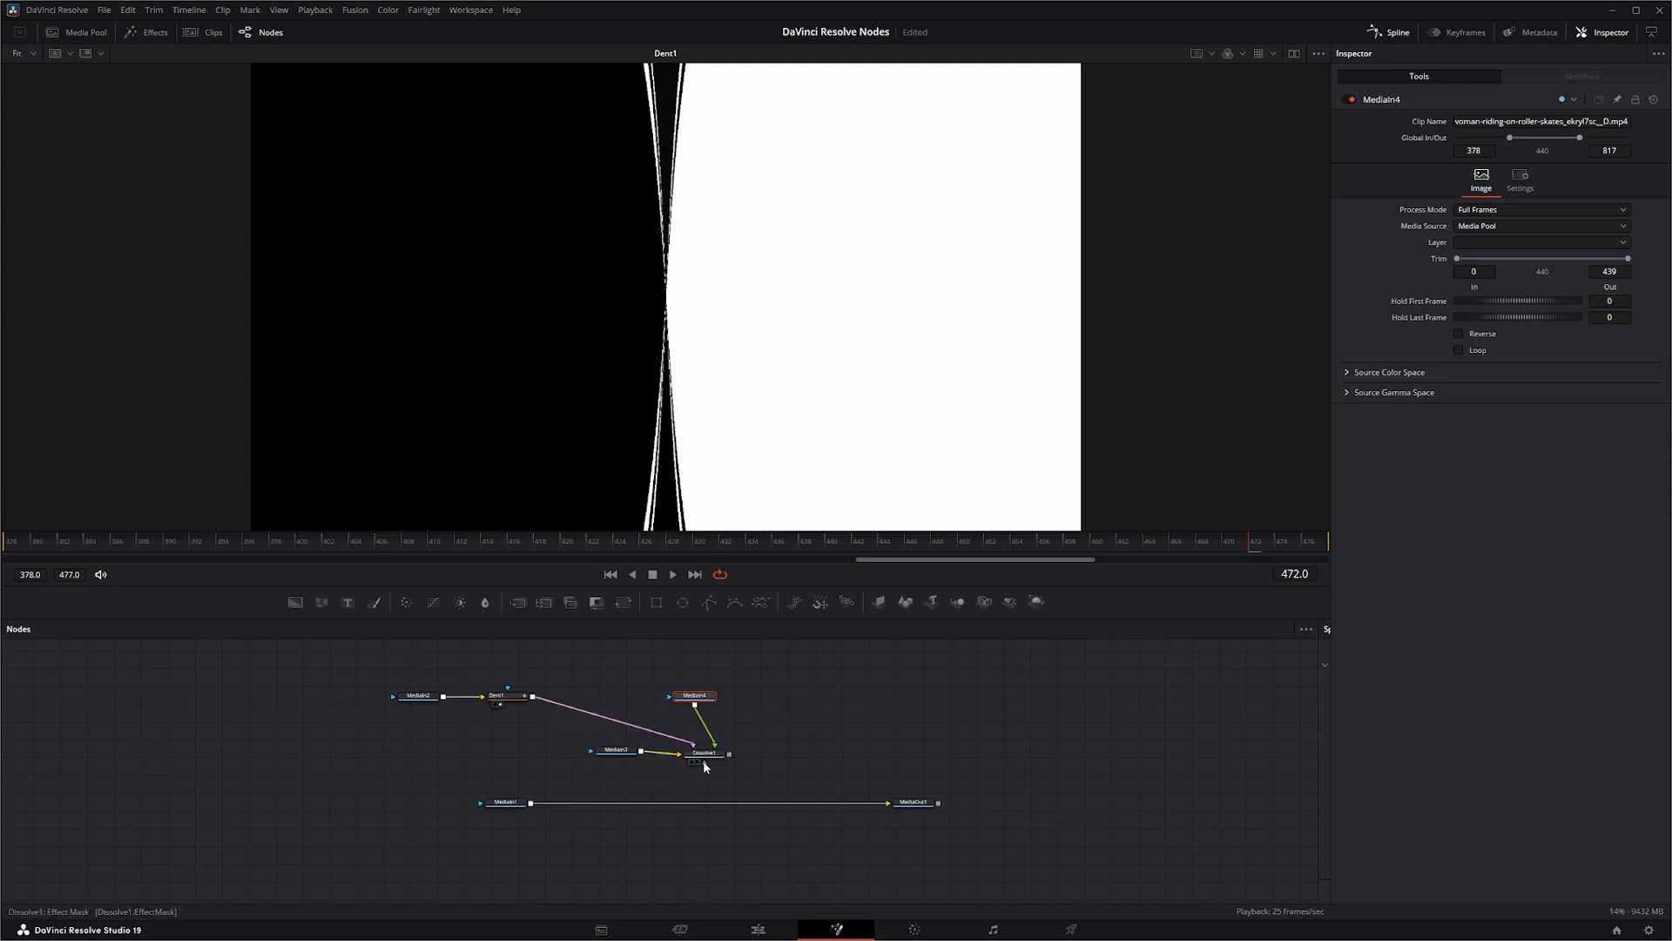
pyautogui.click(702, 753)
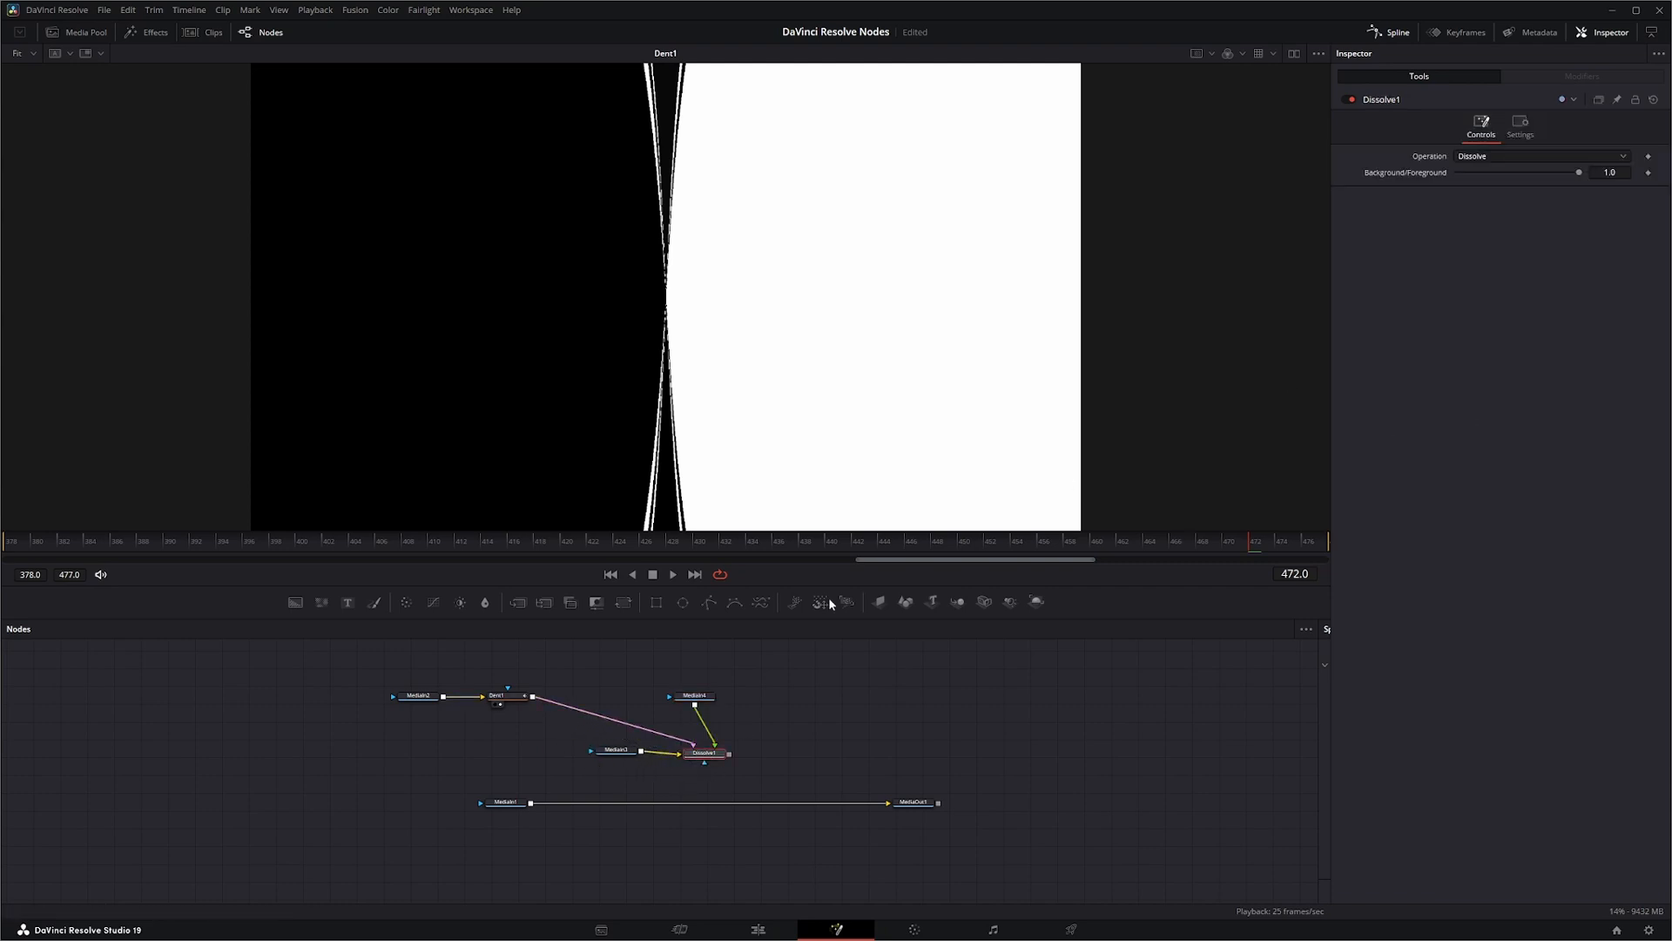
# - Keyframe the Background/Foreground mix at frame 378 and play back the cross-fade
pyautogui.click(608, 574)
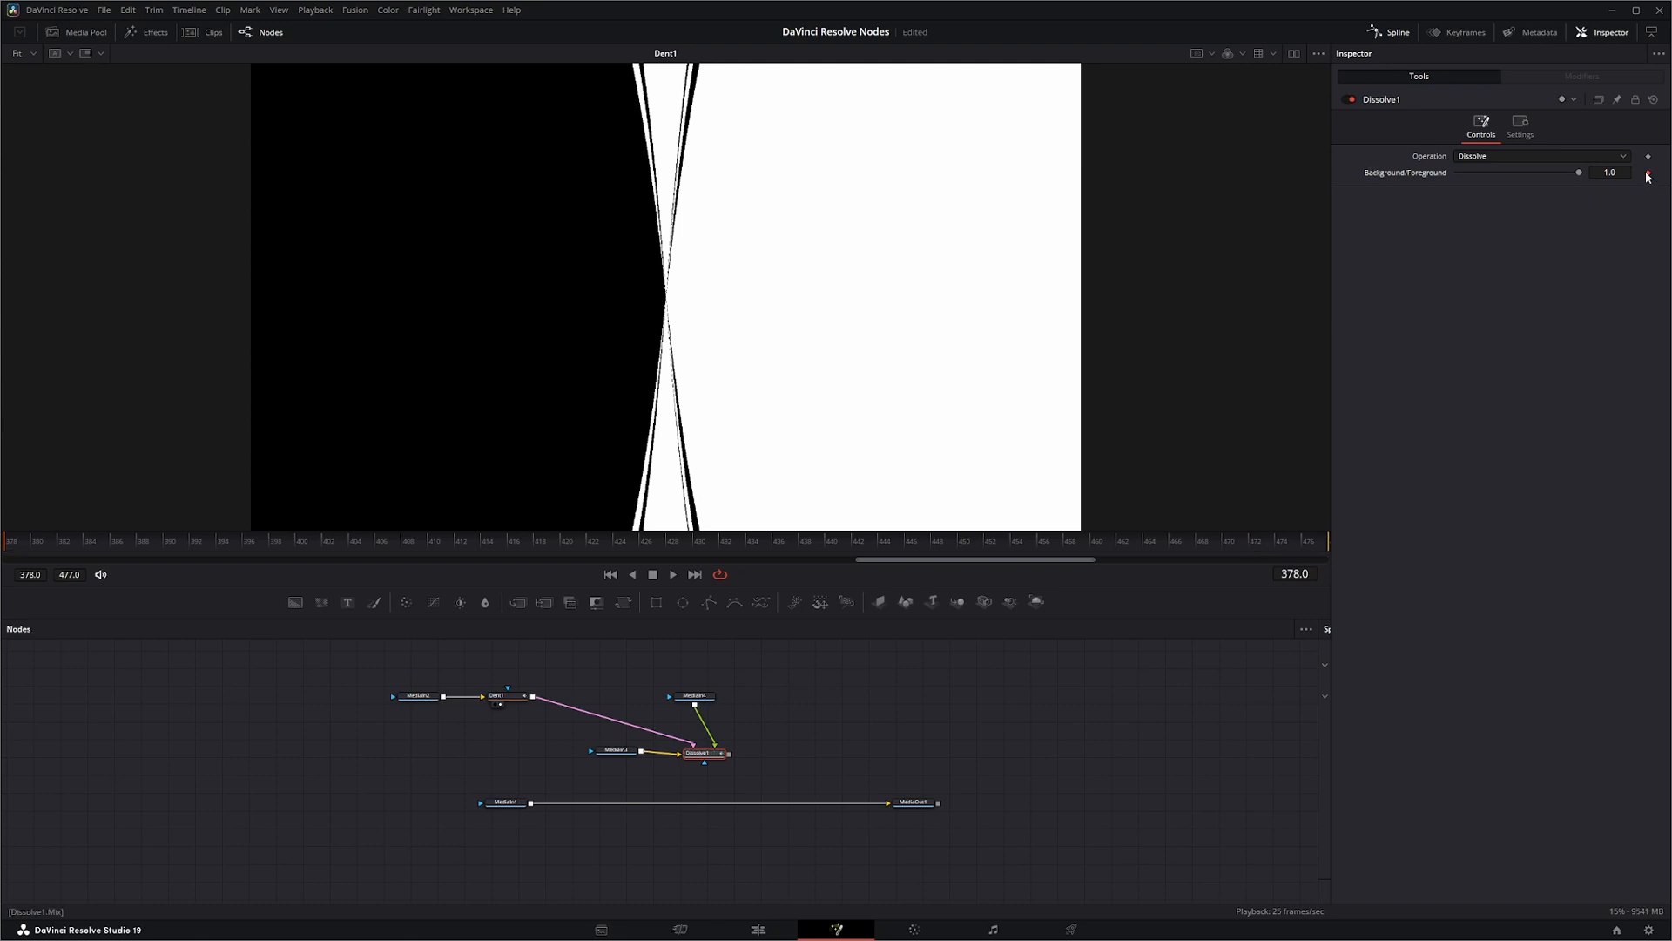
pyautogui.click(694, 574)
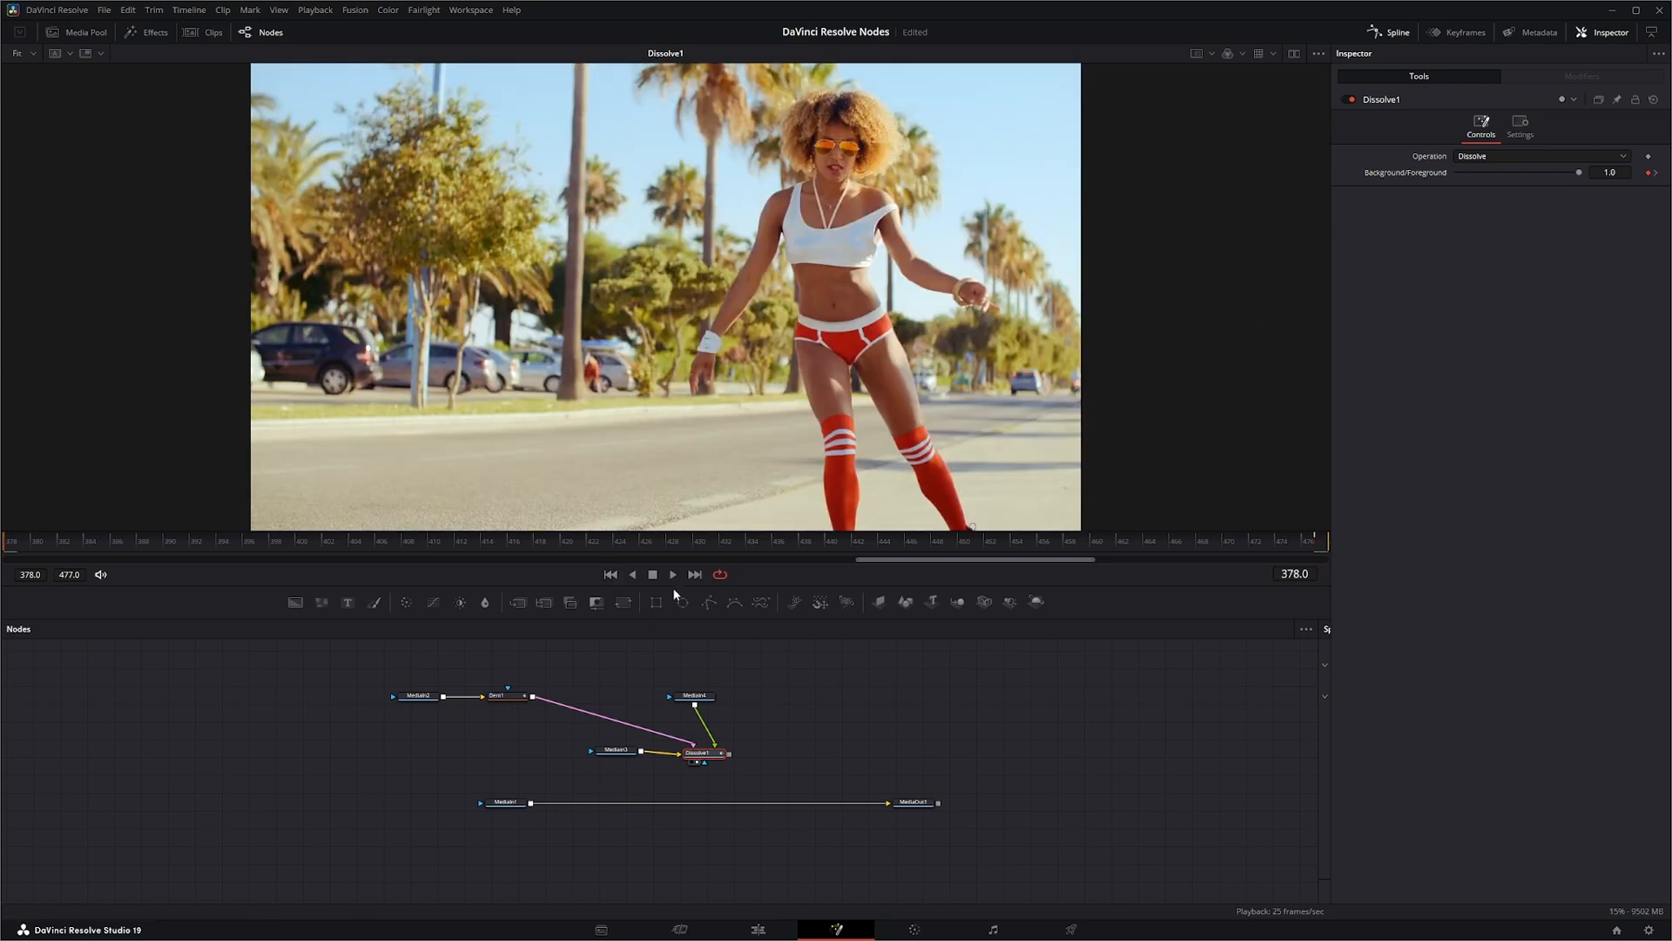
pyautogui.click(672, 574)
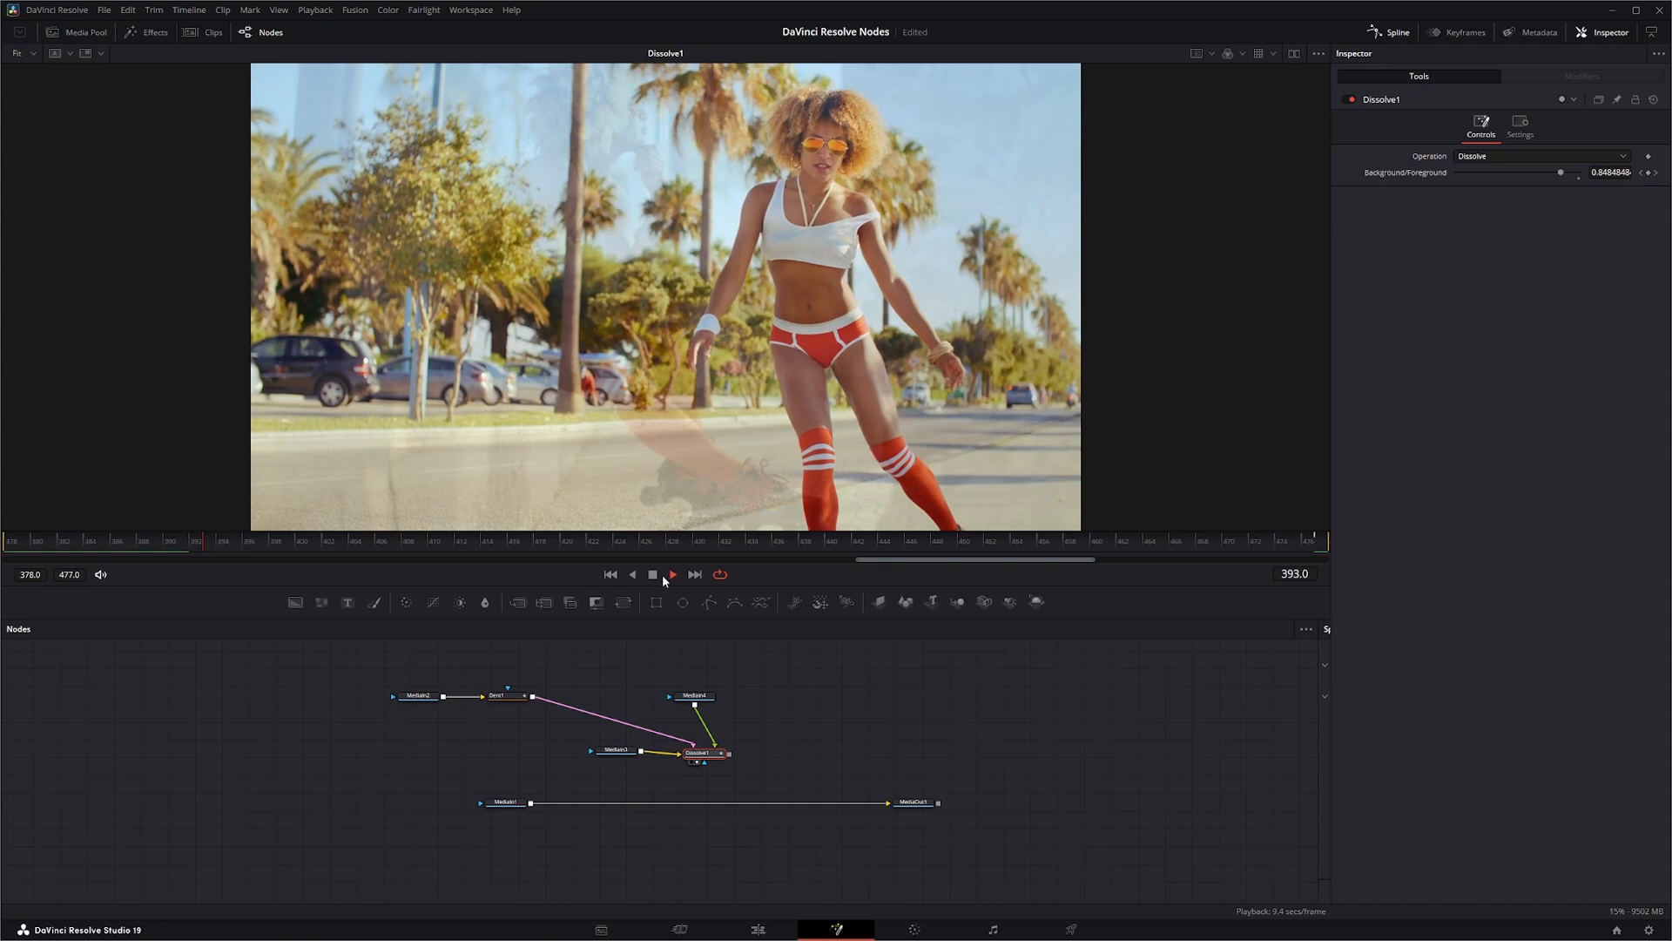
pyautogui.click(672, 574)
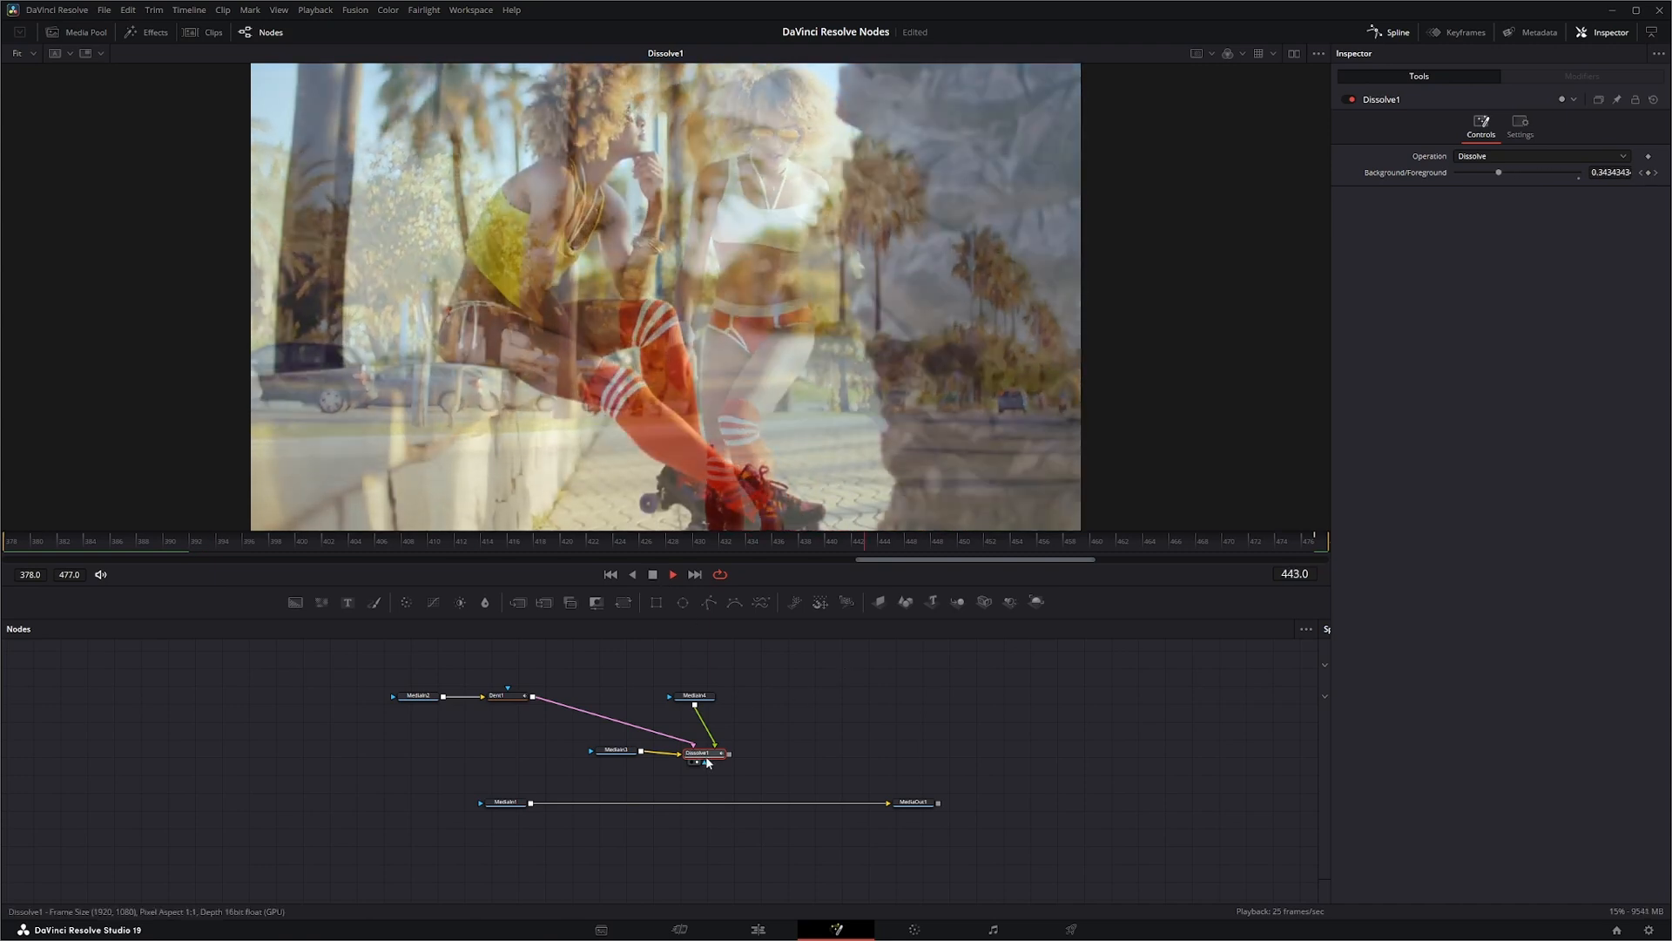
pyautogui.click(652, 574)
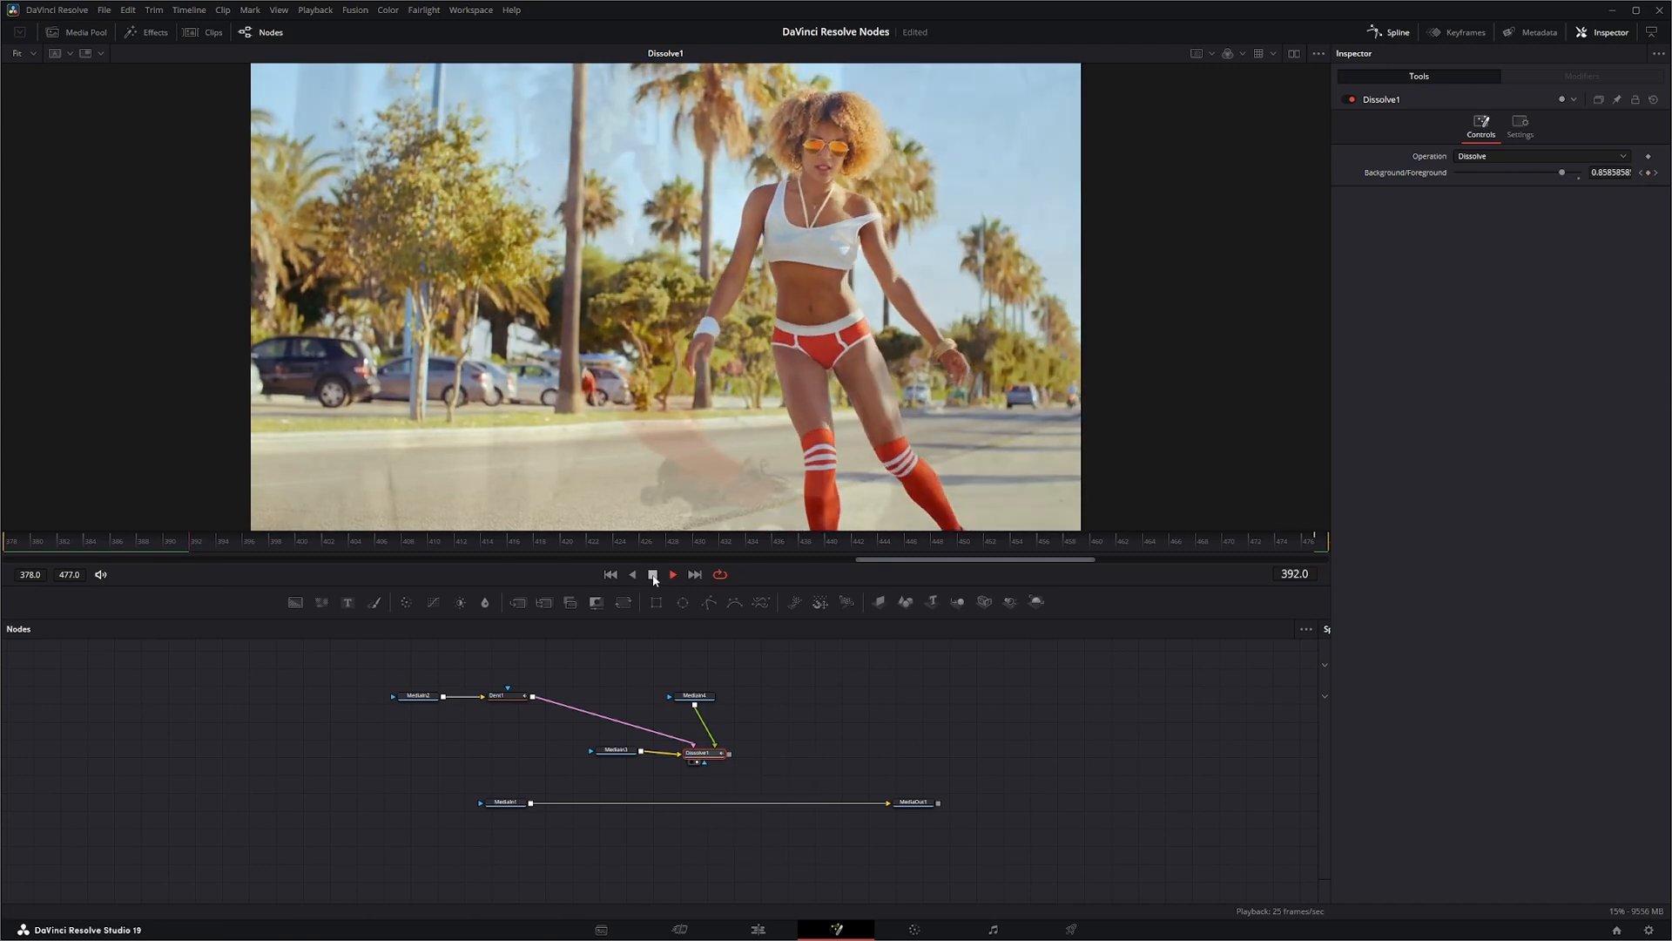
# - Set the Dissolve operation to Gradient Wipe and play back the transition
pyautogui.click(1540, 156)
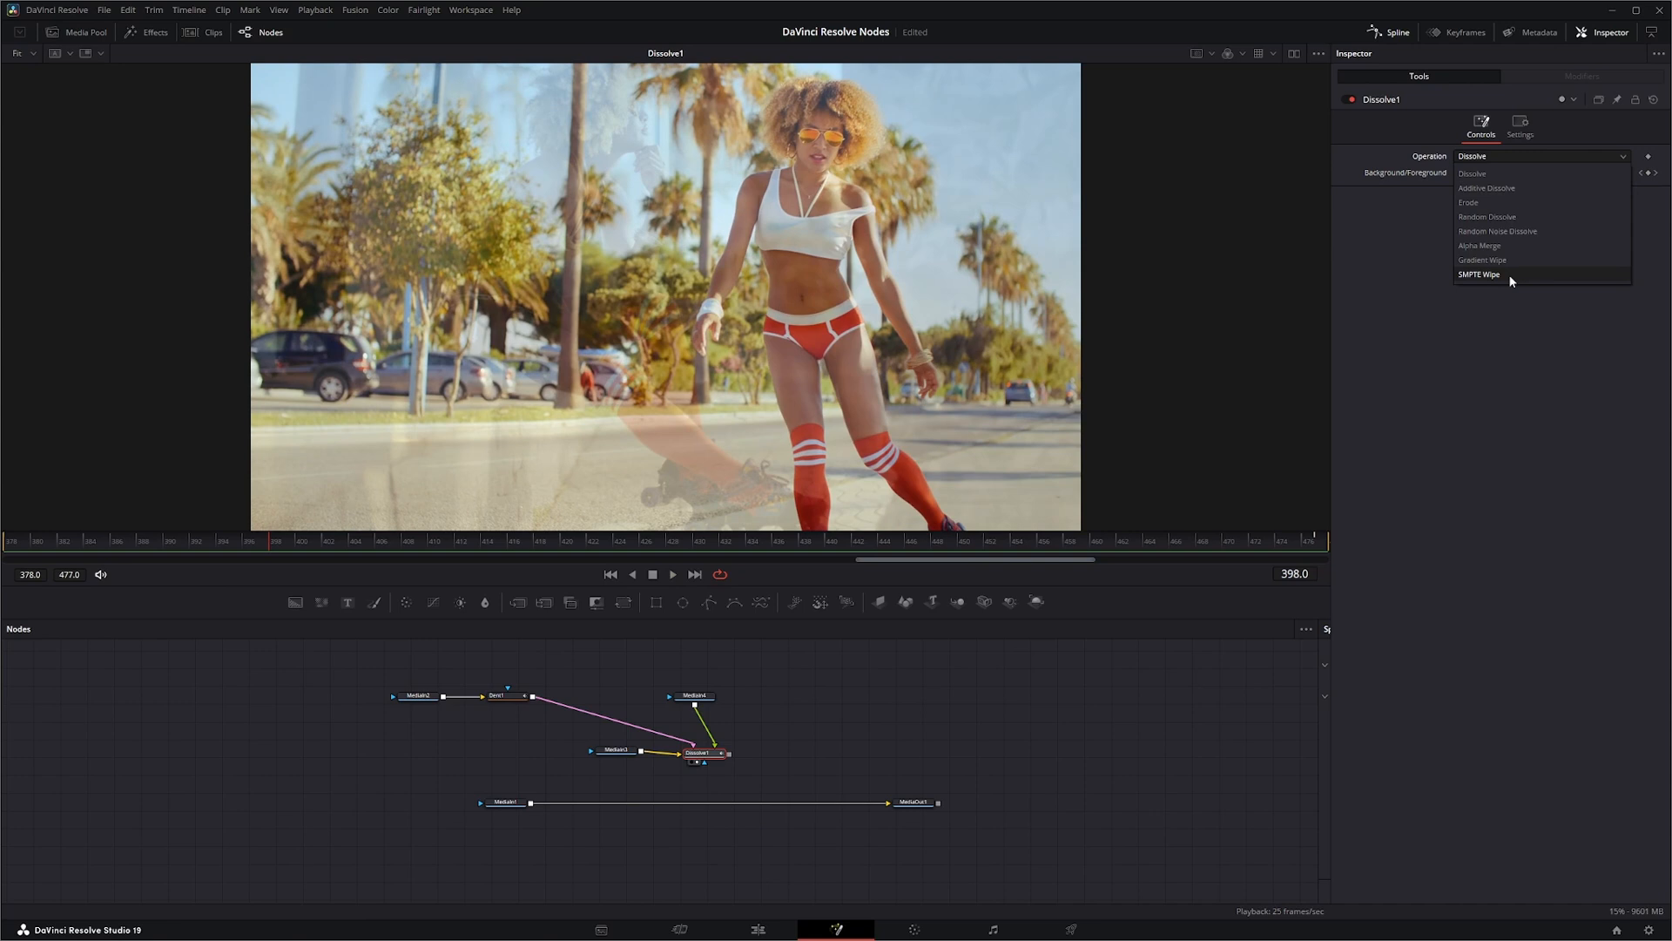
pyautogui.click(1482, 260)
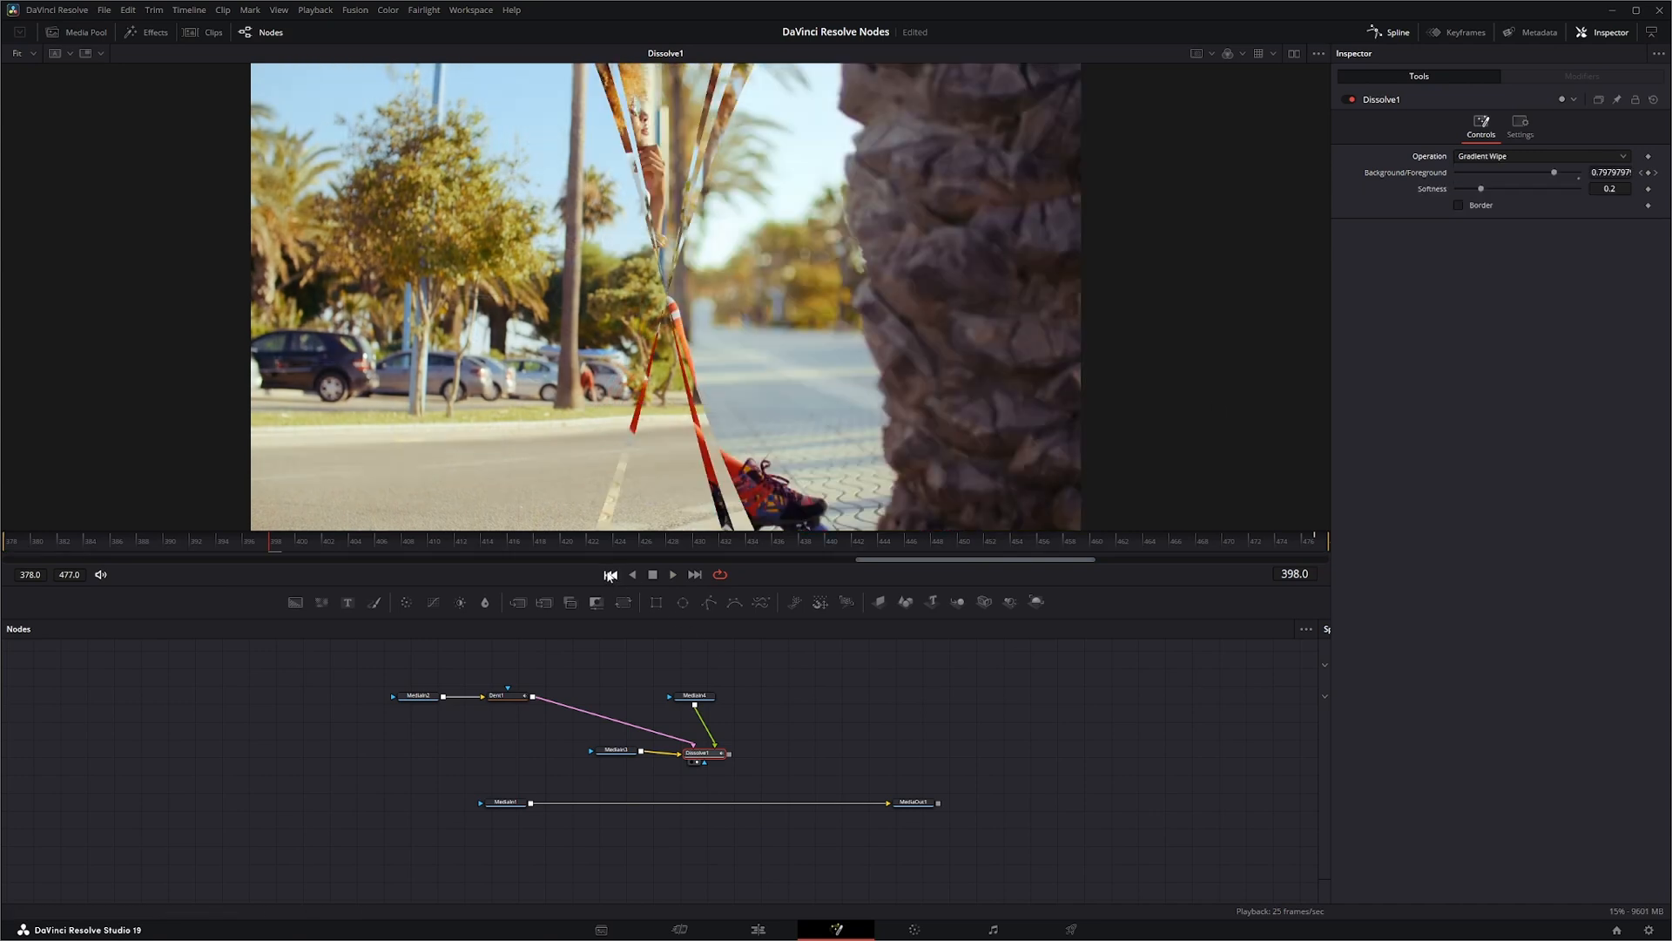
pyautogui.click(671, 574)
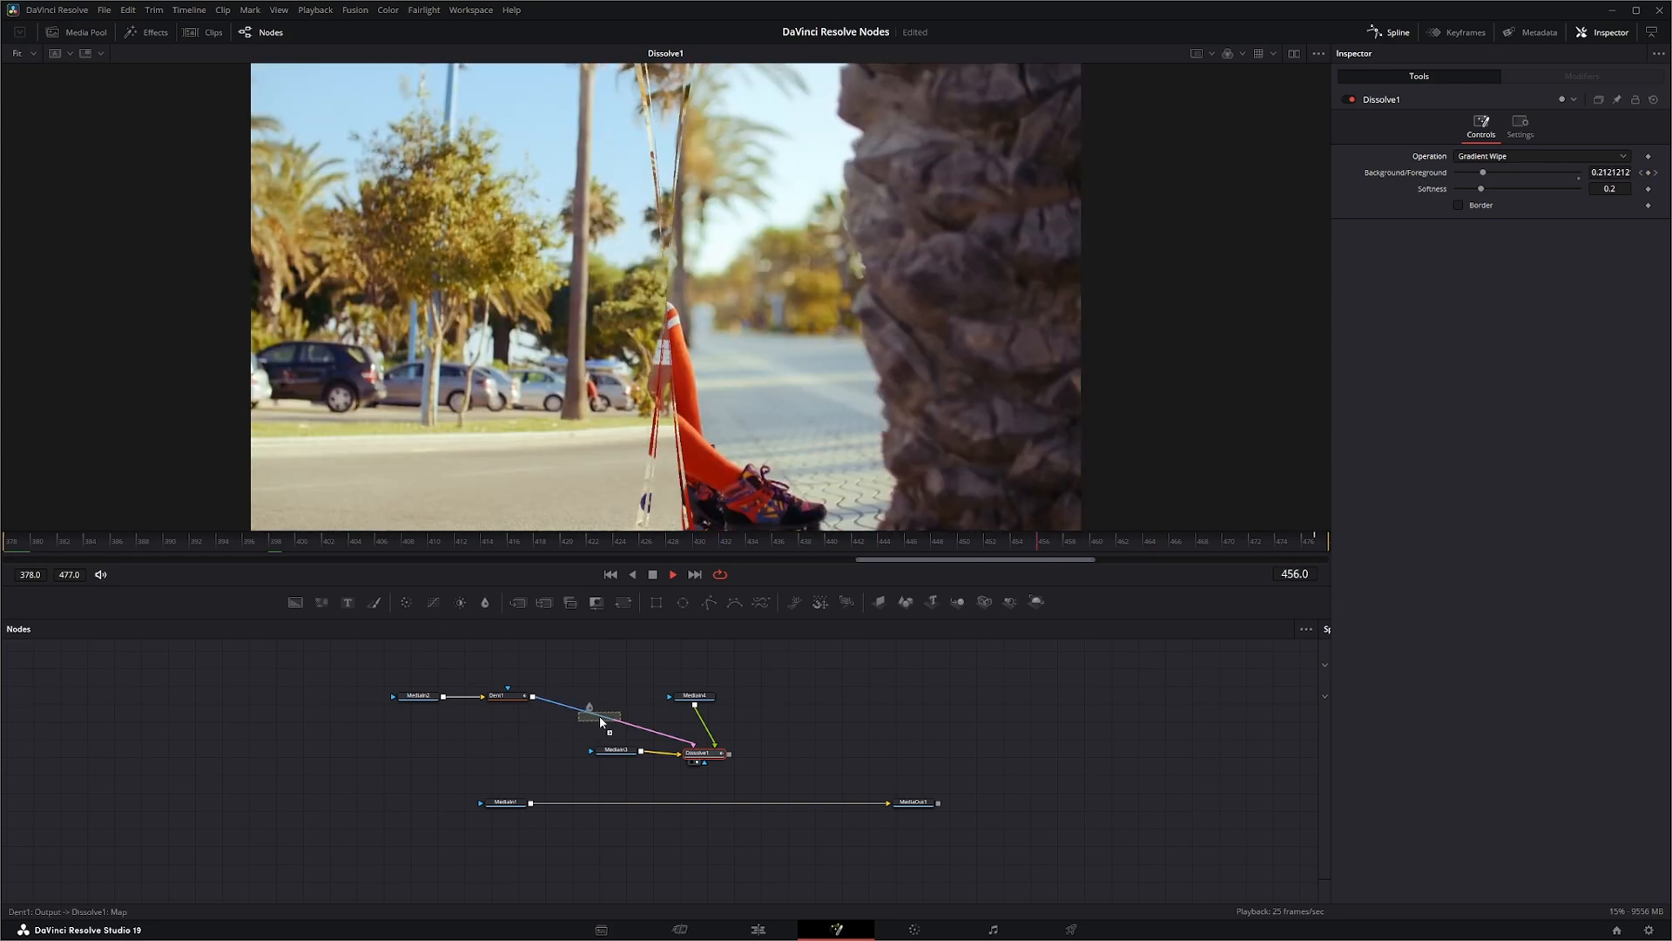
# - Insert a Blur node between Dent1 and Dissolve1 with Blur Size about 9.1
pyautogui.click(603, 714)
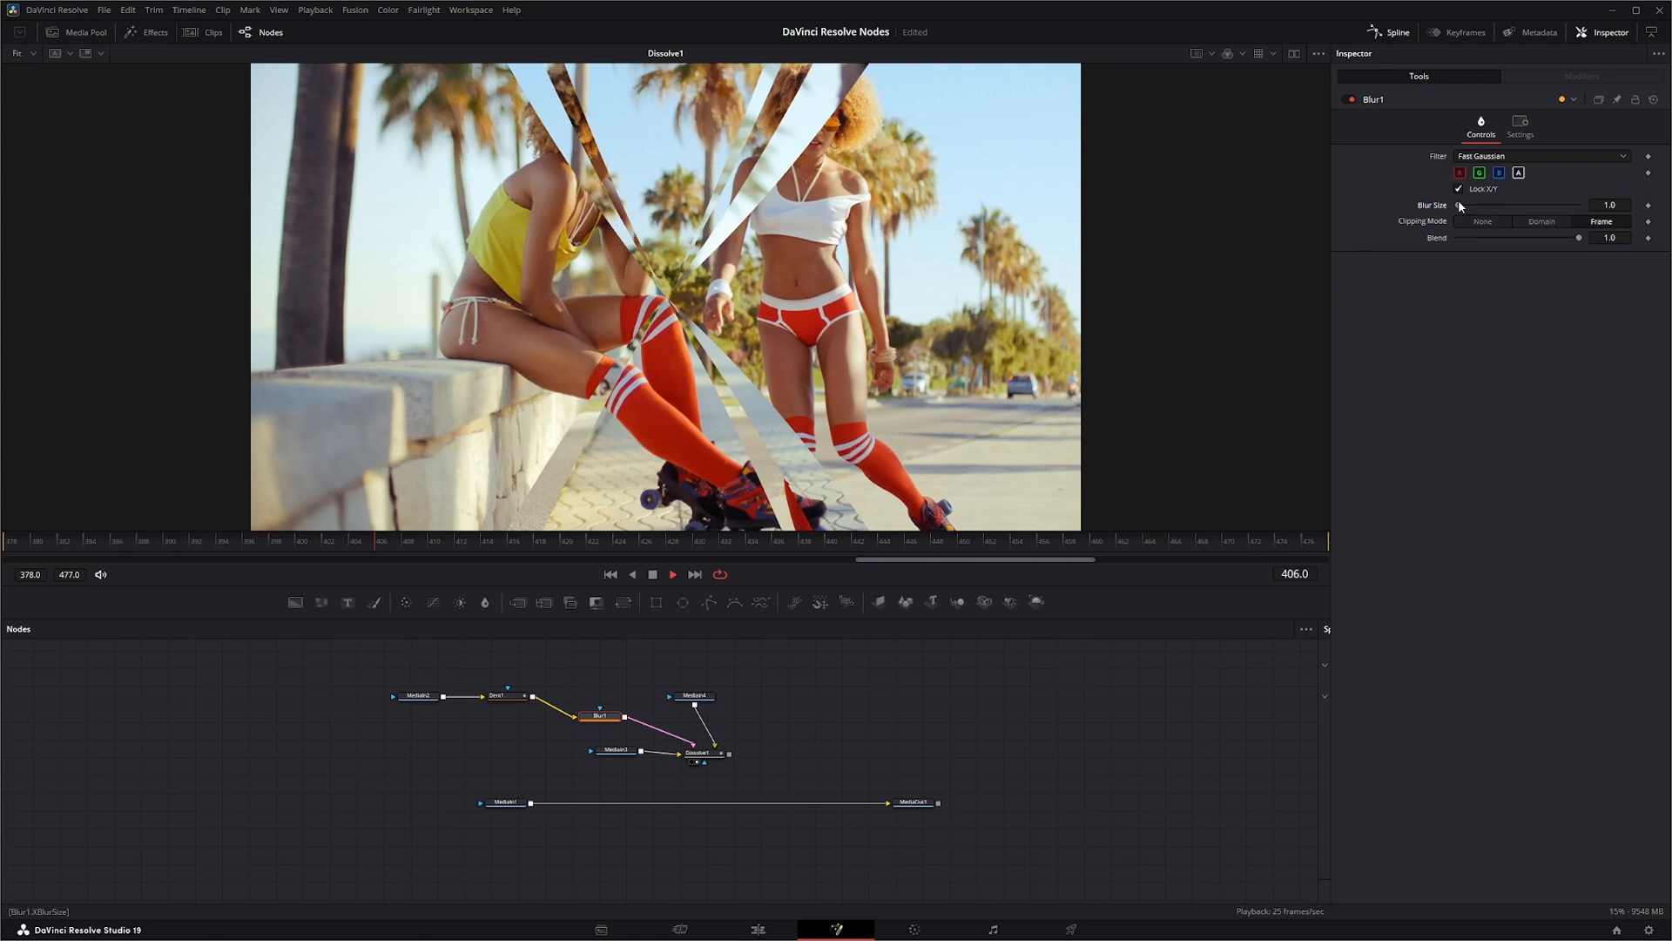
pyautogui.moveTo(1466, 204); pyautogui.dragTo(1535, 204)
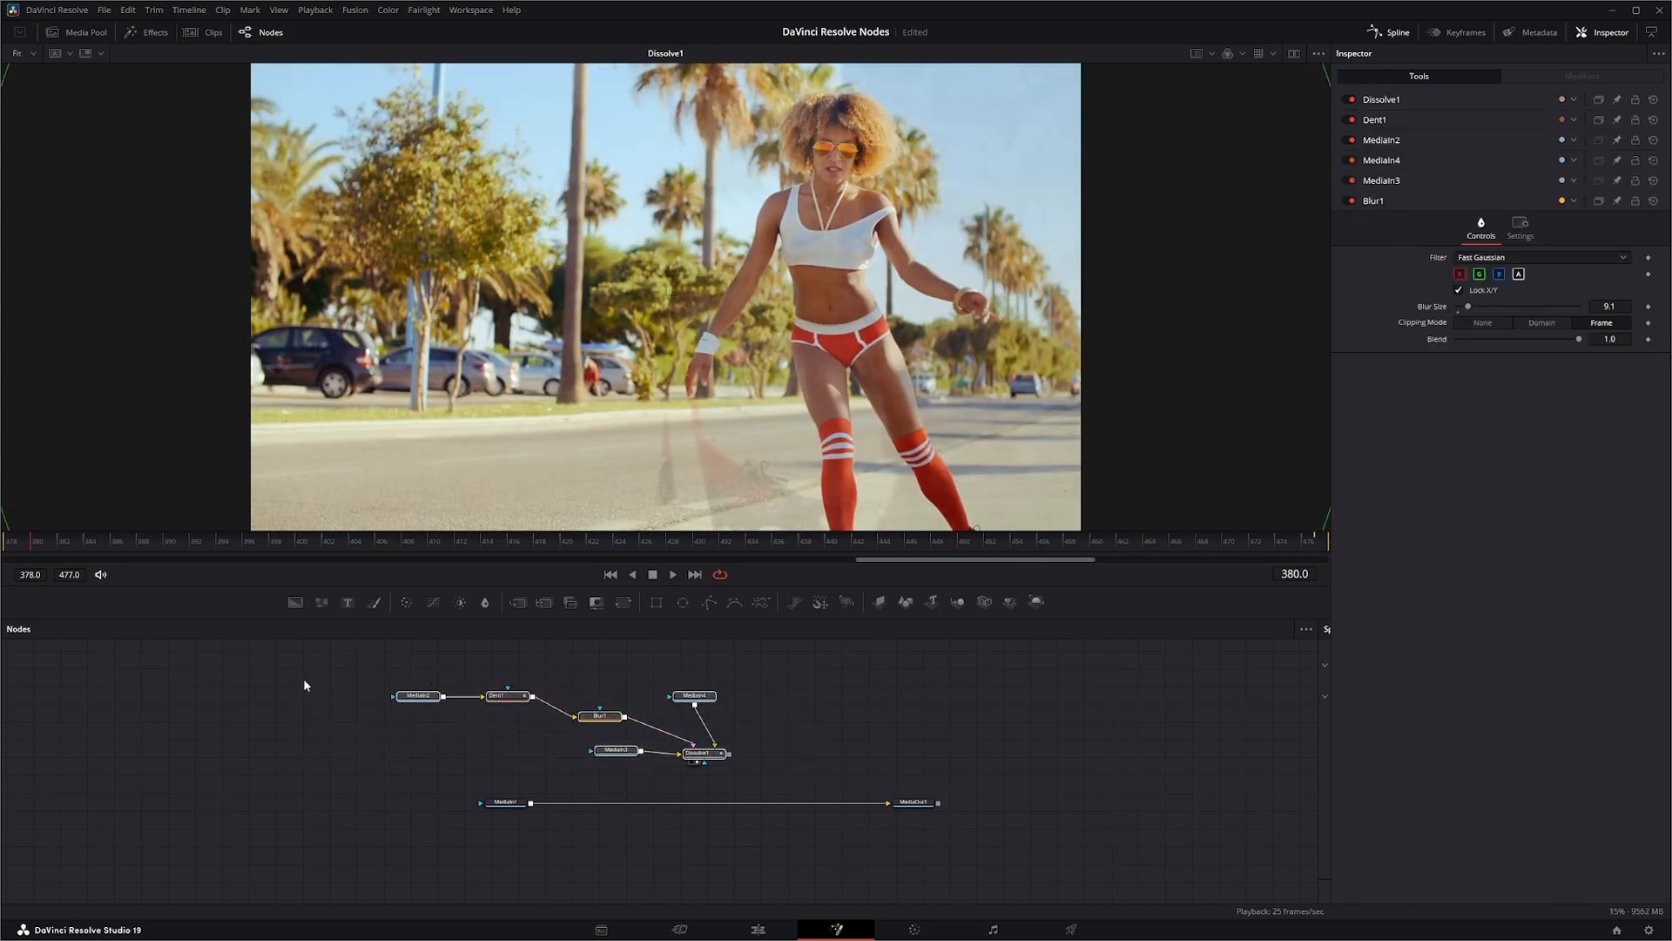
# - In the face clip composition, add a Dent centred on the left eye, size about 0.14
pyautogui.click(503, 802)
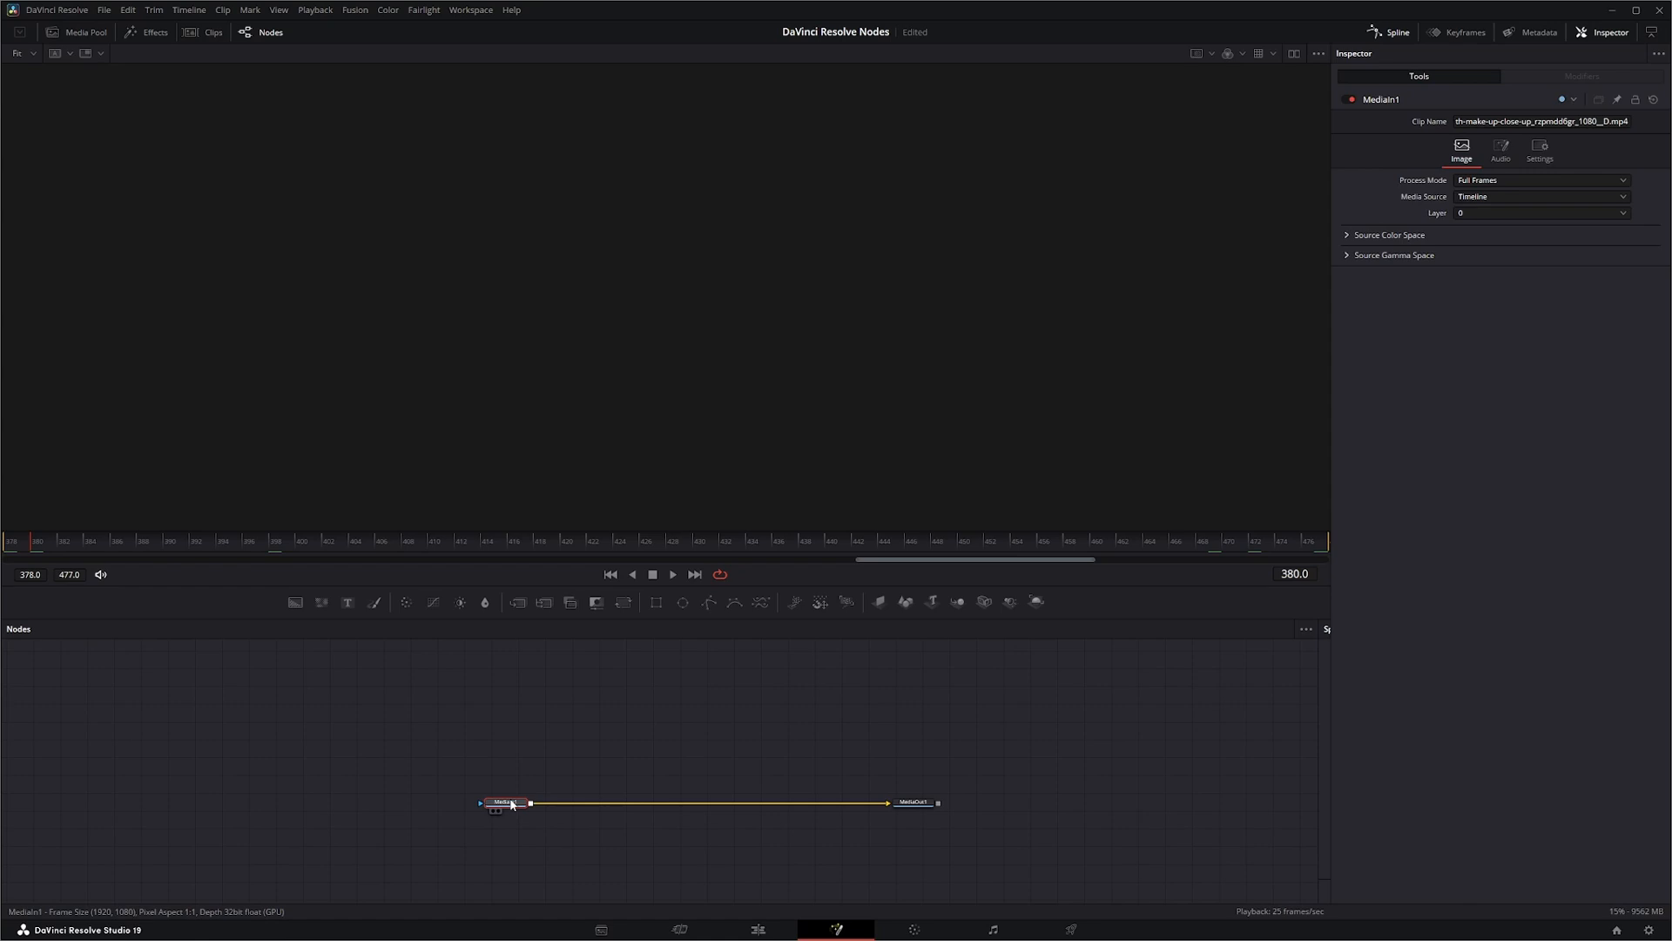
pyautogui.click(504, 802)
pyautogui.write('diss')
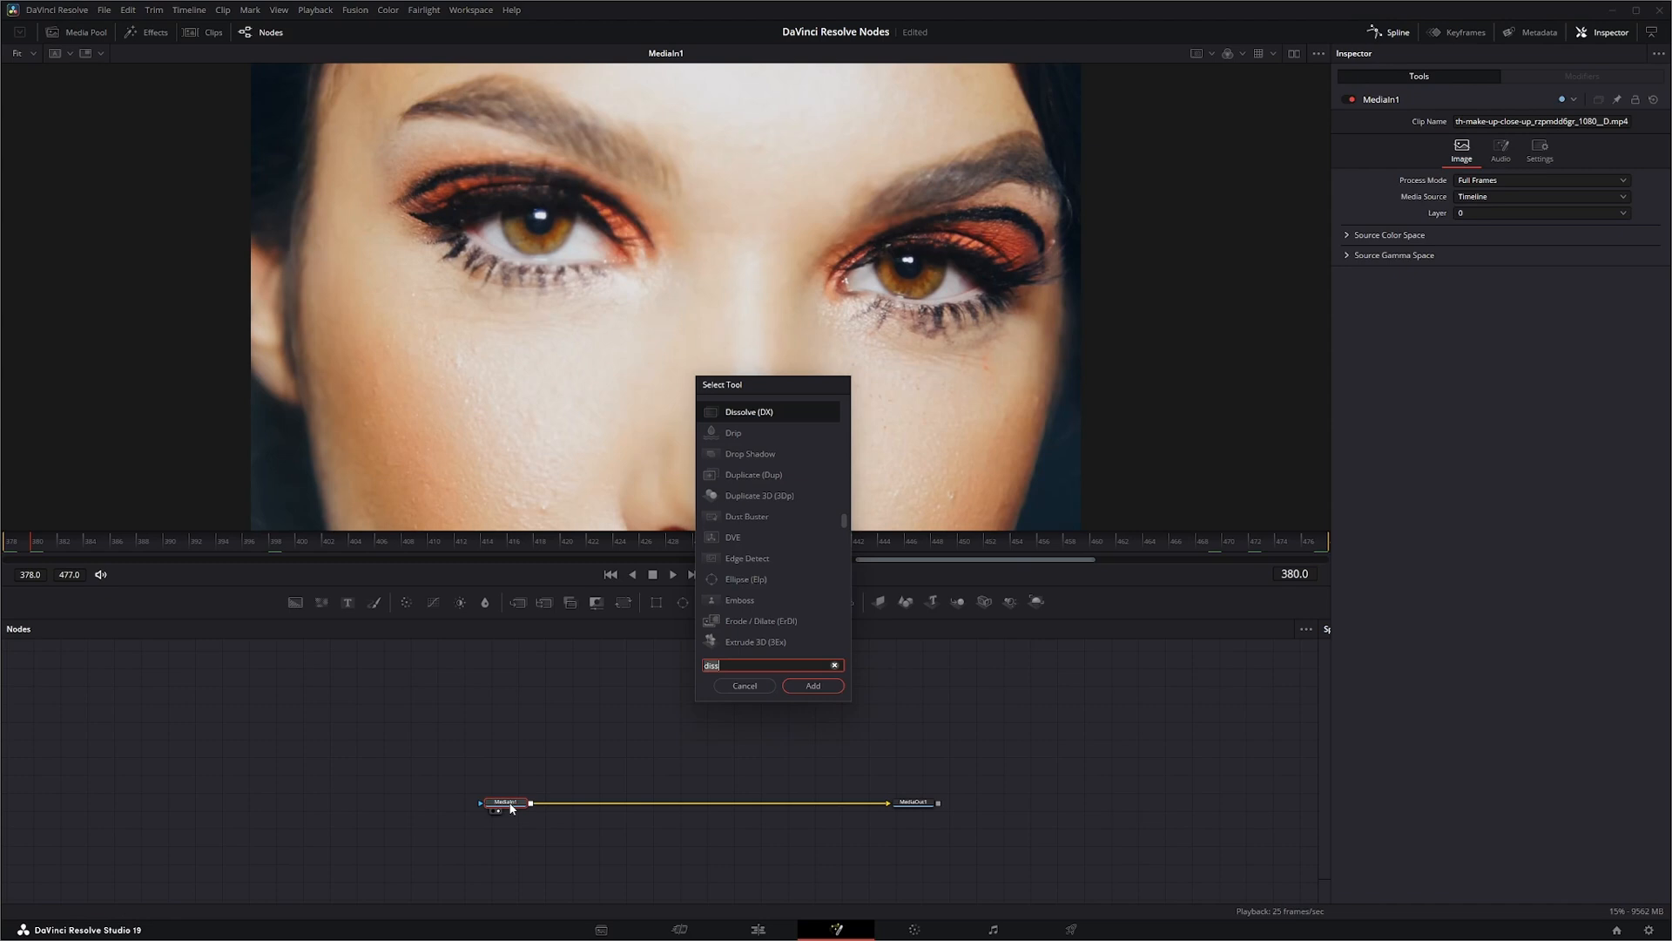
pyautogui.click(812, 685)
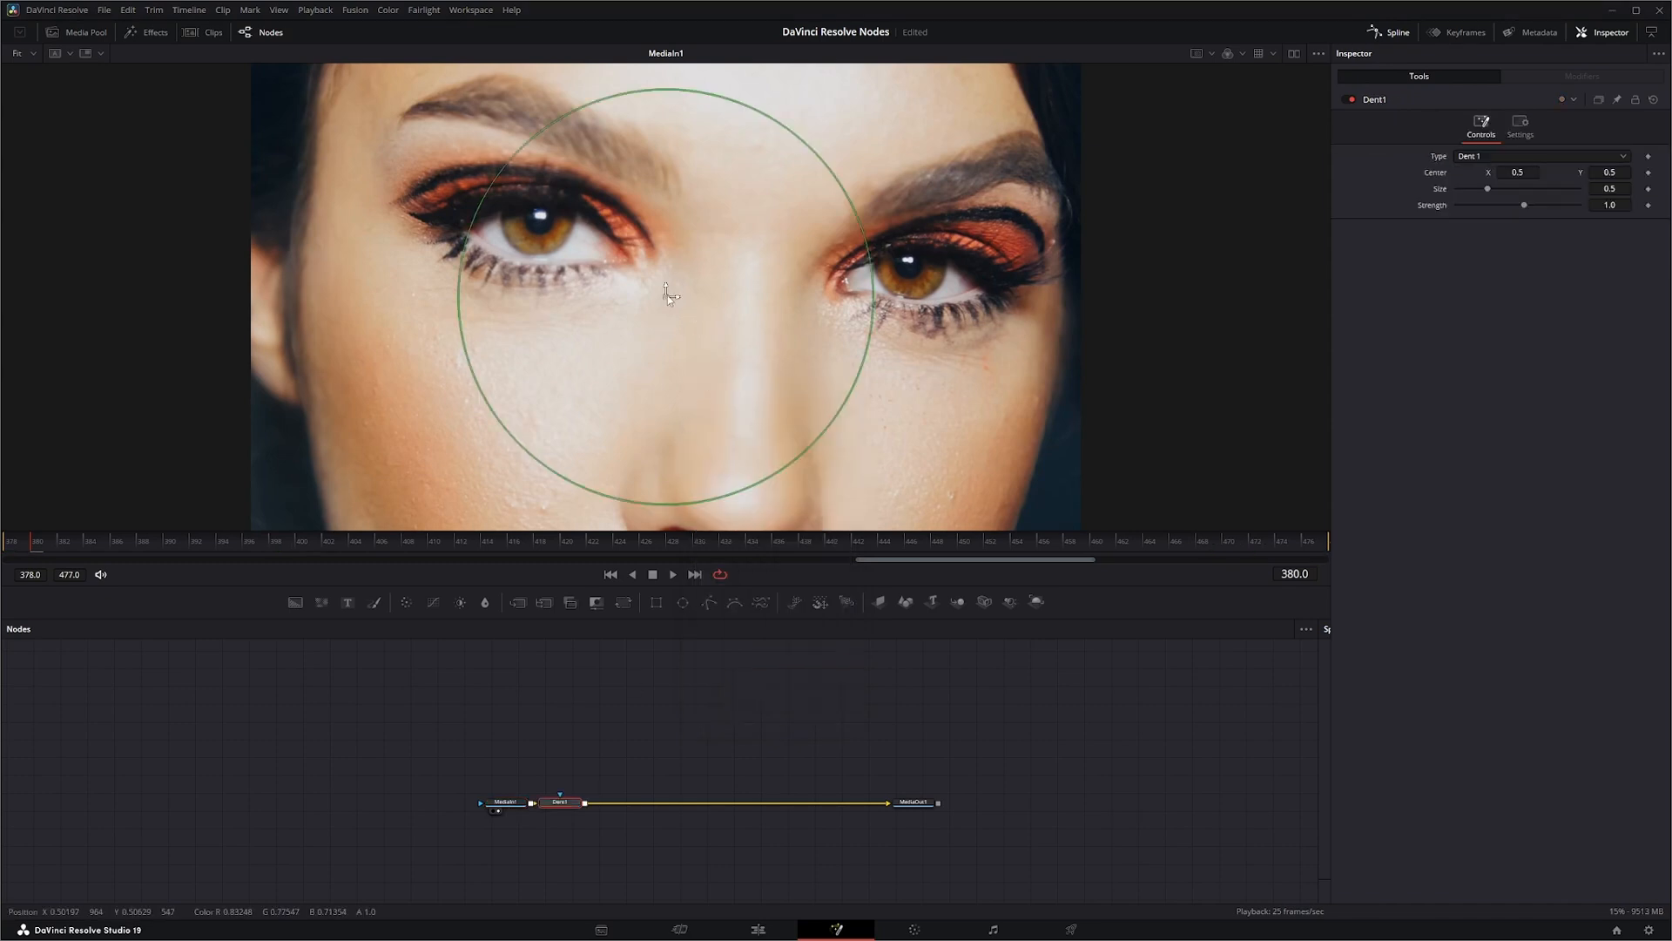
pyautogui.moveTo(665, 295); pyautogui.dragTo(546, 213)
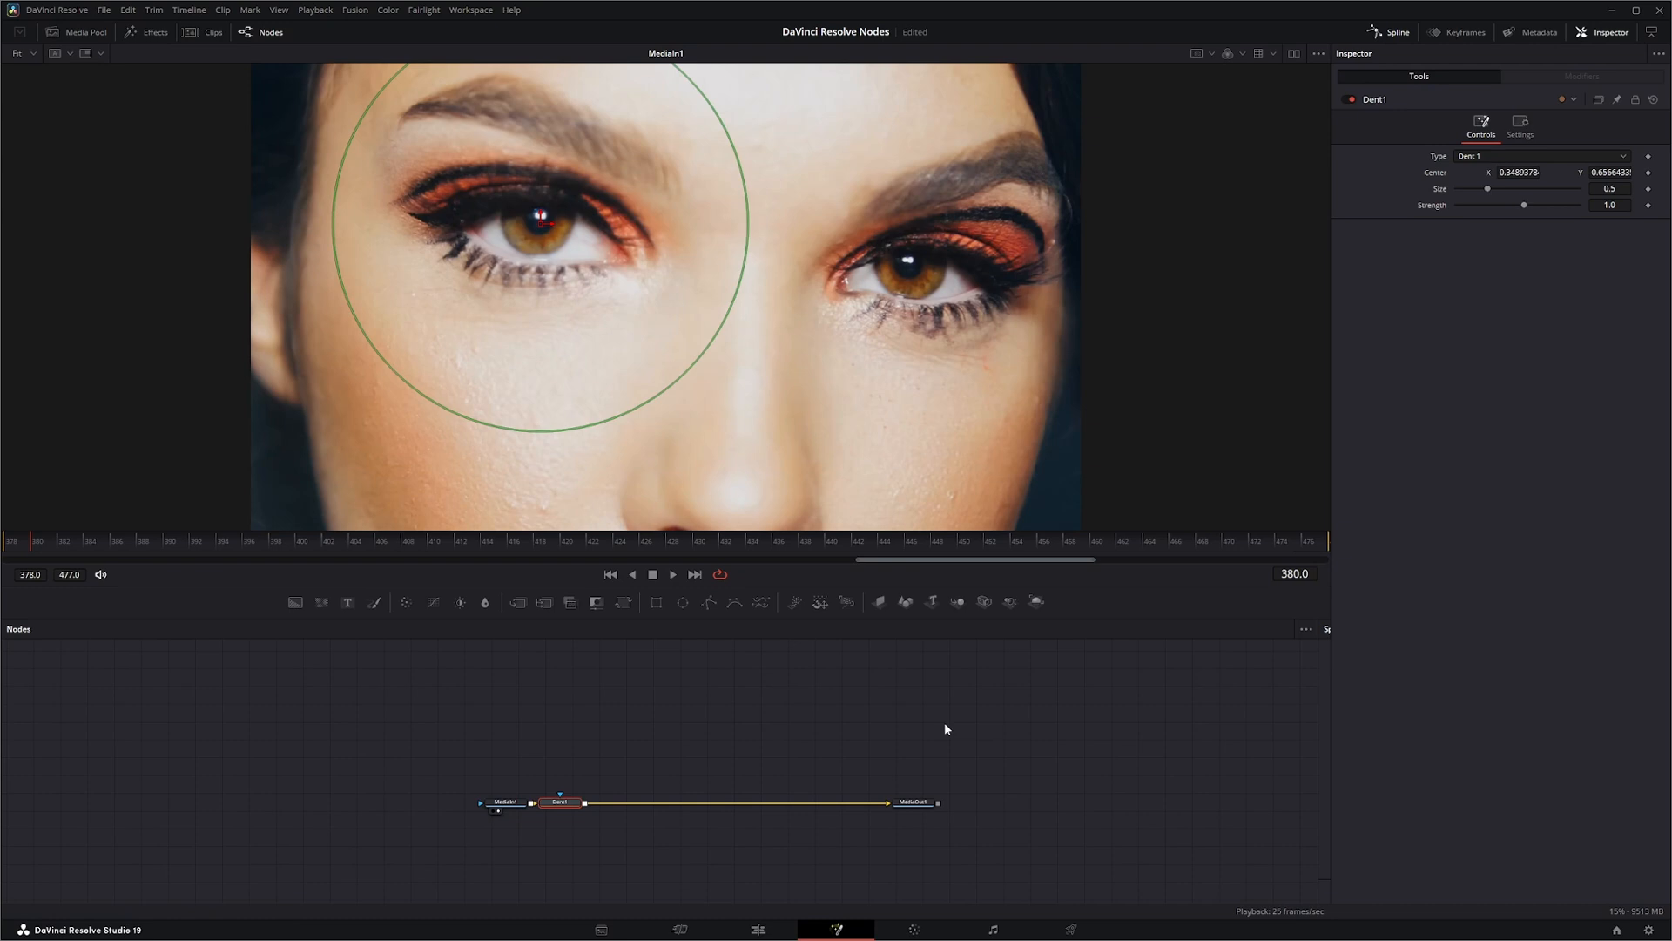
pyautogui.click(912, 803)
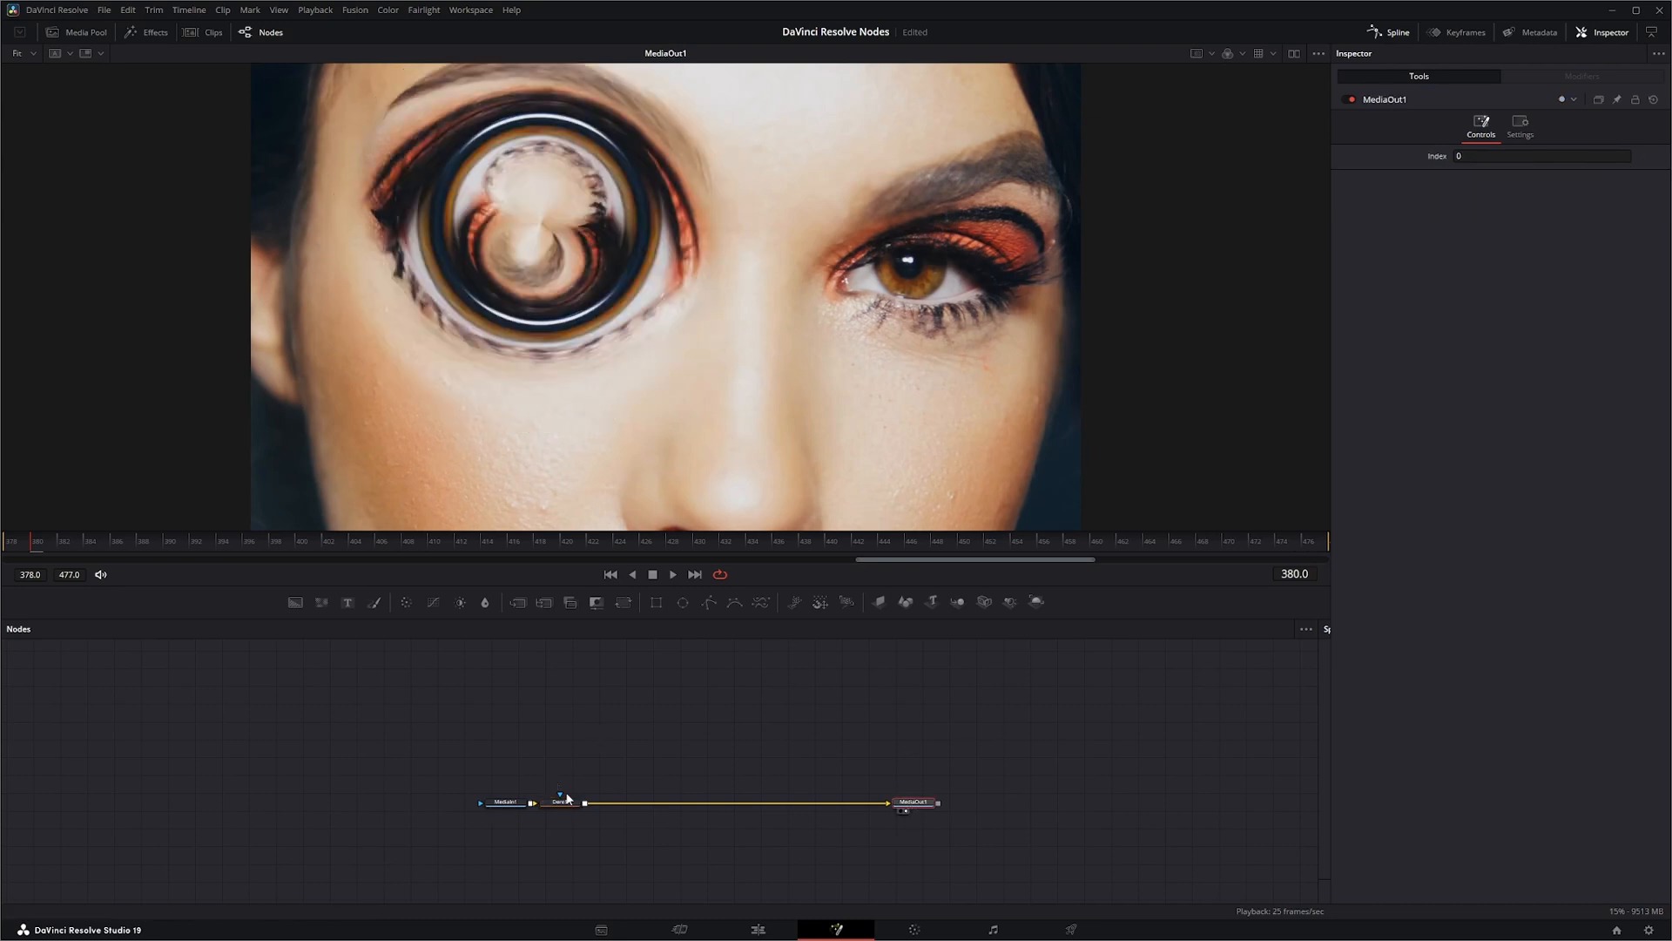
pyautogui.click(559, 802)
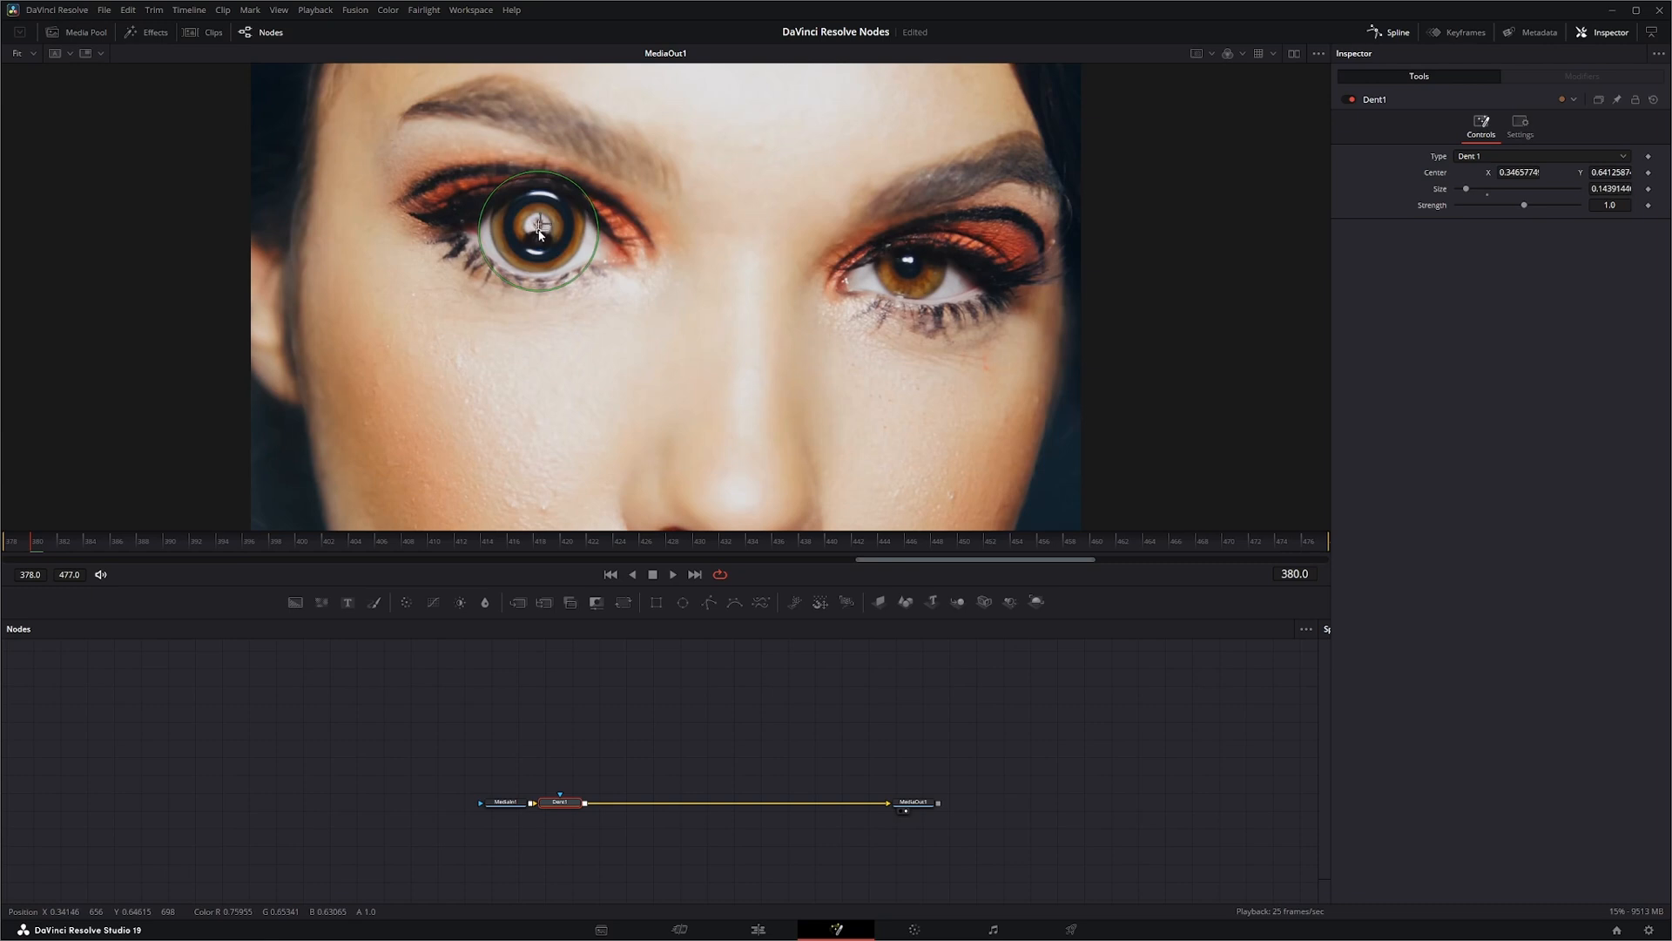
# - Nudge Dent1 over the left eye and place the Dent1_1 copy on the right eye
pyautogui.moveTo(538, 229); pyautogui.dragTo(536, 220)
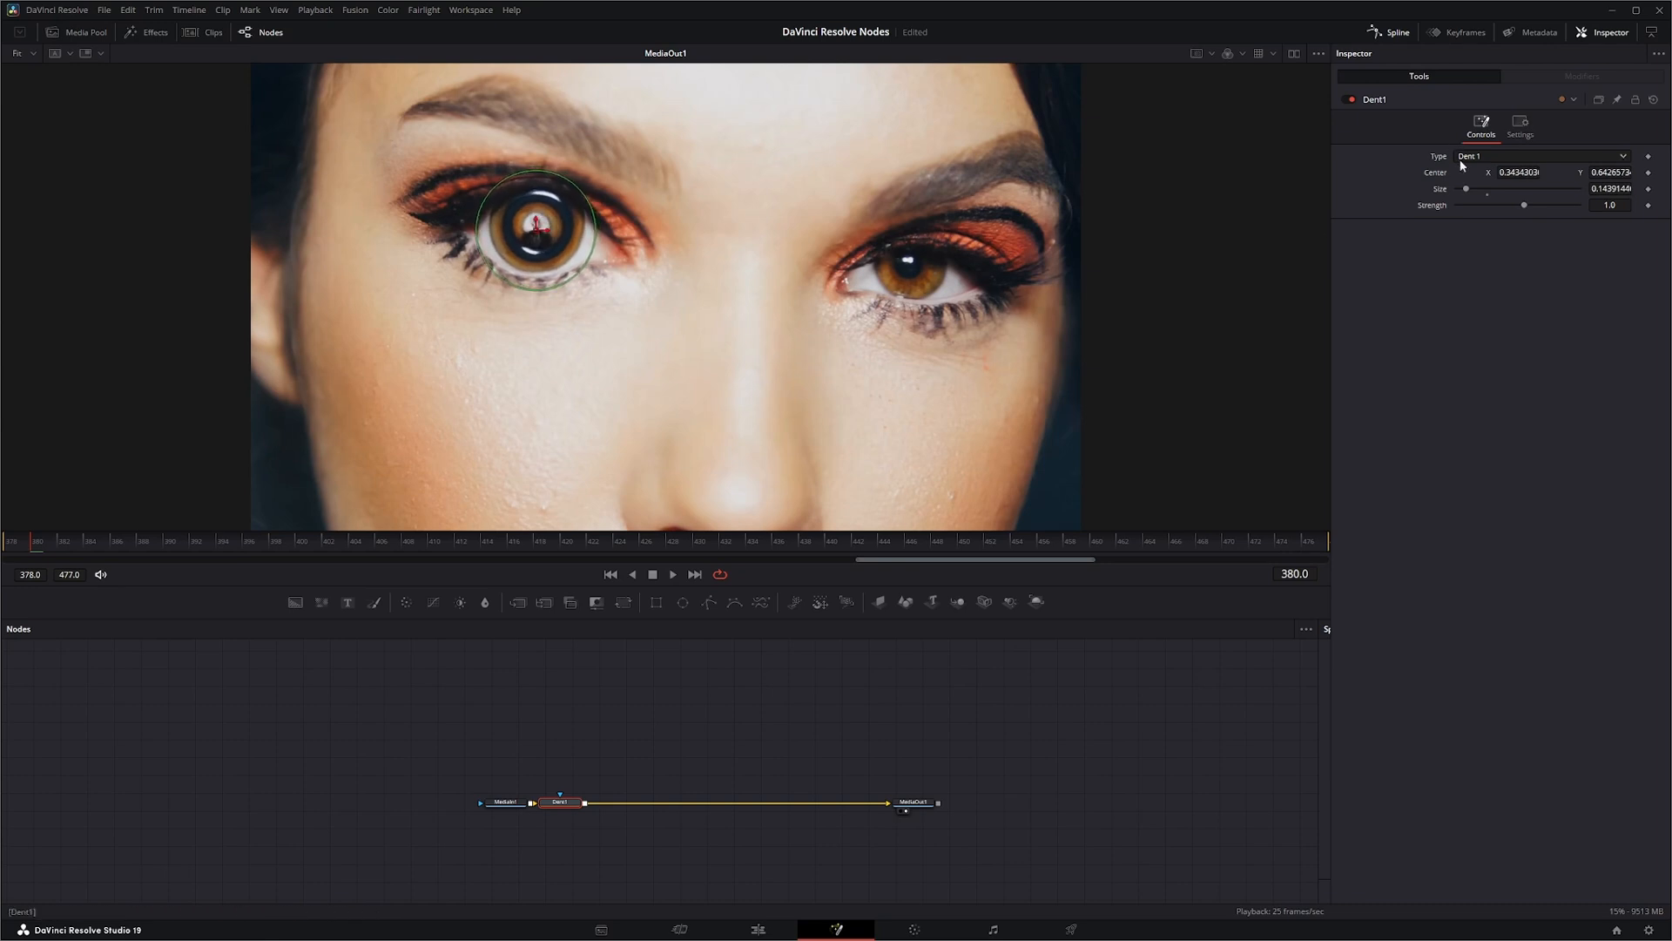
pyautogui.moveTo(614, 770)
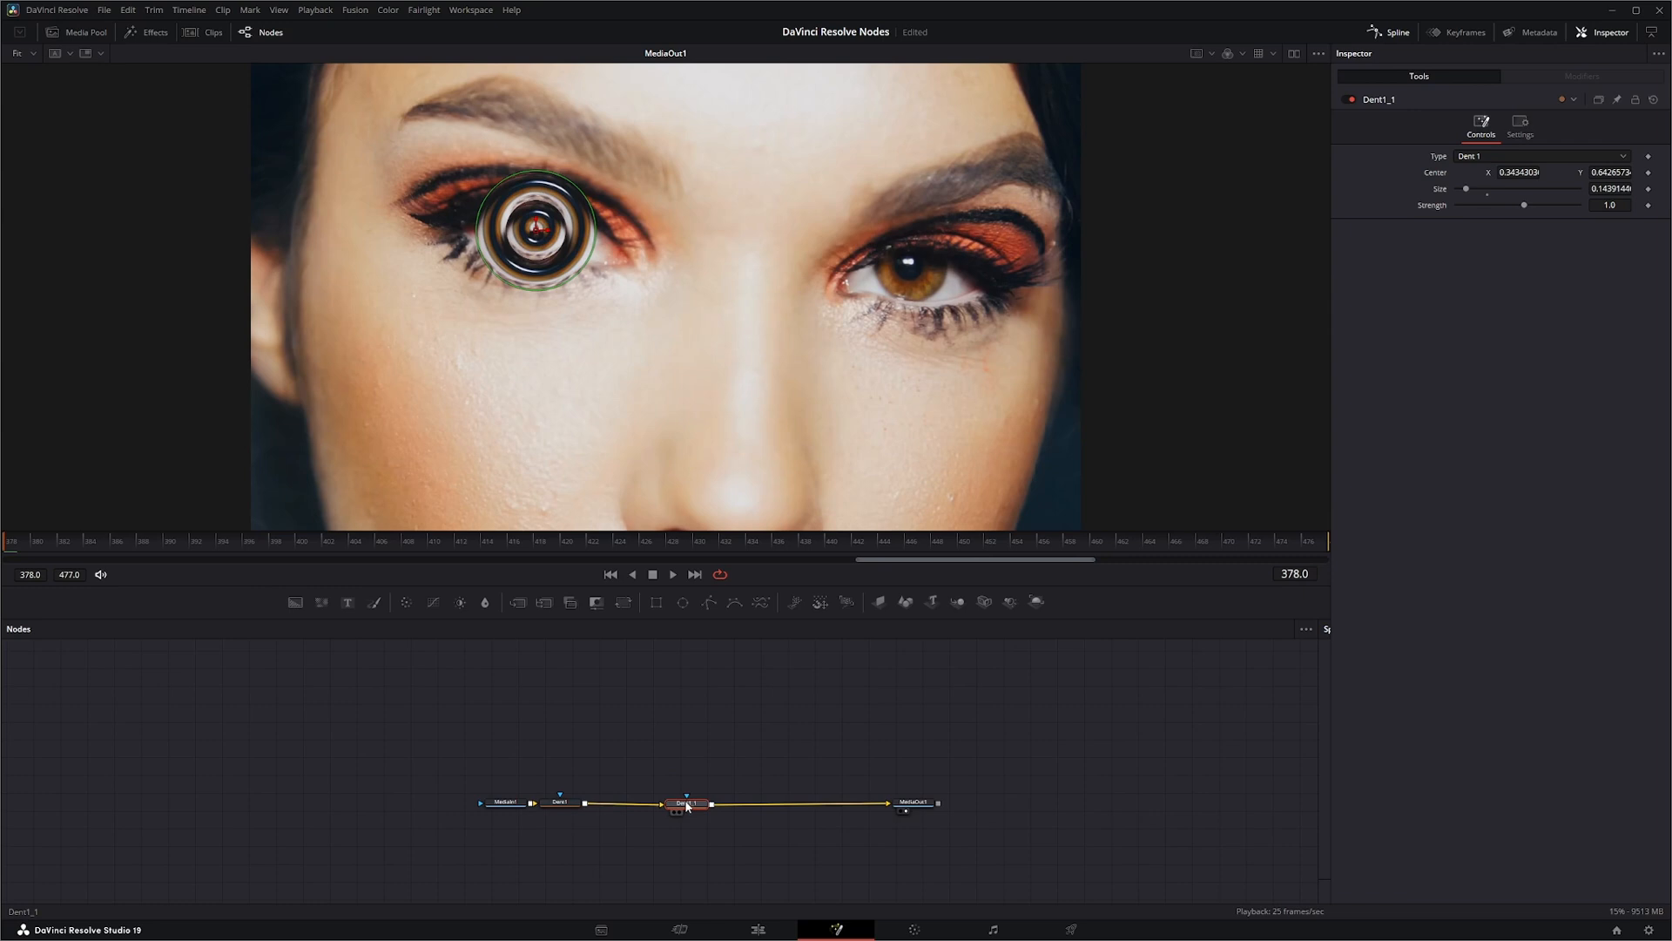
pyautogui.moveTo(536, 229); pyautogui.dragTo(541, 234)
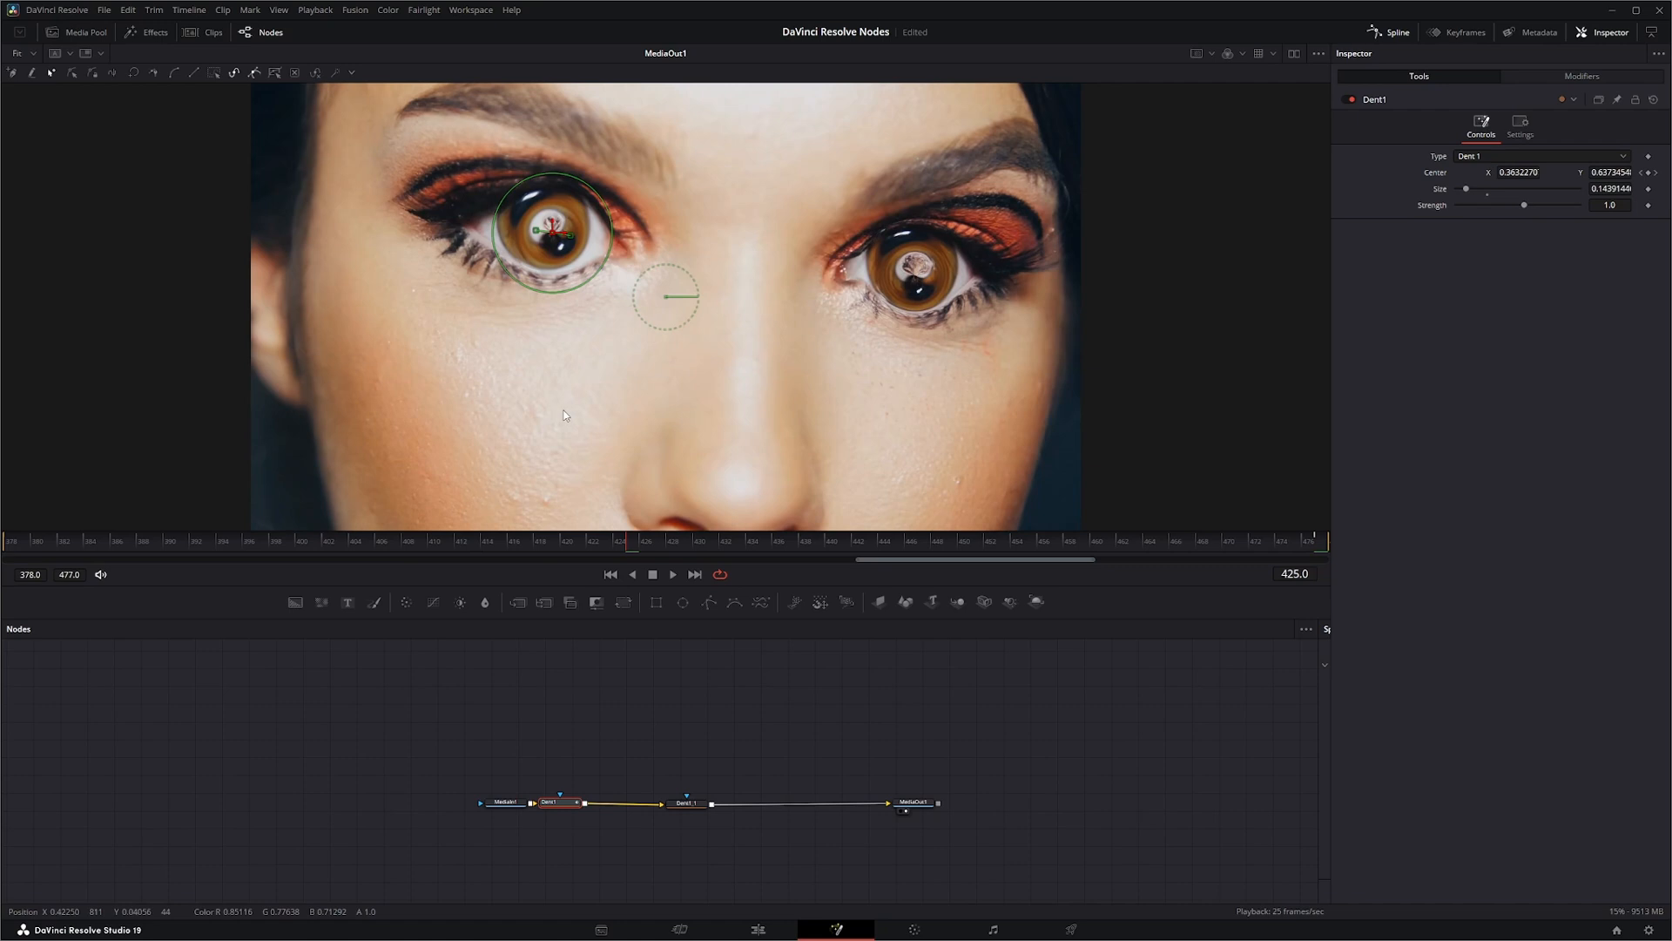
# - Keyframe new centre positions for Dent1 and Dent1_1, then play MediaOut1
pyautogui.moveTo(555, 231); pyautogui.dragTo(544, 221)
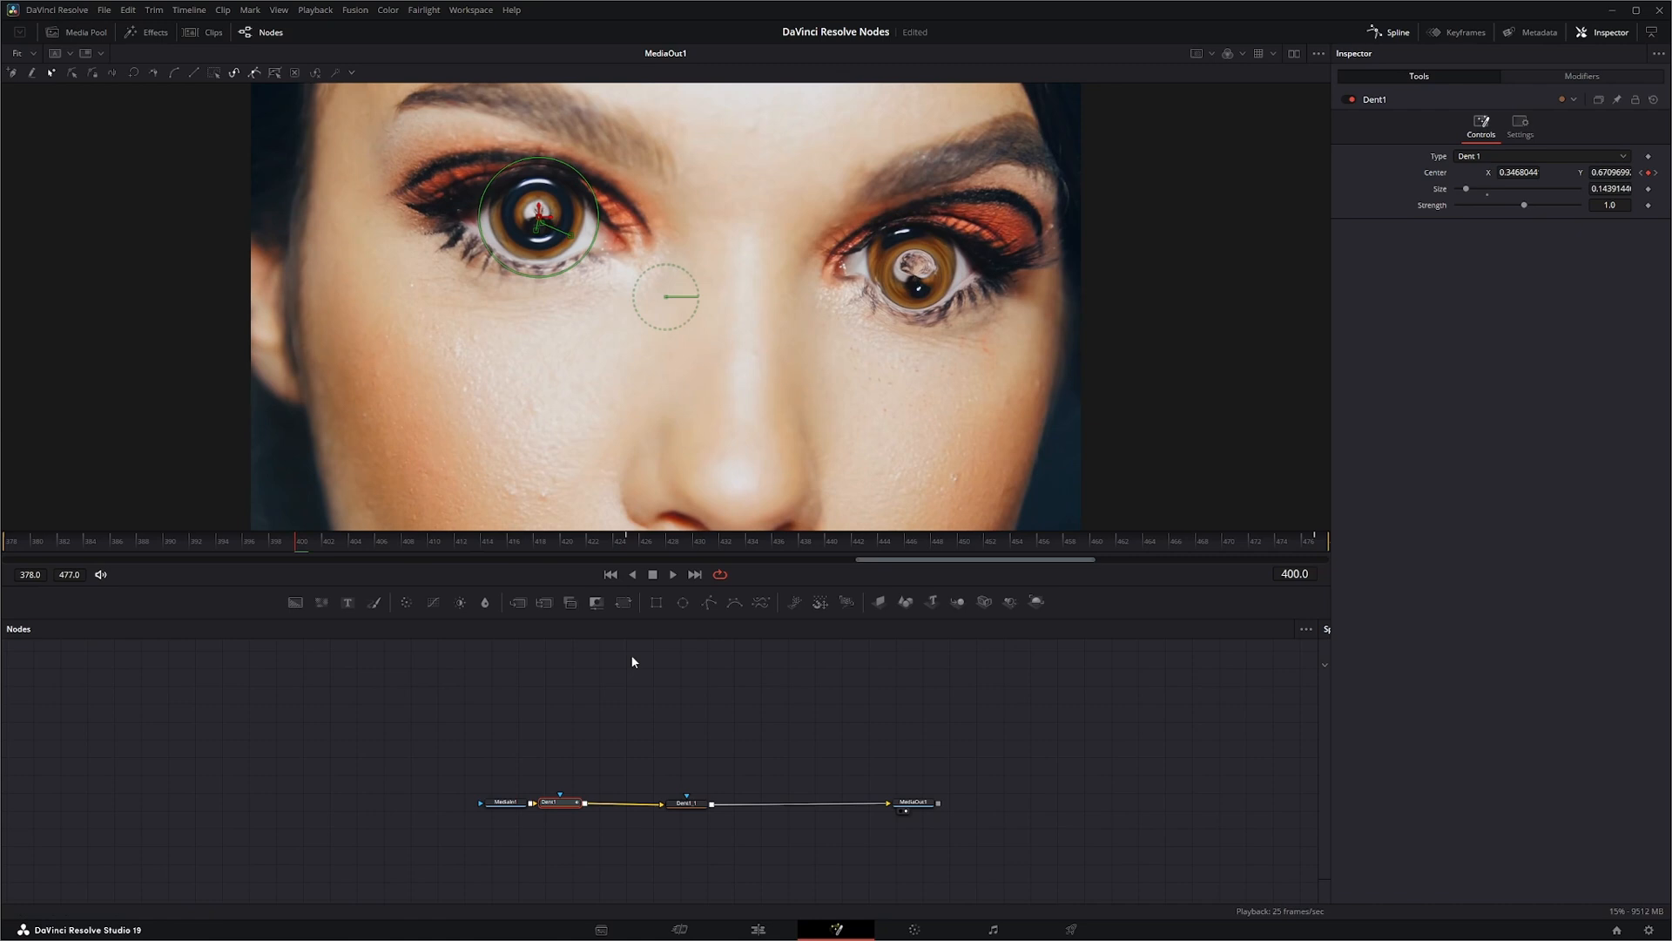
pyautogui.click(685, 802)
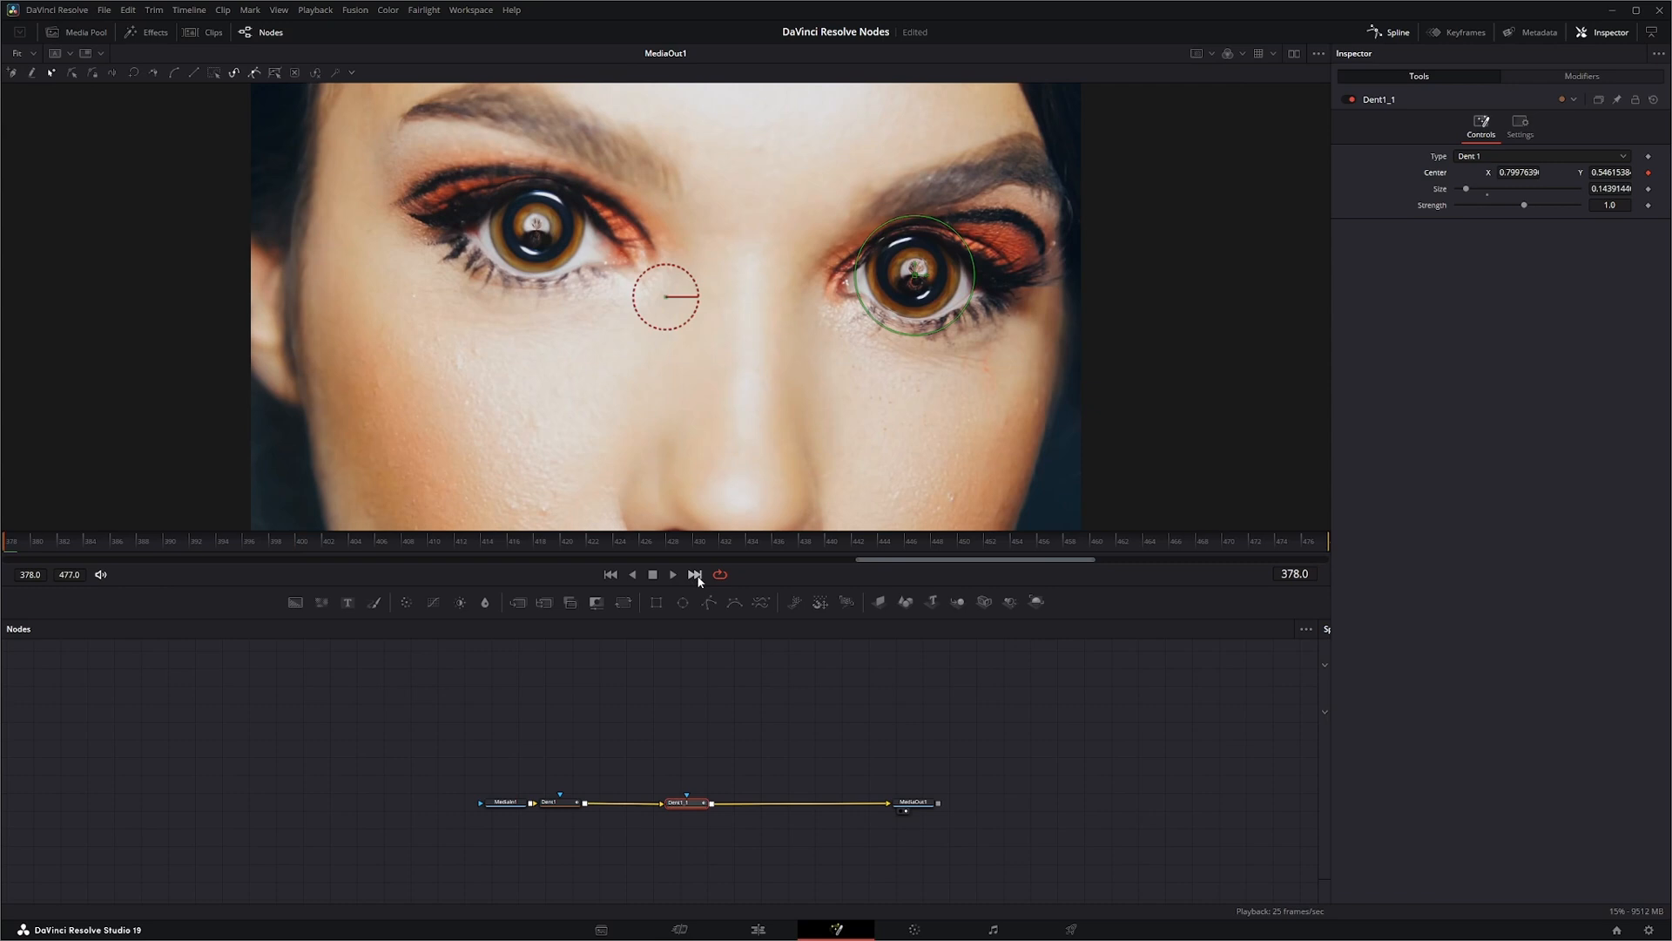
pyautogui.click(694, 574)
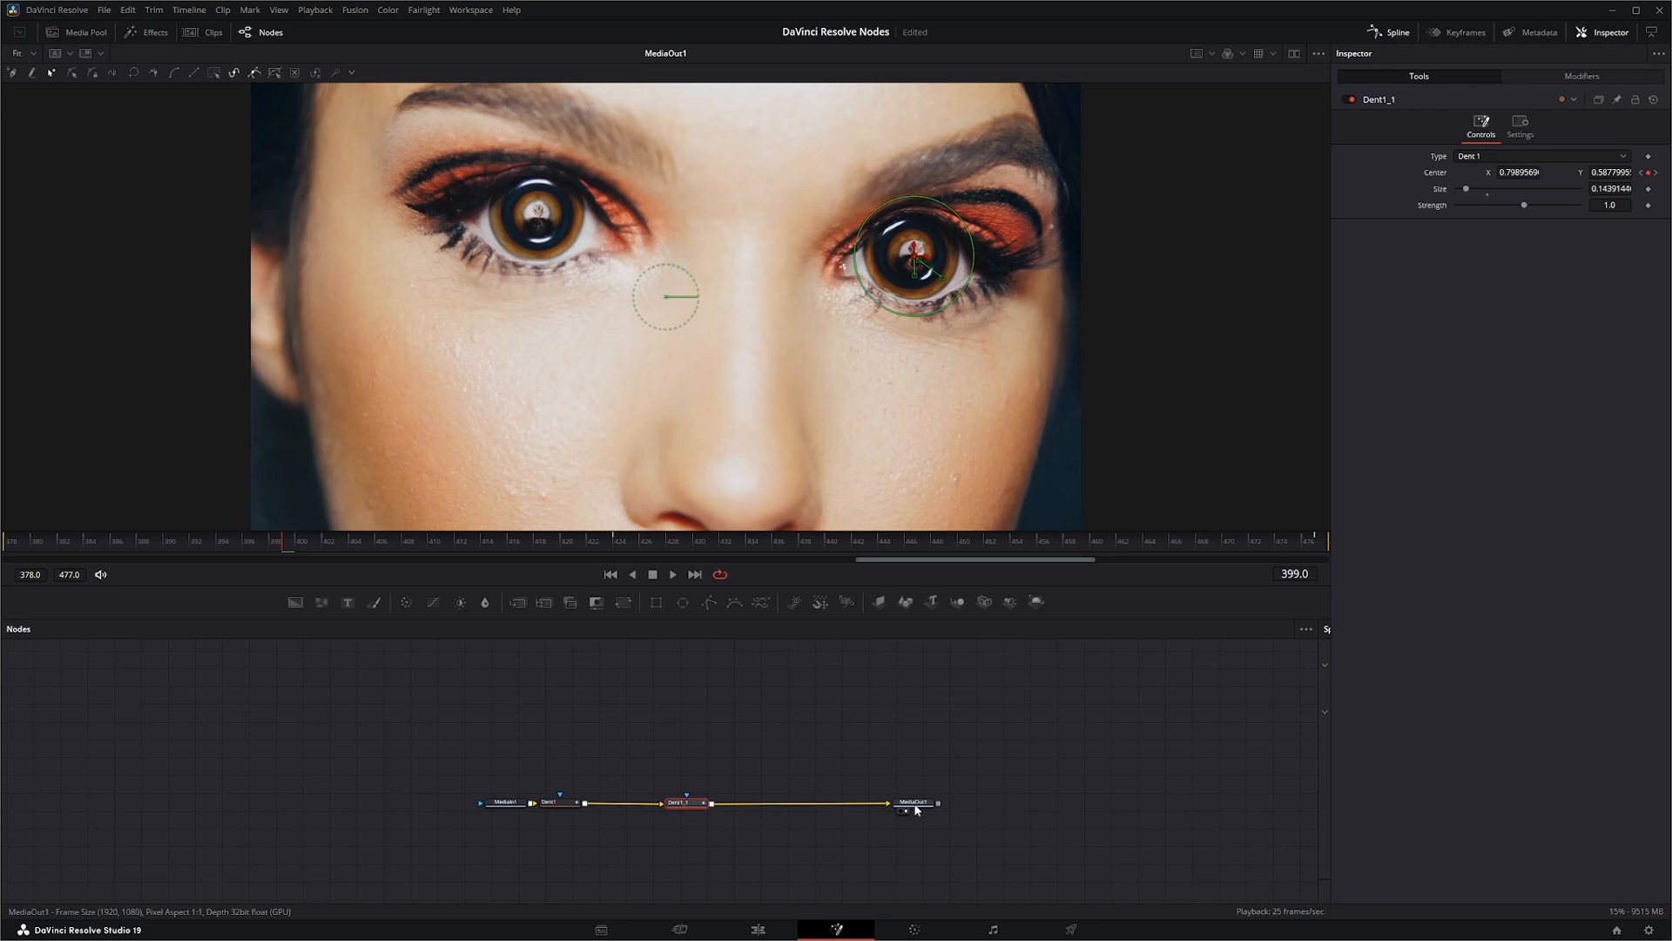
pyautogui.click(912, 802)
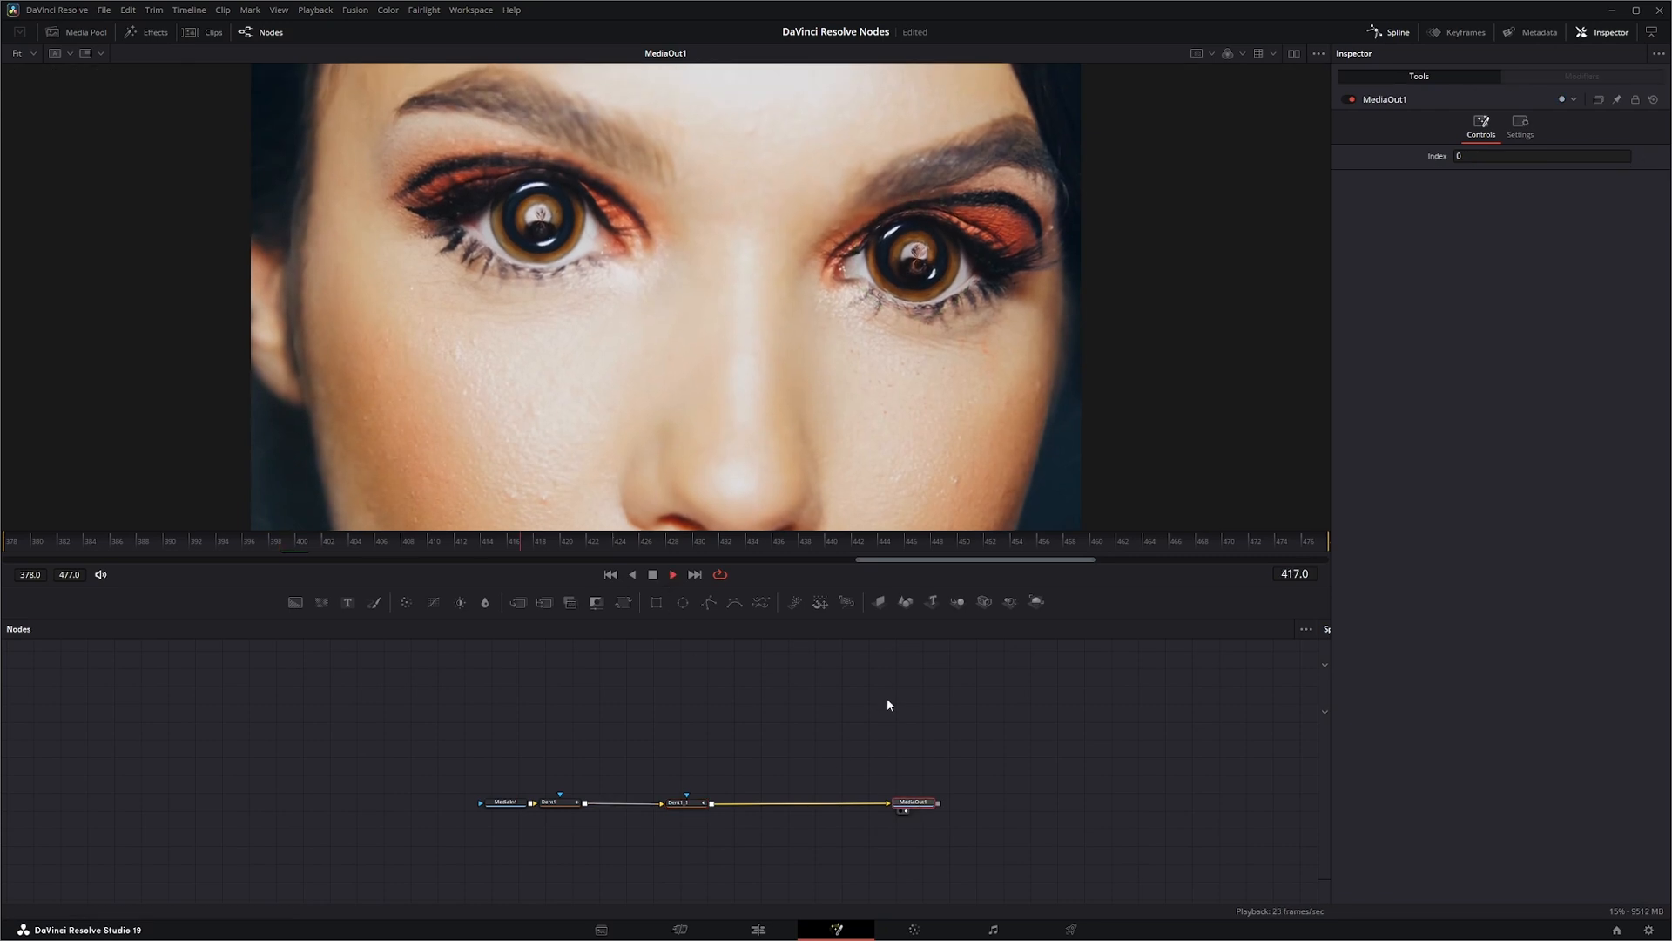